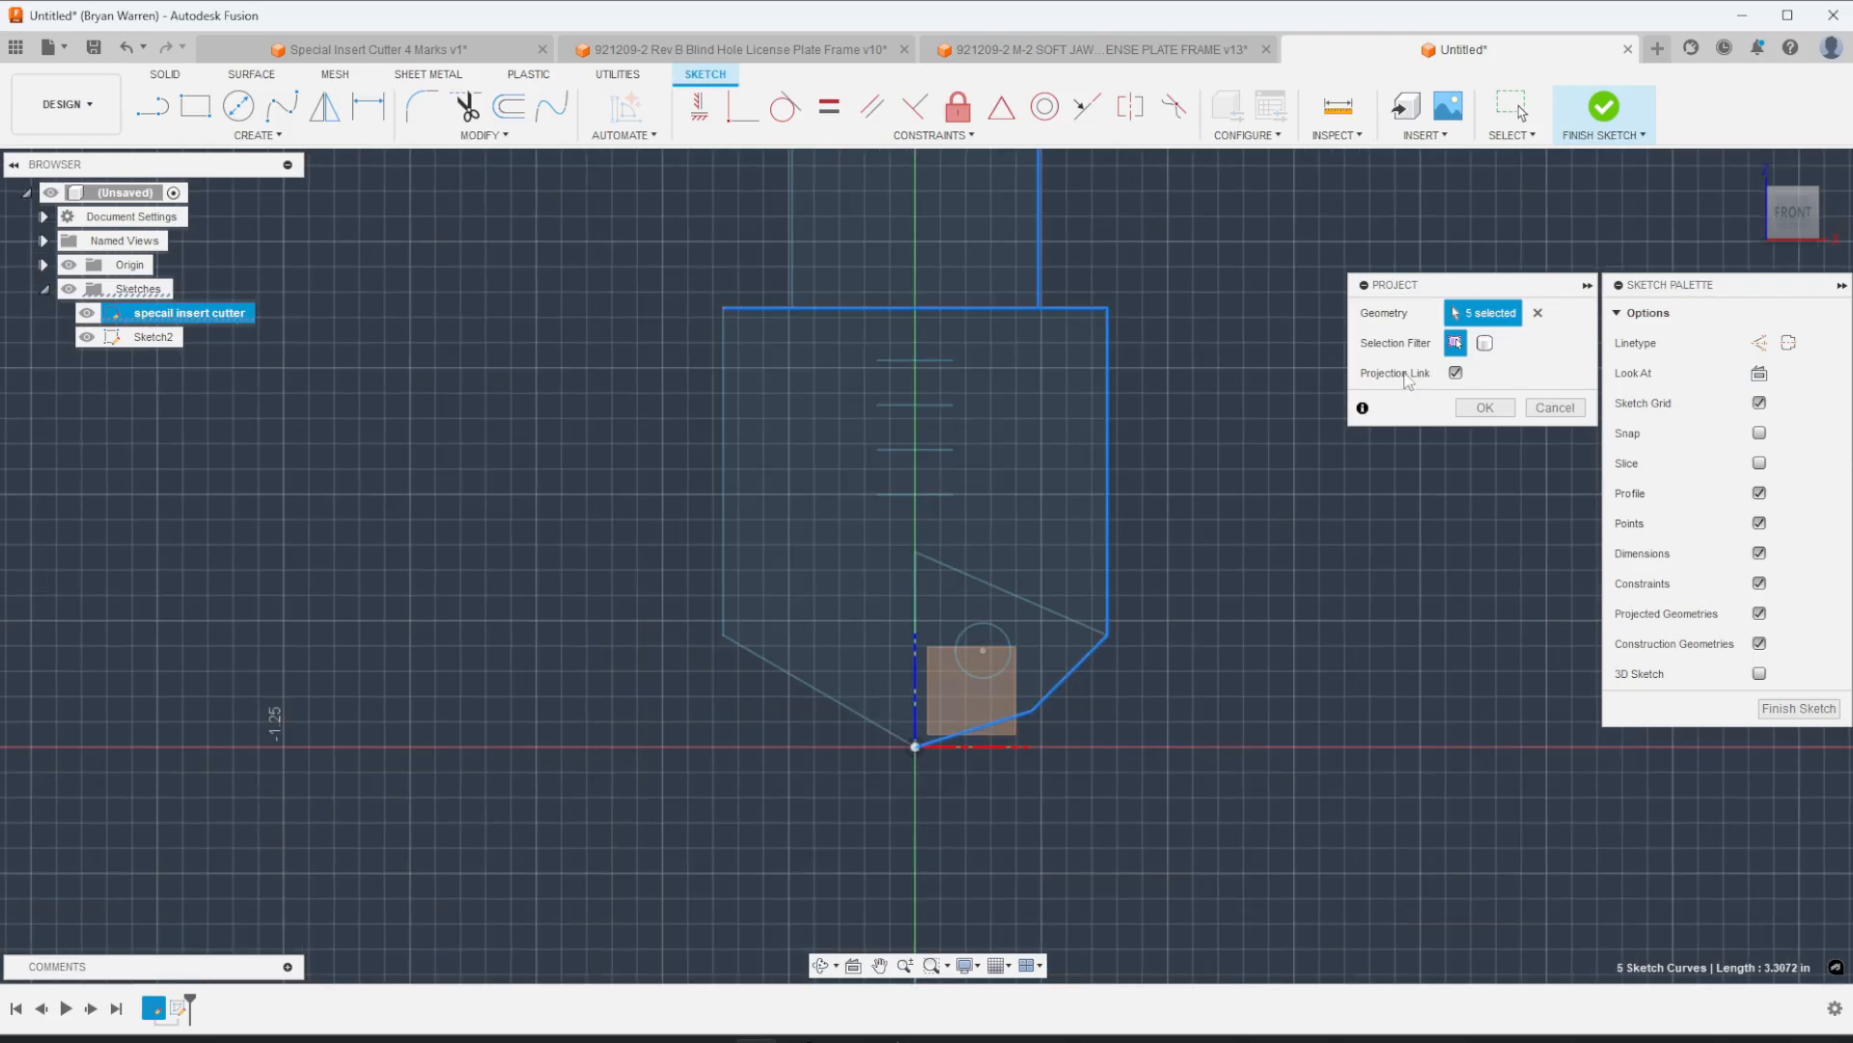
Step: Project the insert cutter edges, draw the shank lines into a closed stepped profile, and finish the sketch
left_click(1485, 407)
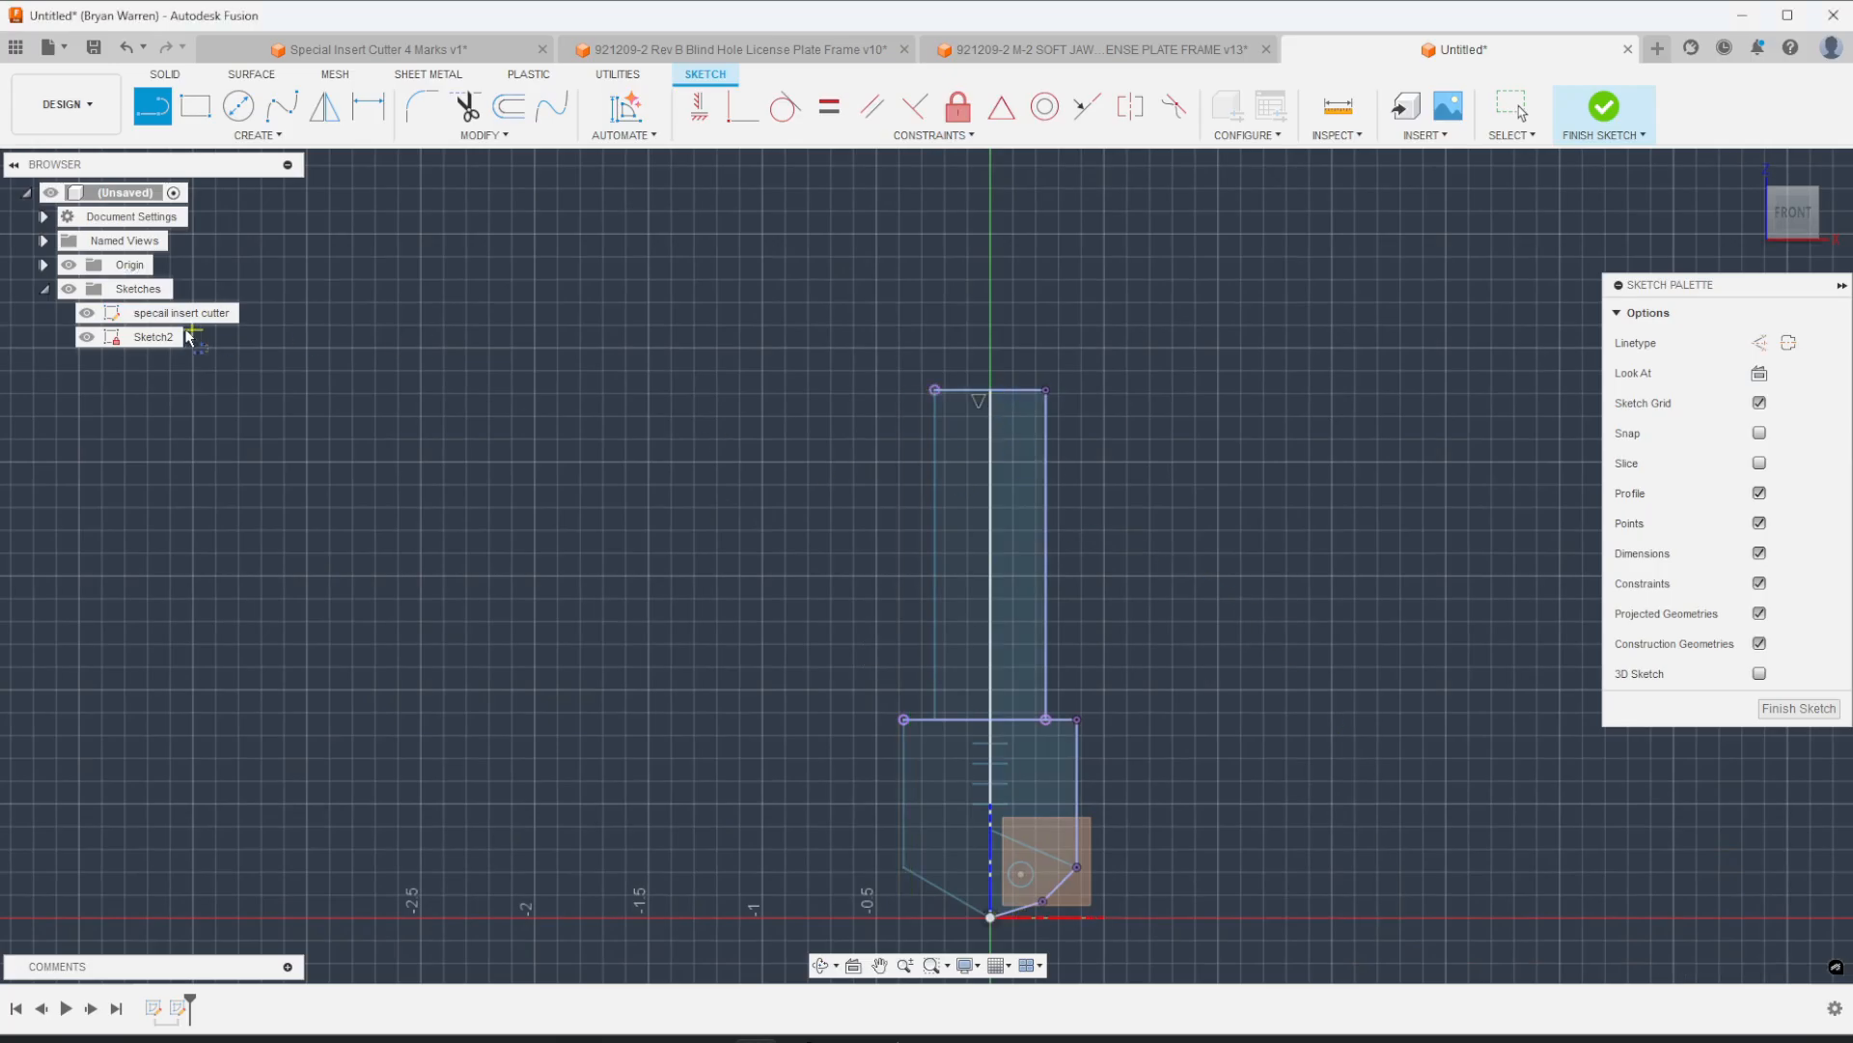
left_click(150, 336)
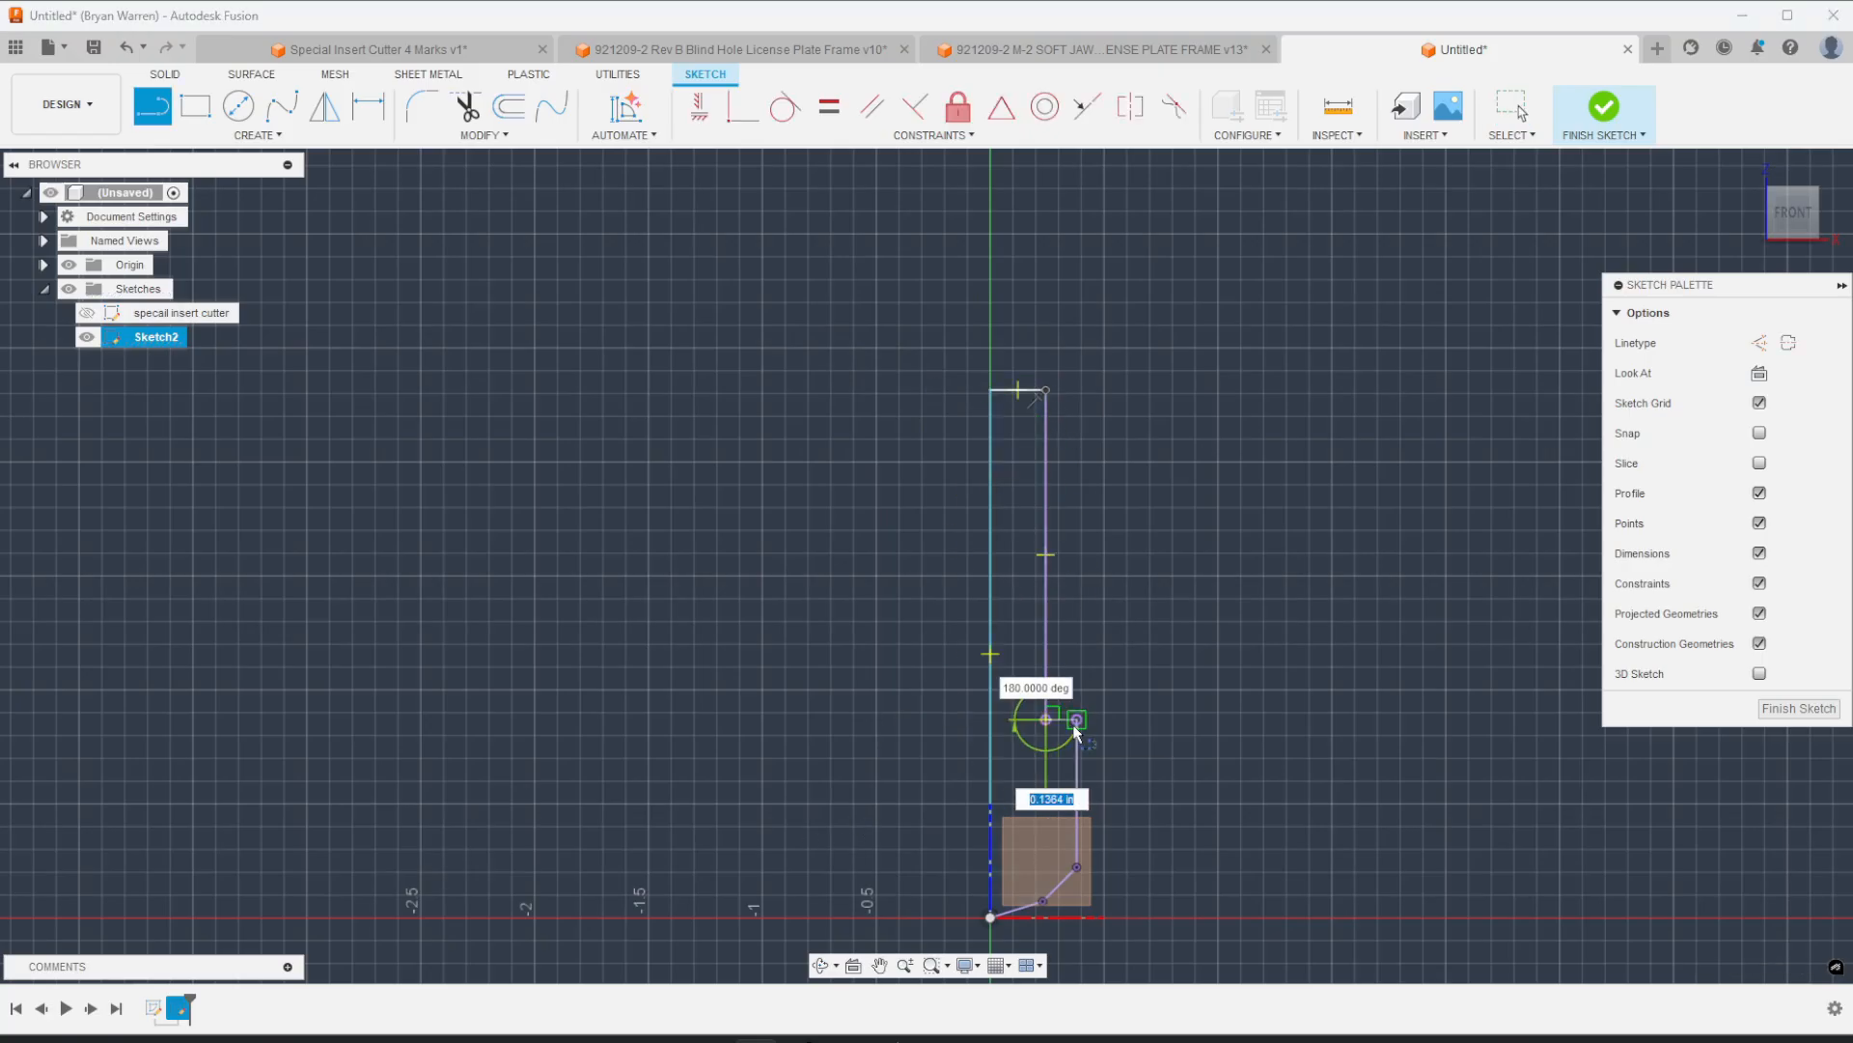
left_click(1602, 106)
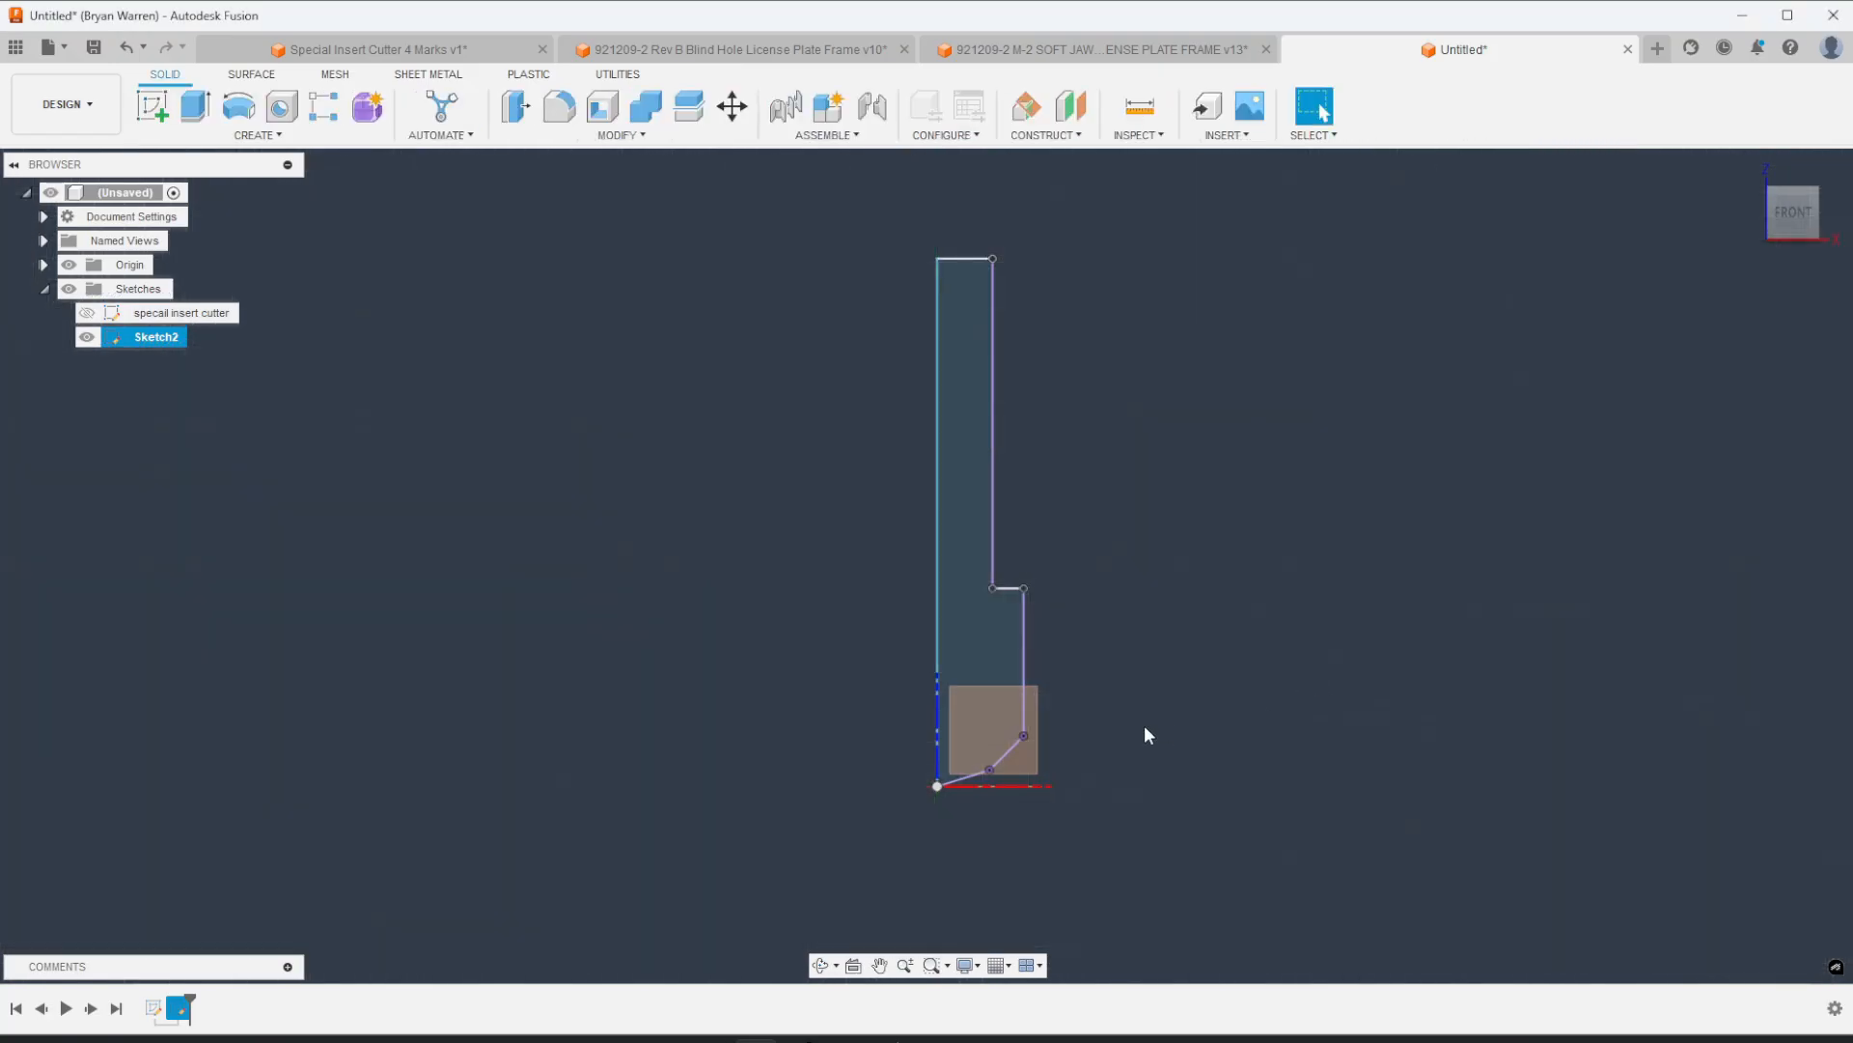
Step: Switch to the Manufacture workspace and start the Form Mill tool builder from Manage
left_click(54, 104)
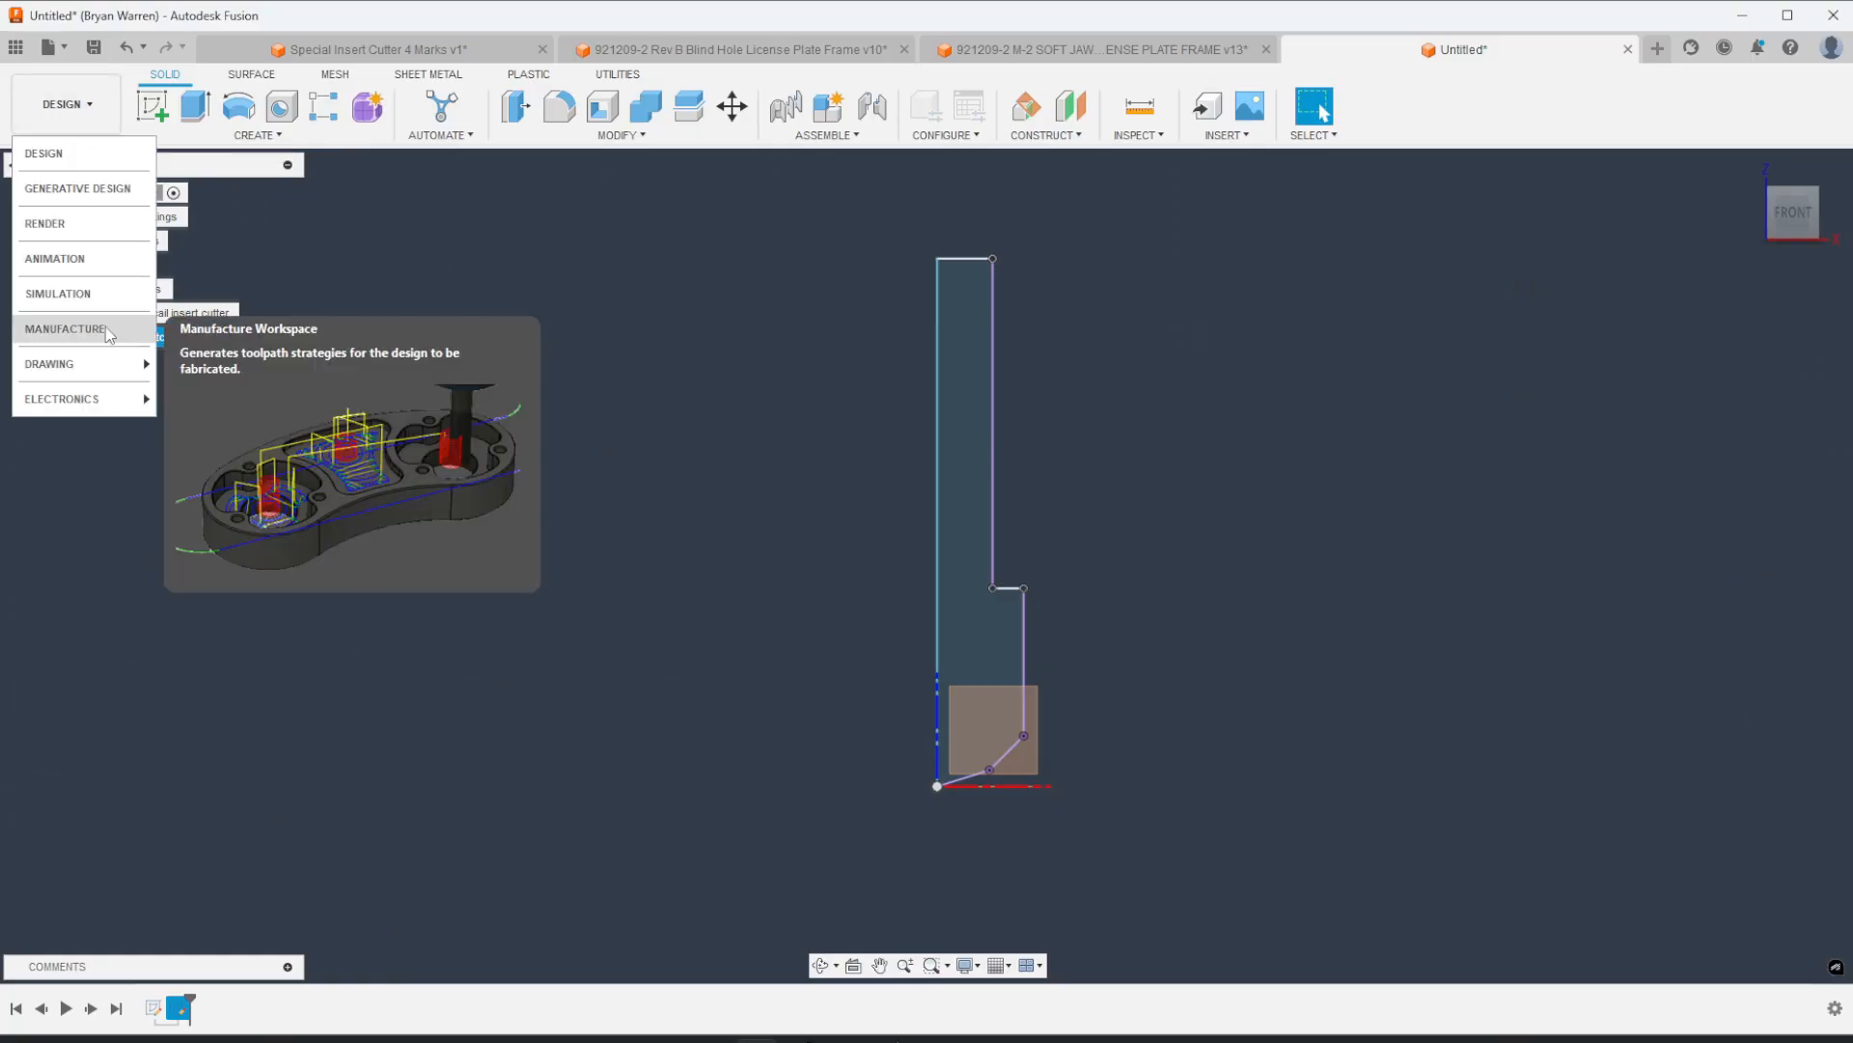
left_click(65, 329)
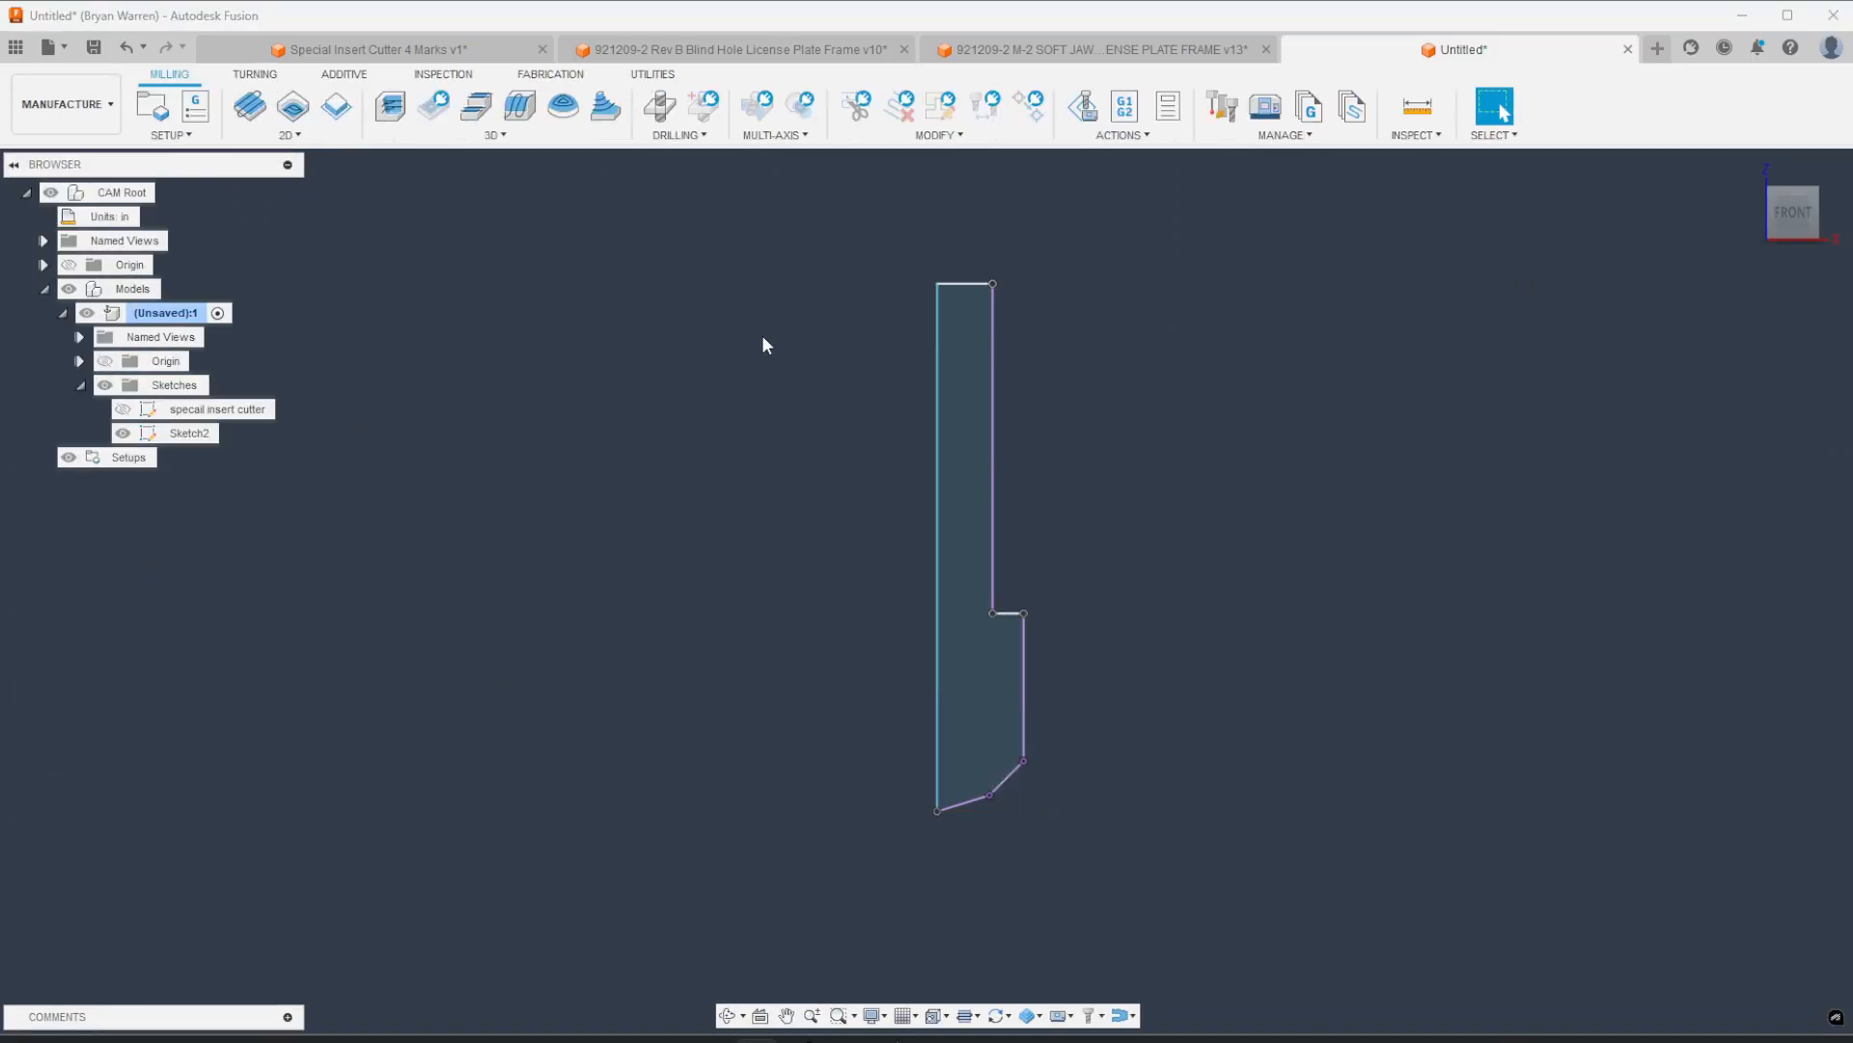
left_click(1280, 135)
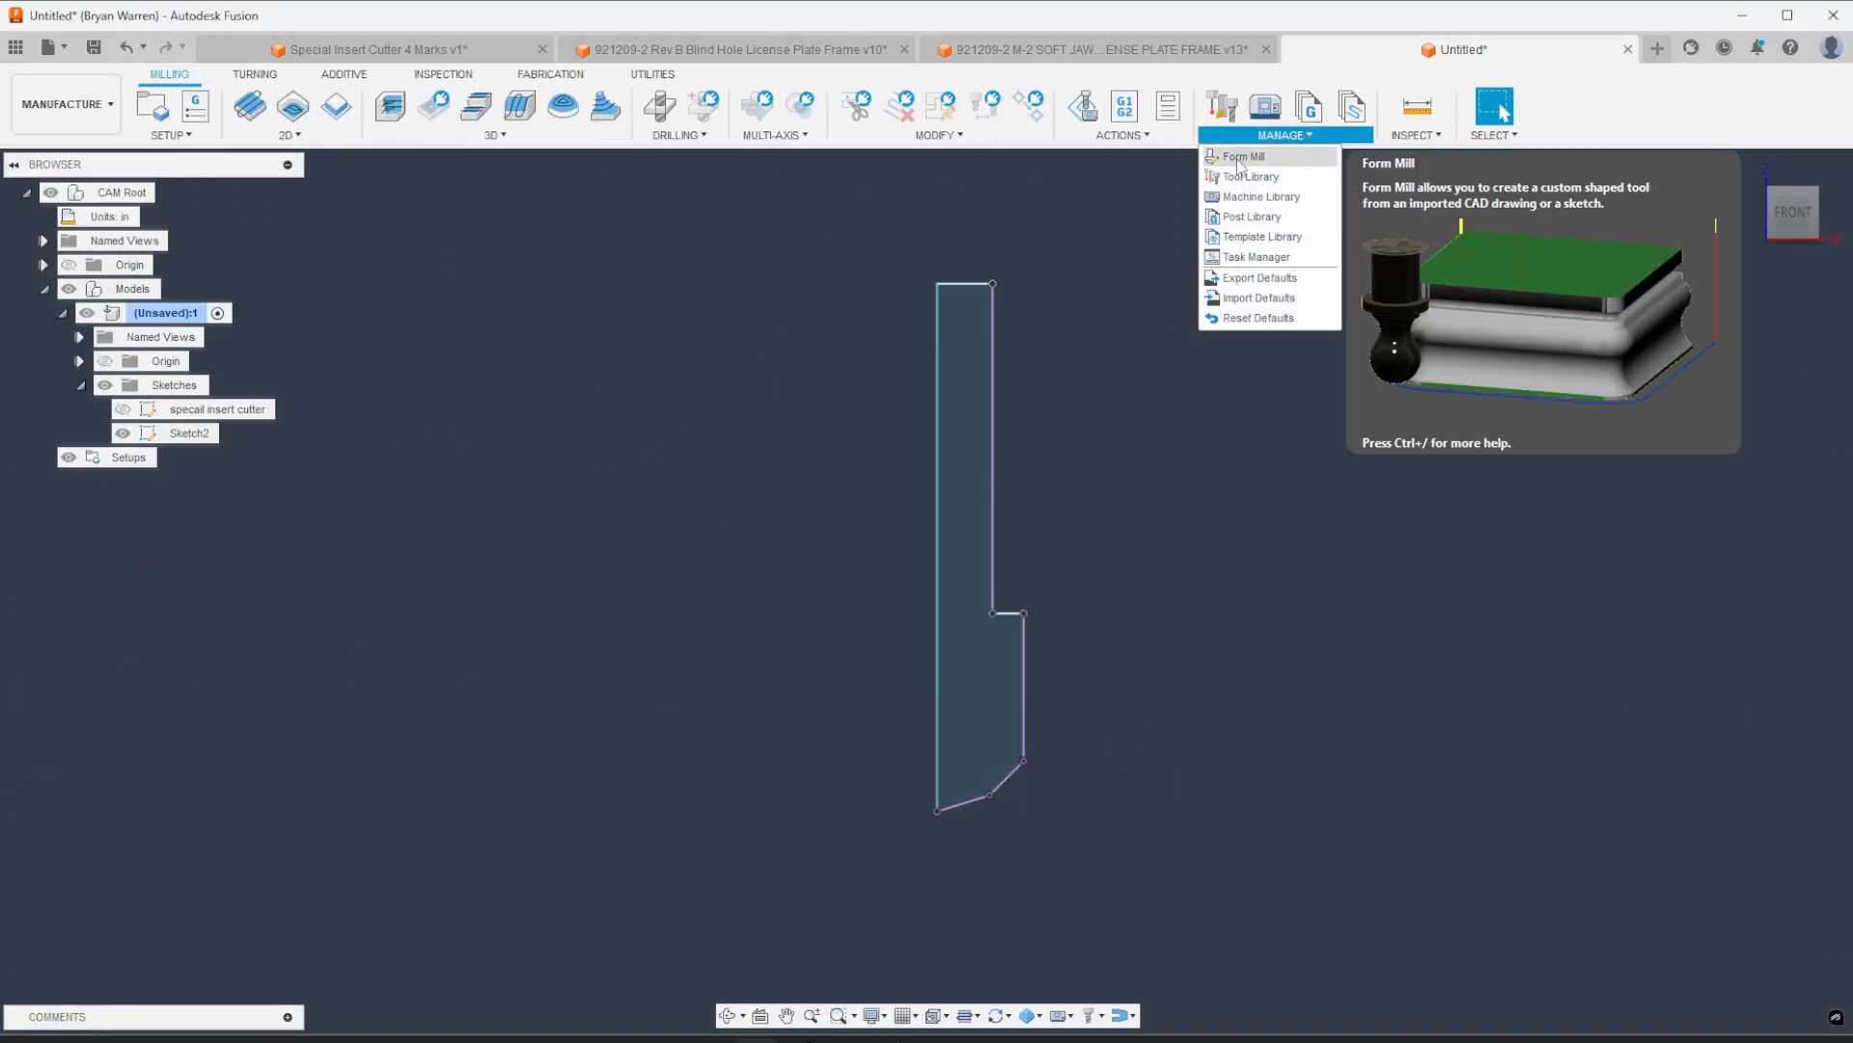
left_click(1243, 156)
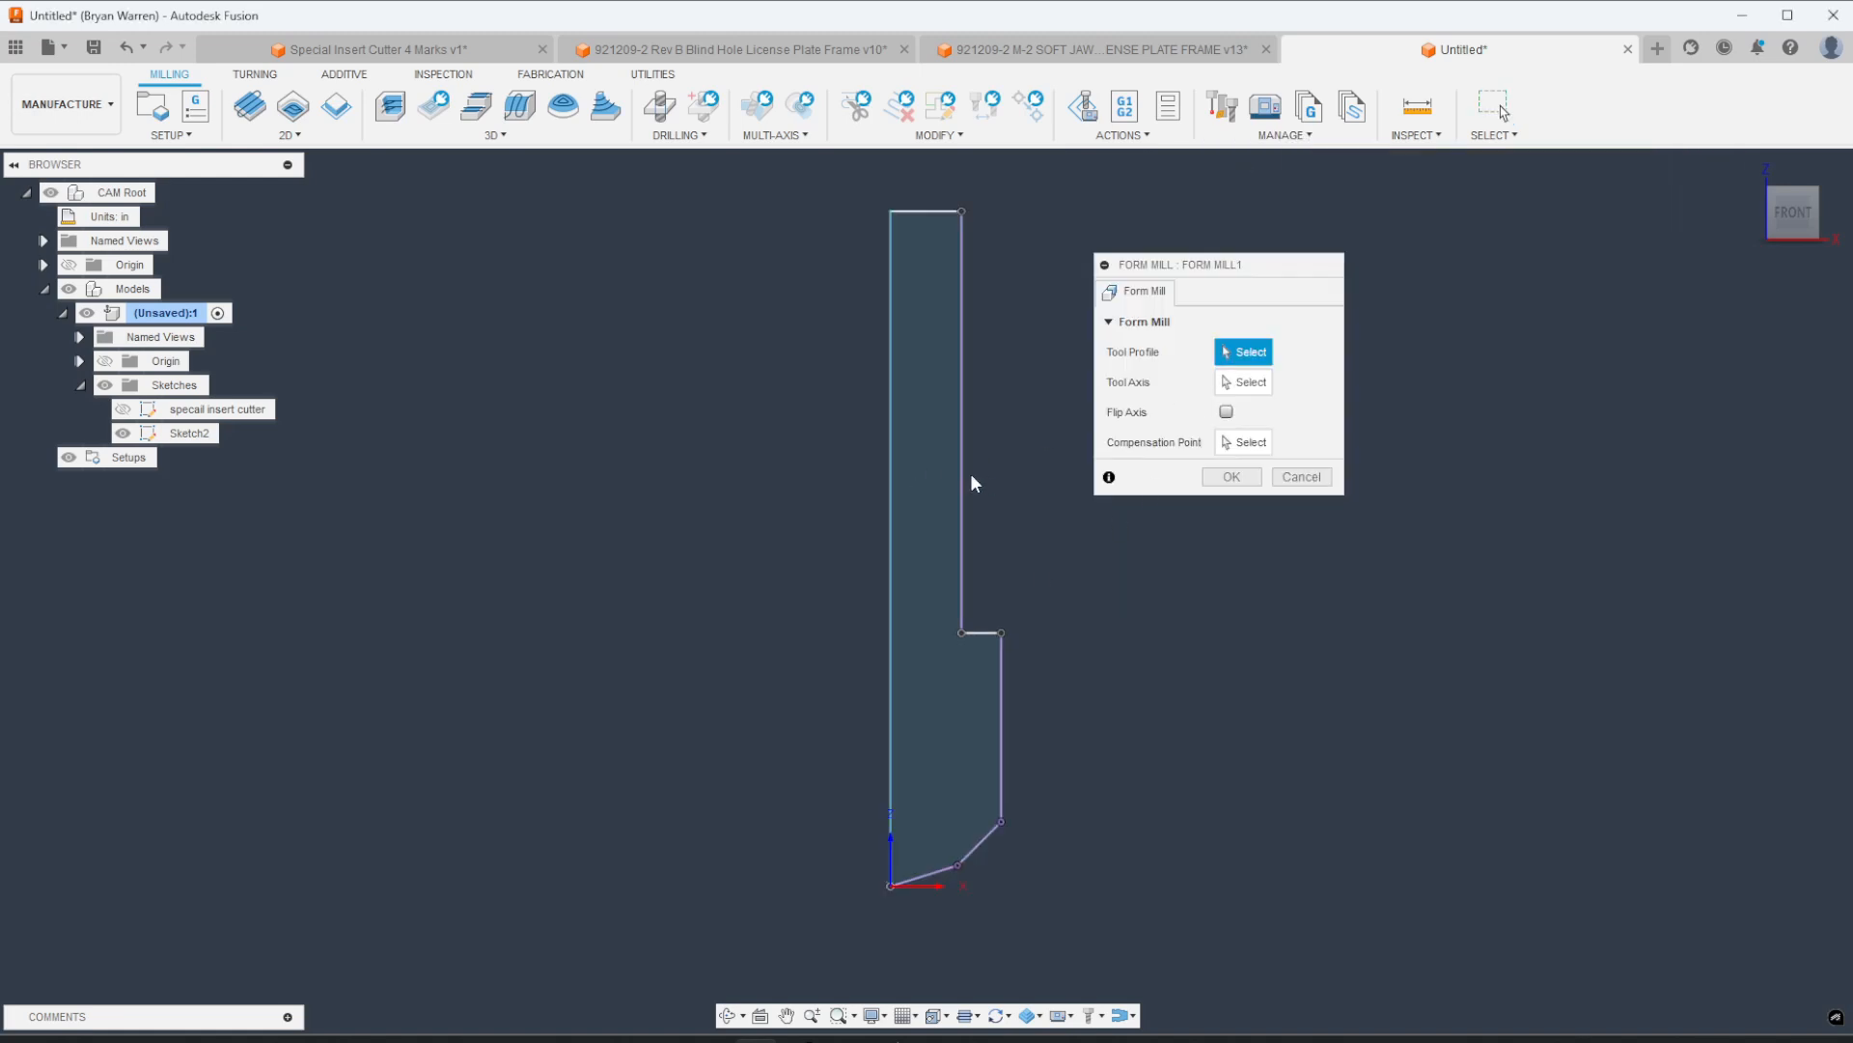
Step: Define the form mill from the cutter outline profile, vertical axis edge and bottom-tip compensation point
left_click(961, 471)
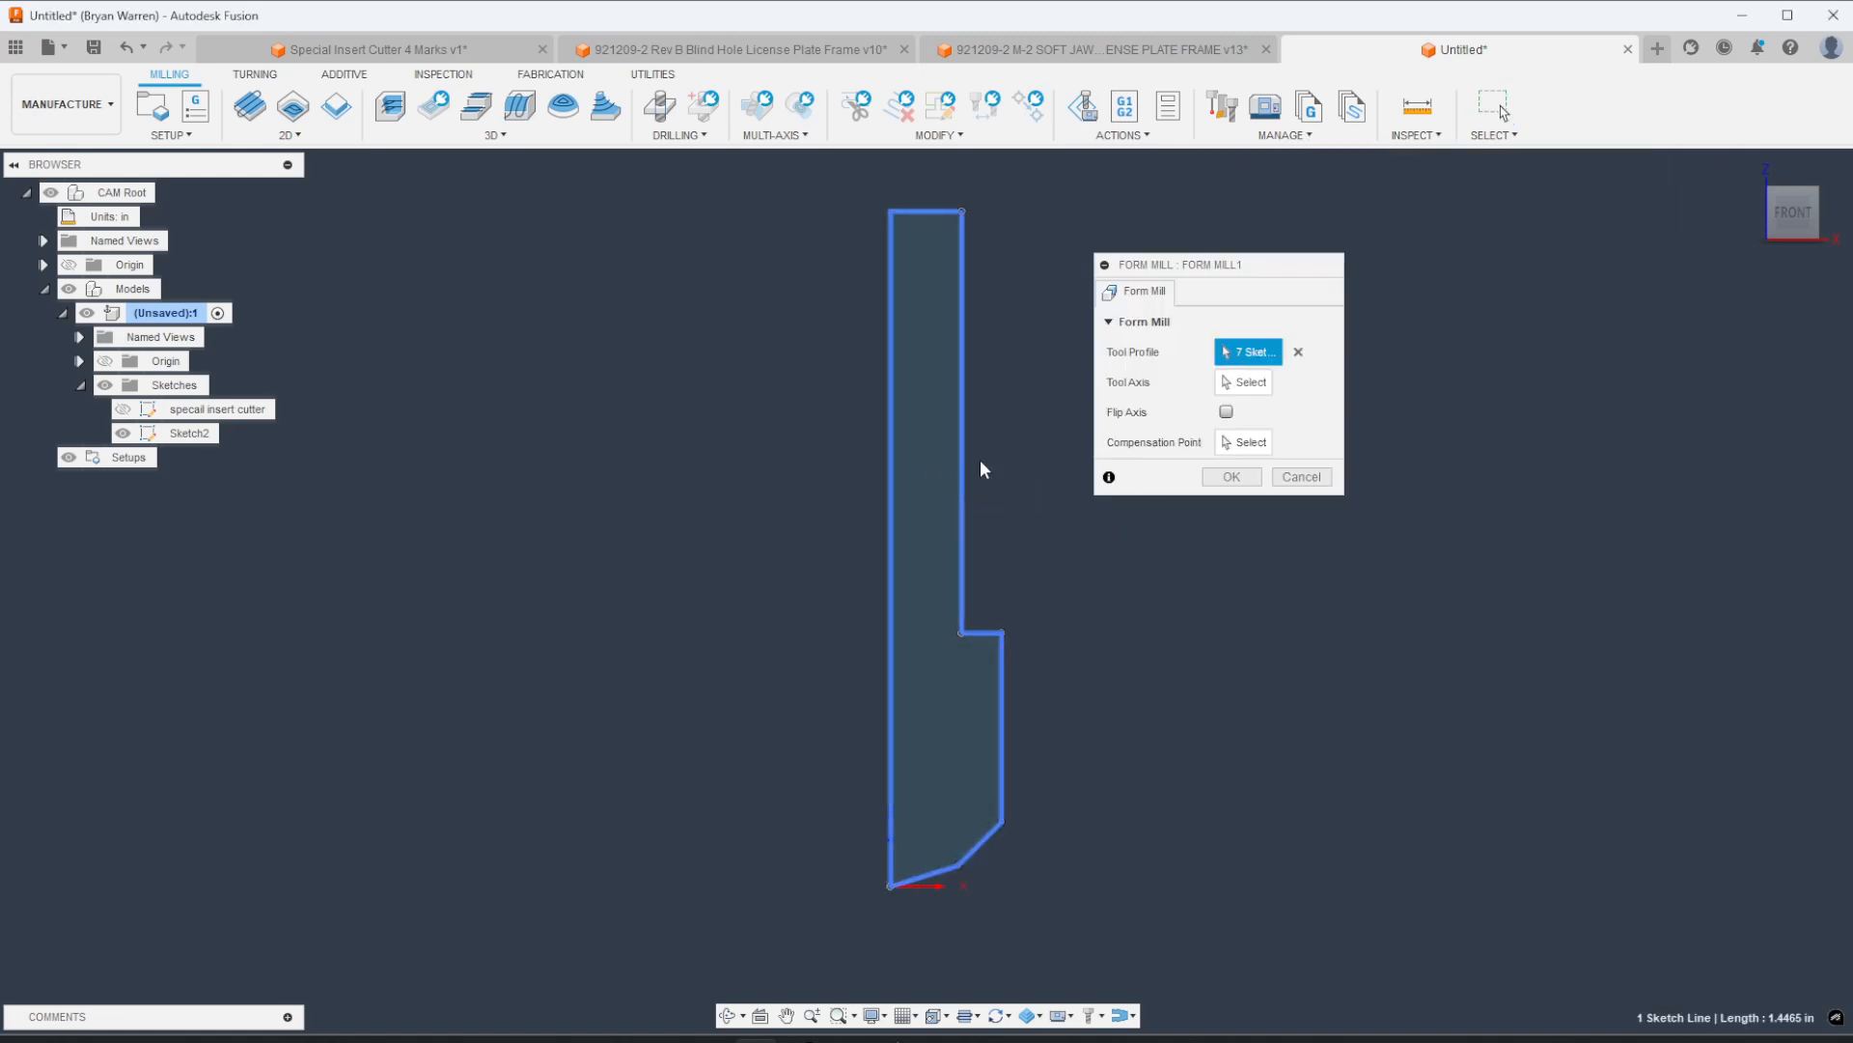
left_click(1244, 380)
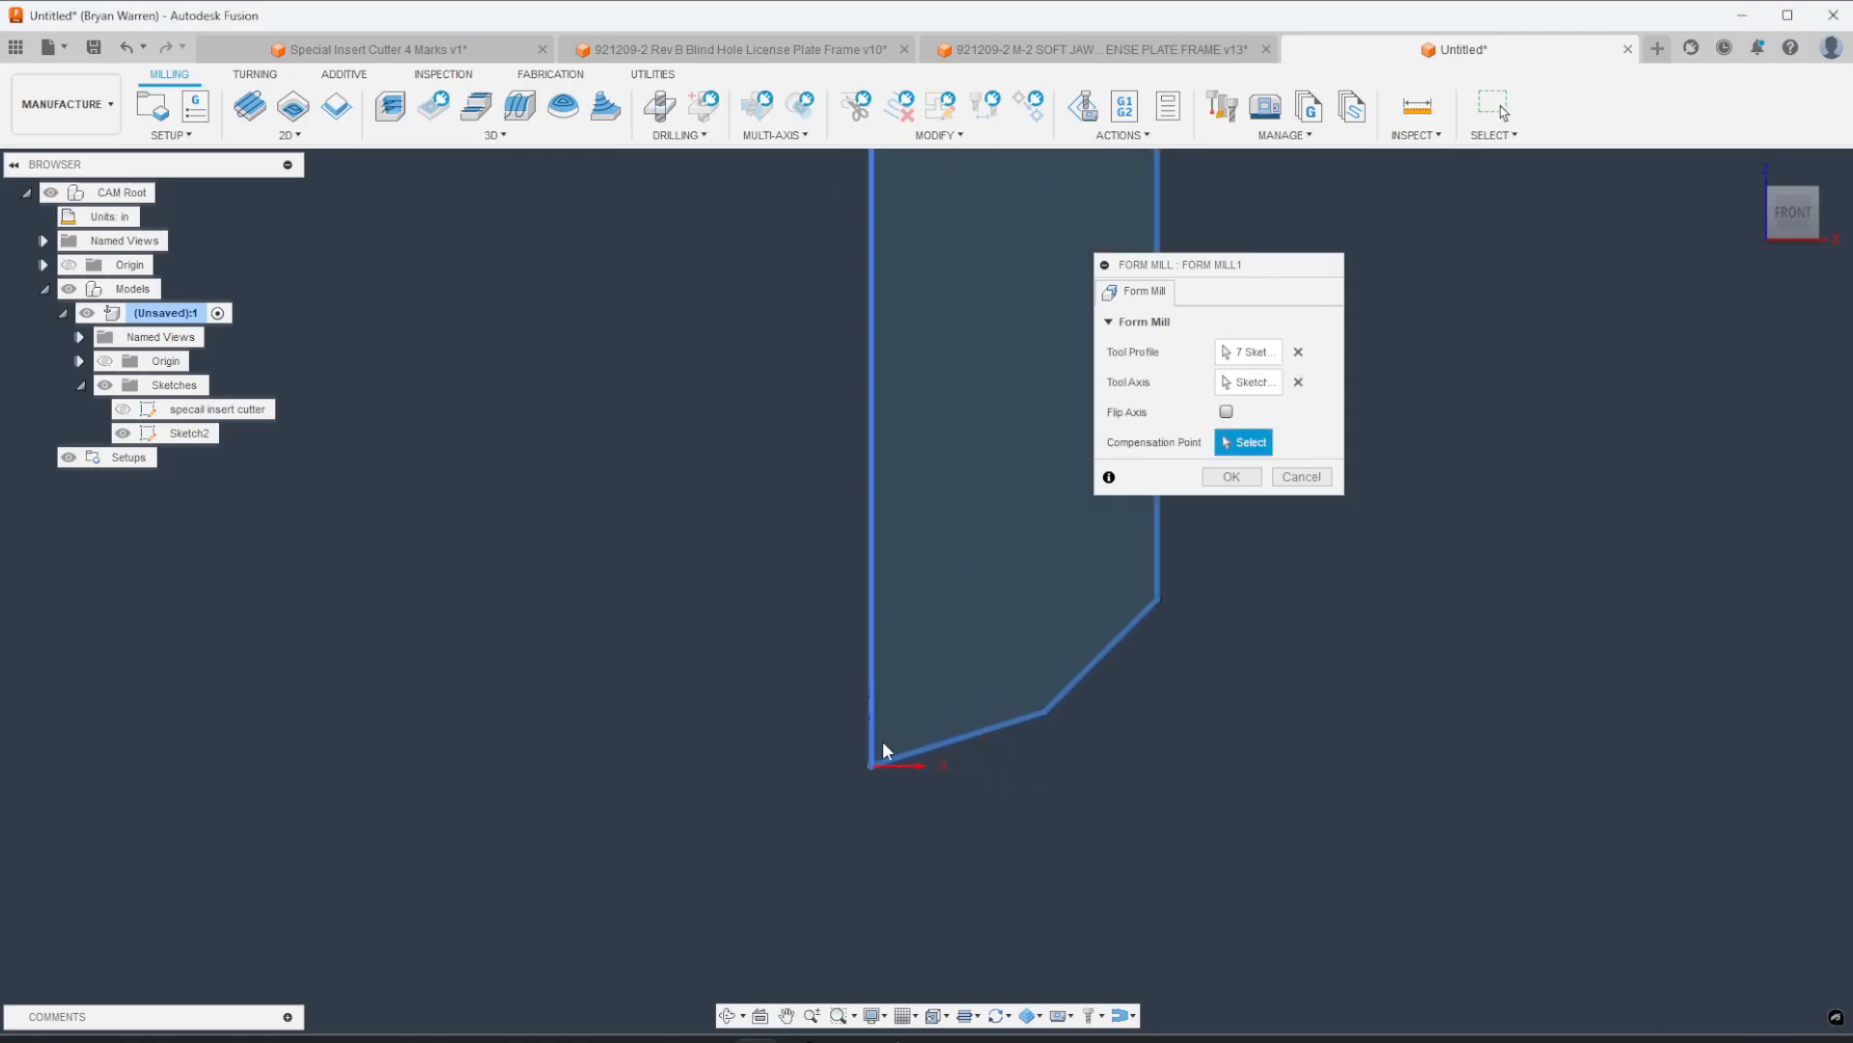
left_click(870, 764)
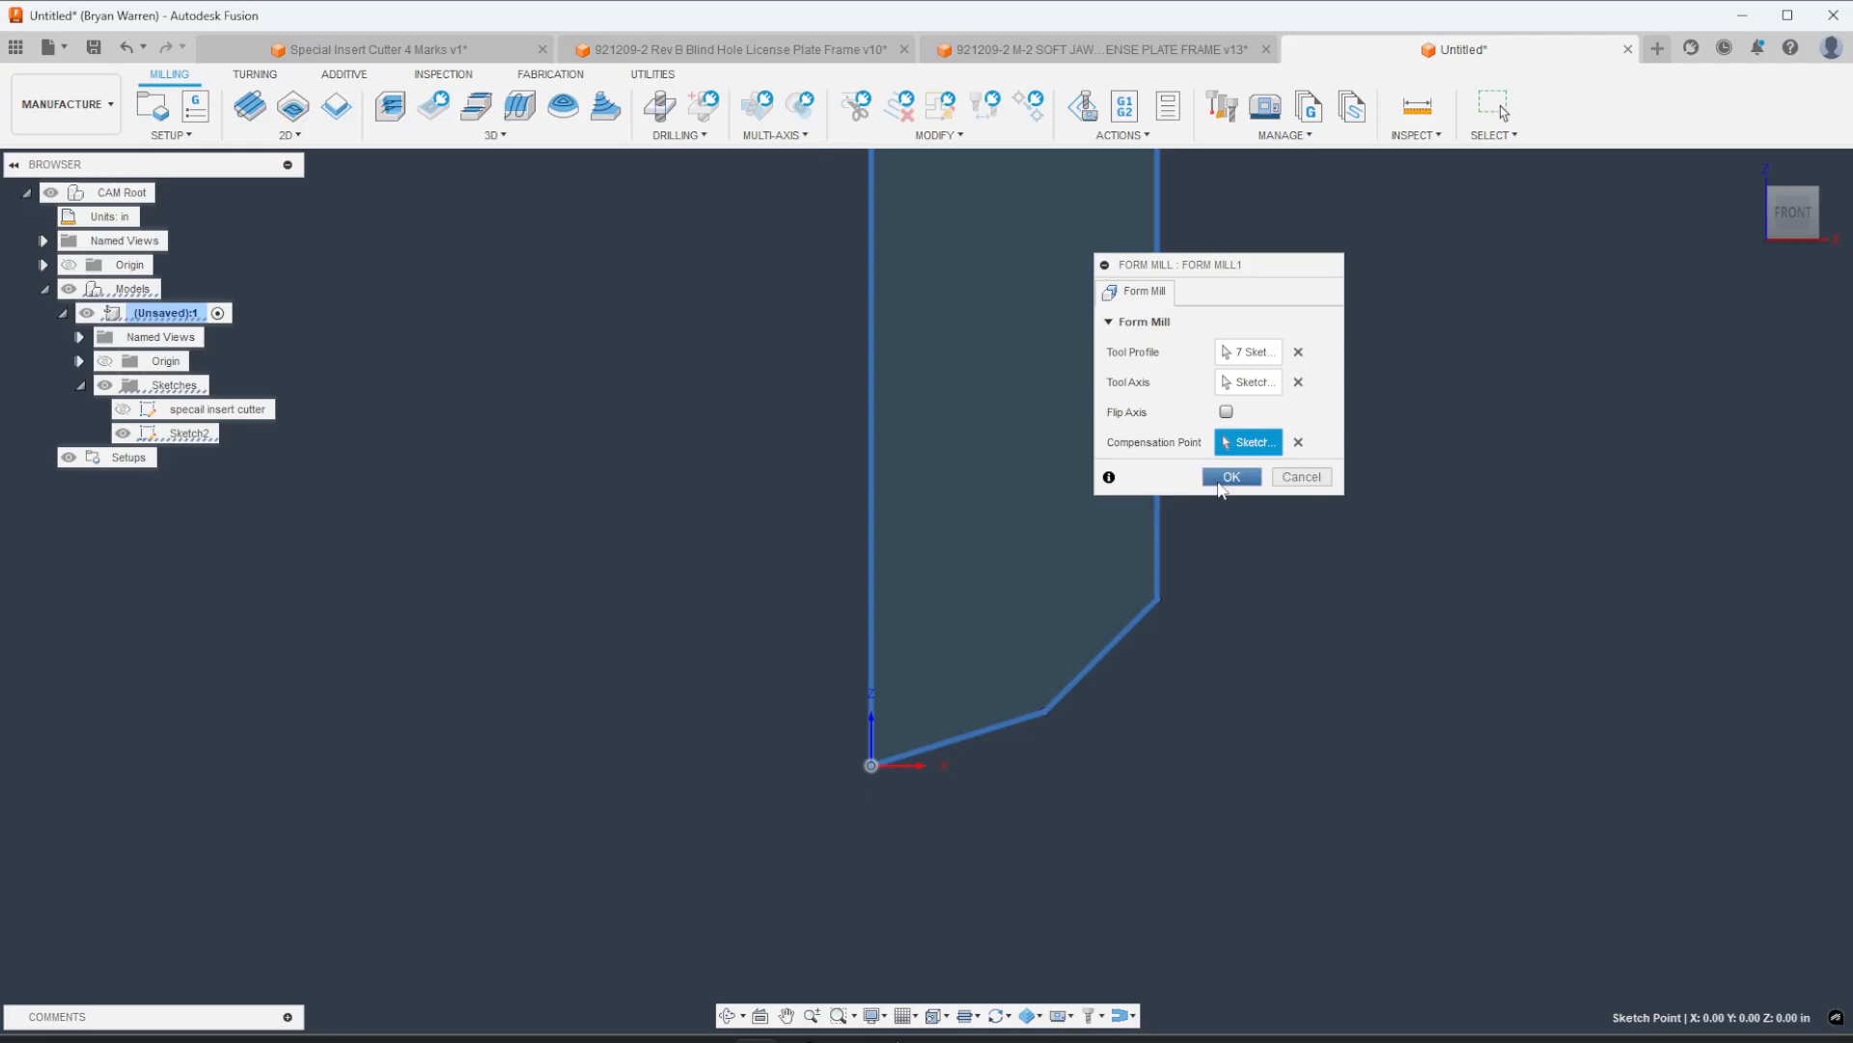
left_click(1231, 477)
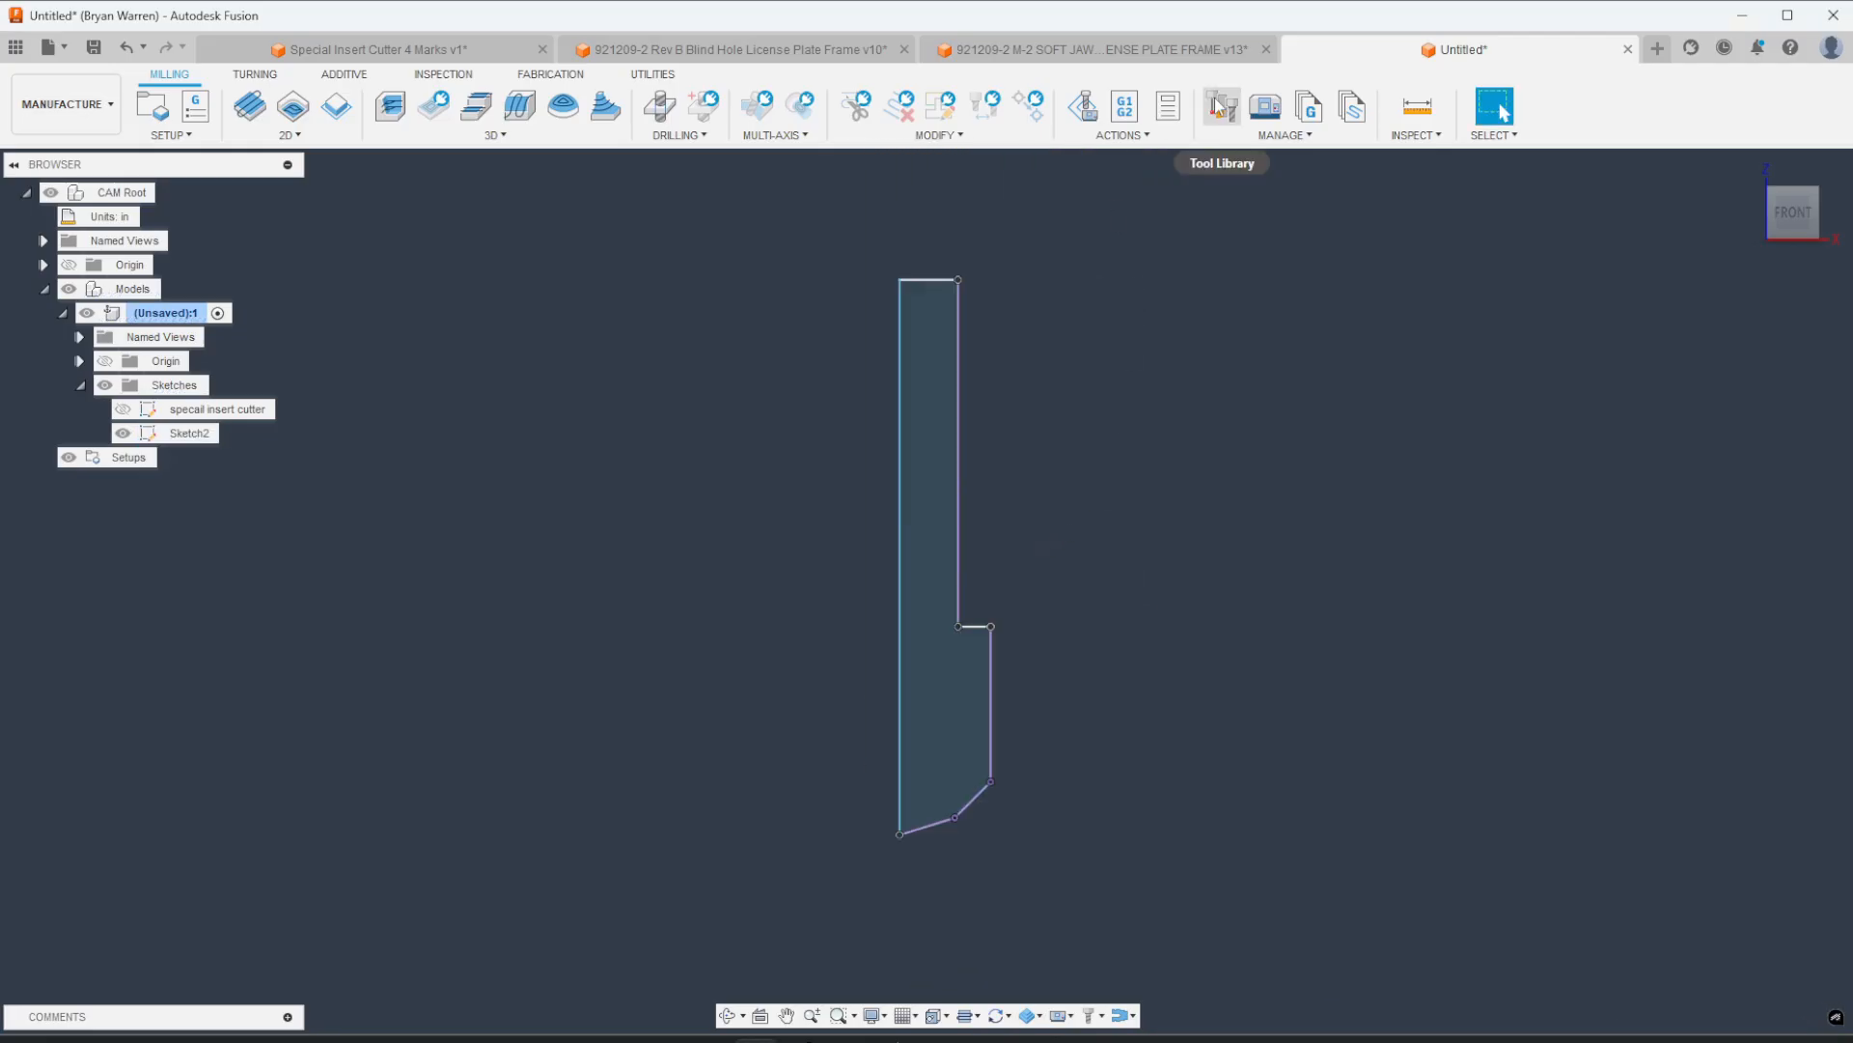
Step: Edit the 0.76 in form mill in the Tool Library, setting cutting feedrates to 40 in/min at 10000 rpm
left_click(1220, 106)
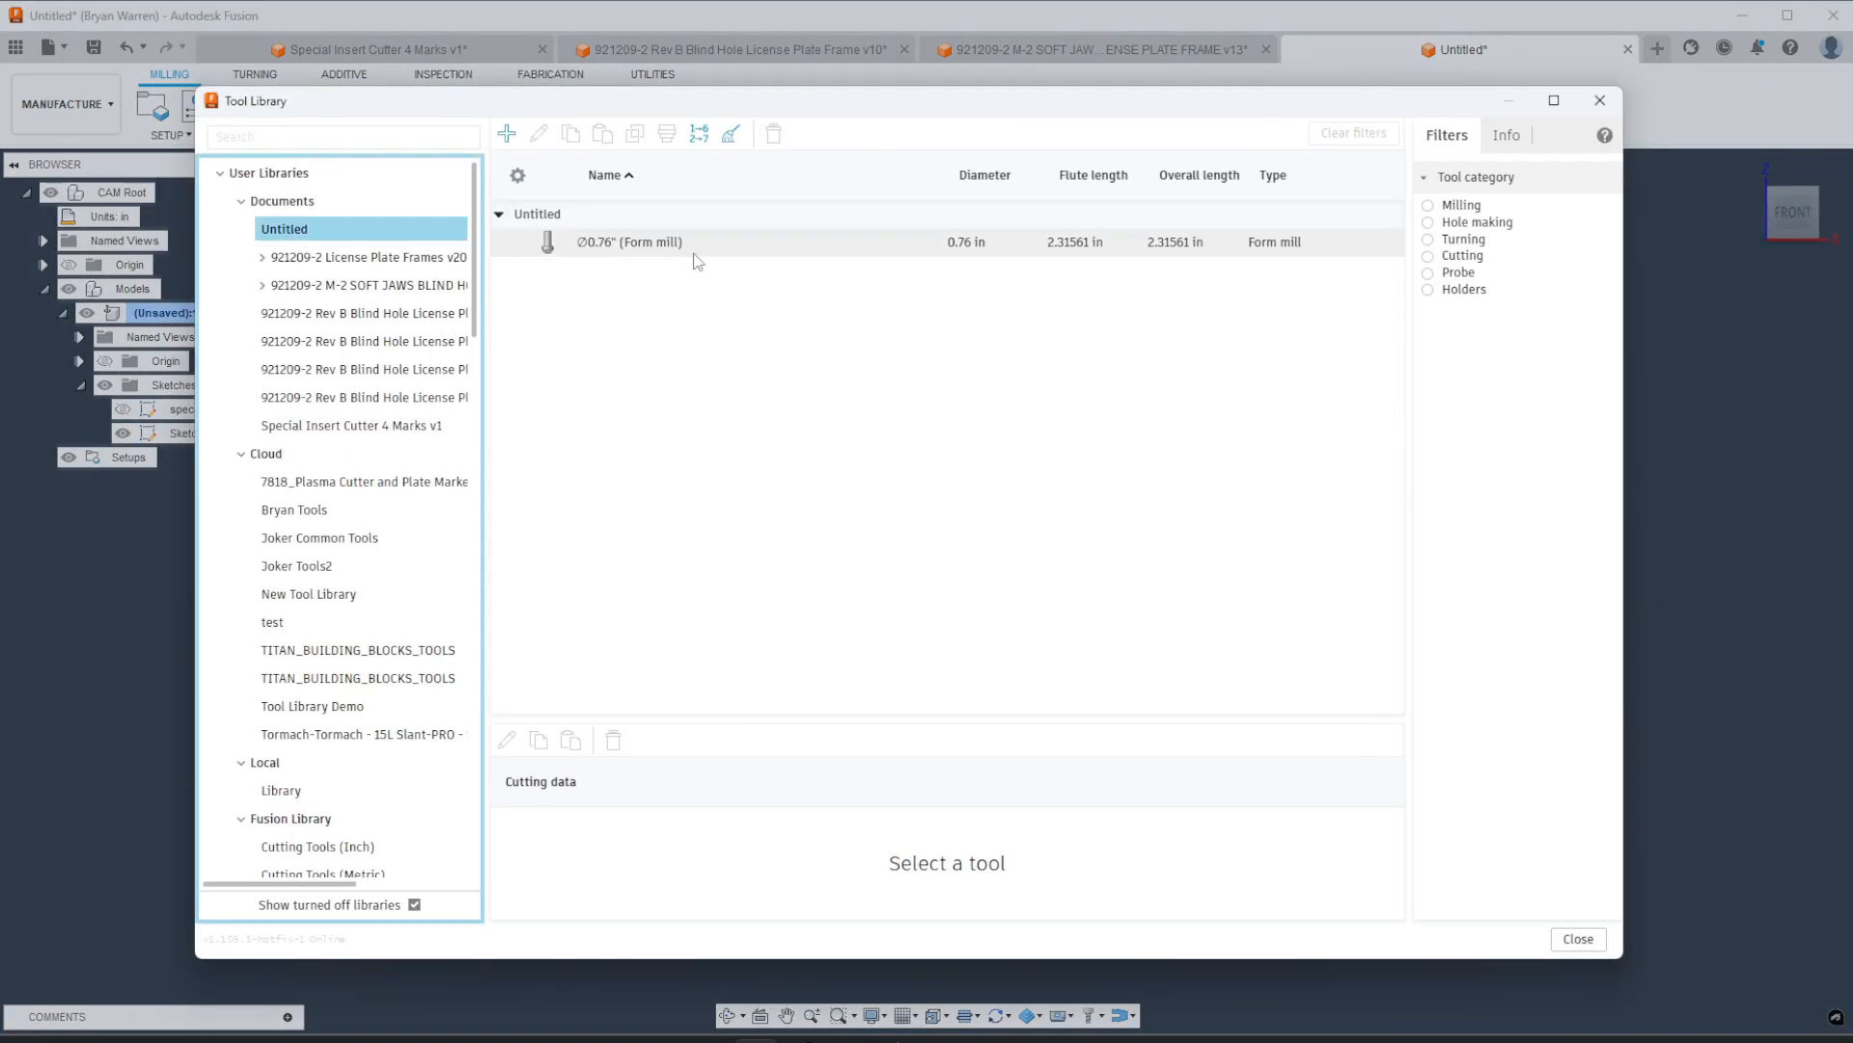
left_click(630, 243)
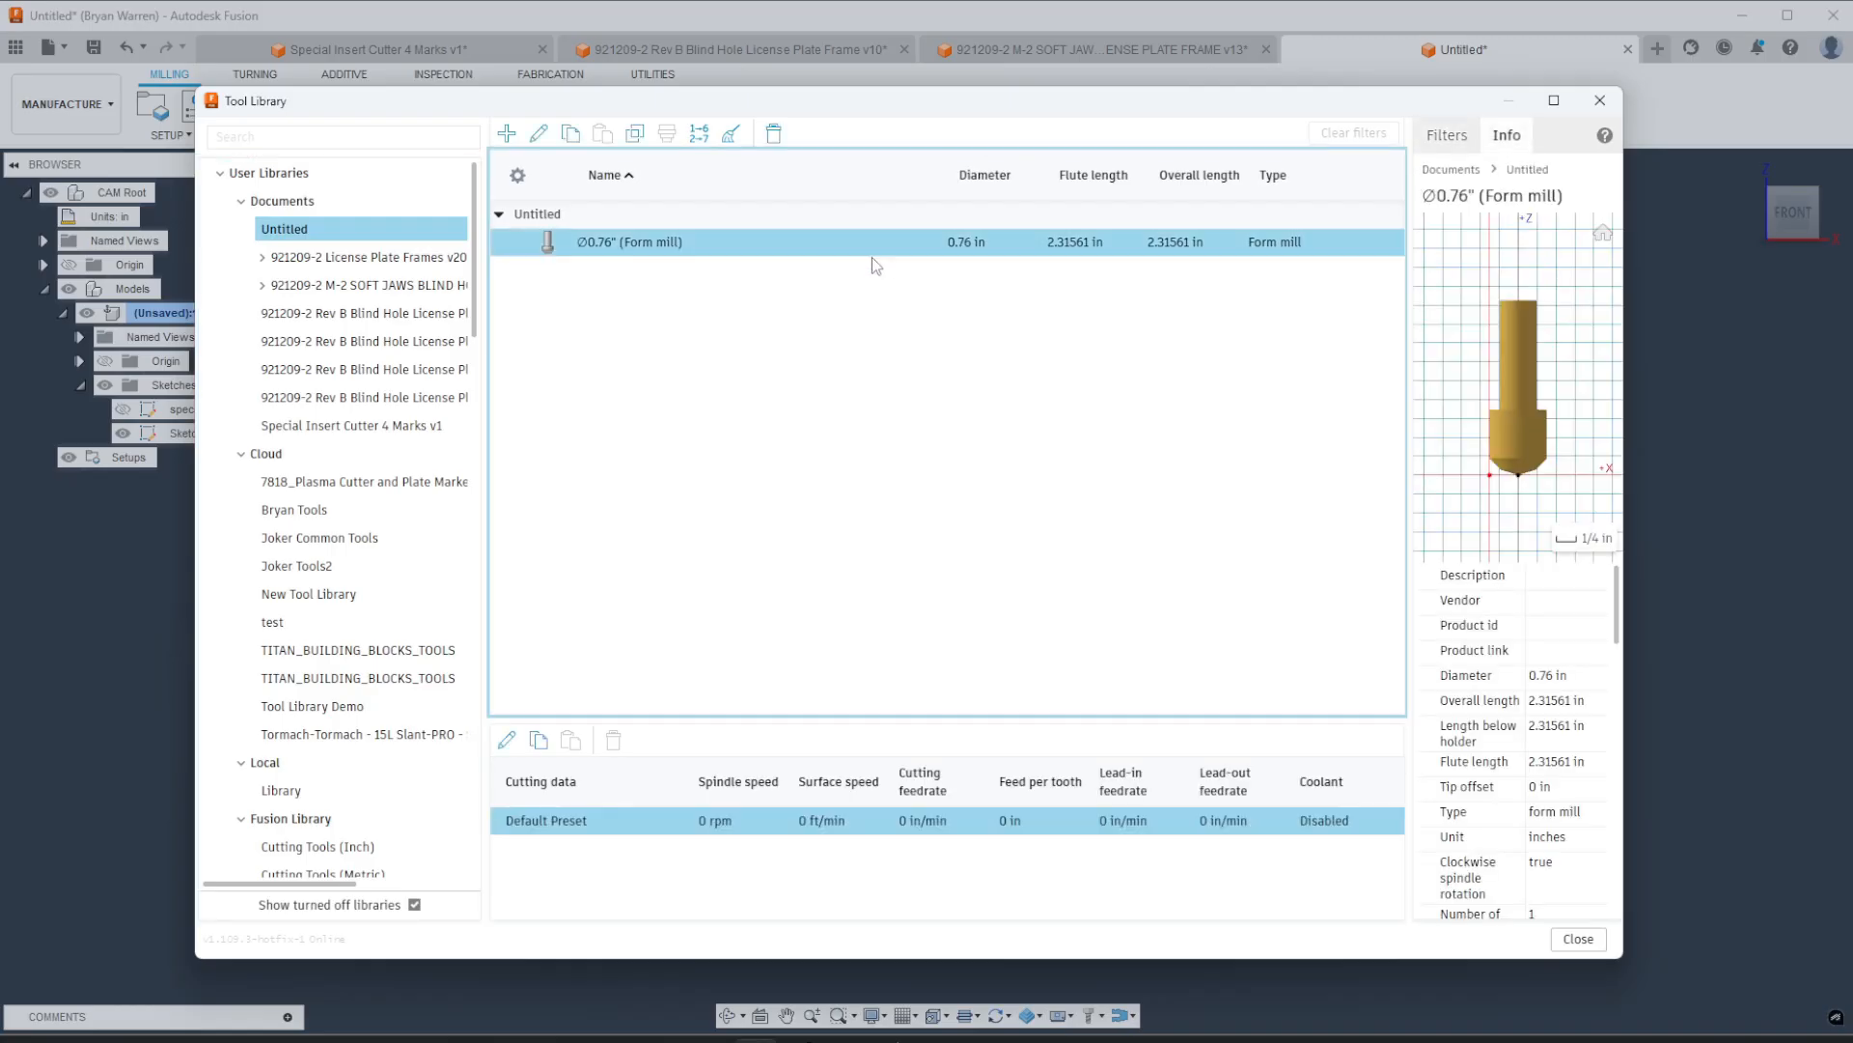
double_click(630, 243)
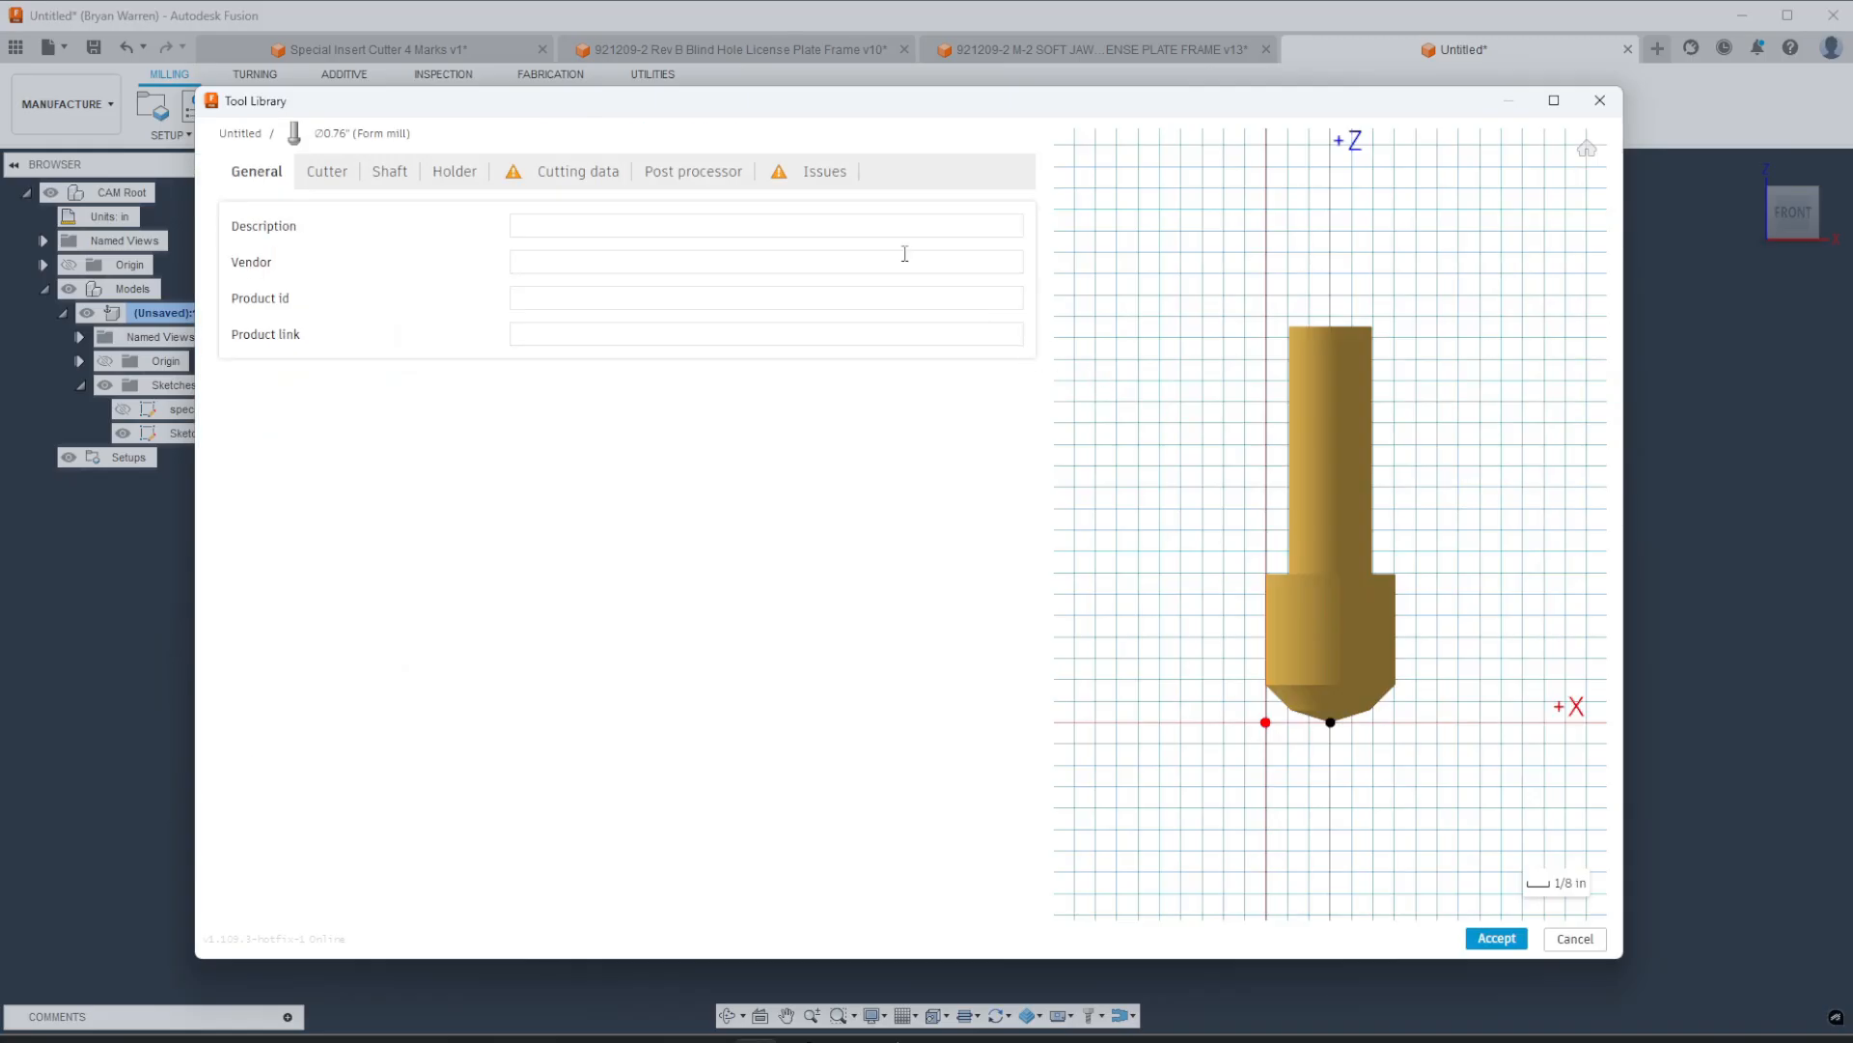
left_click(577, 170)
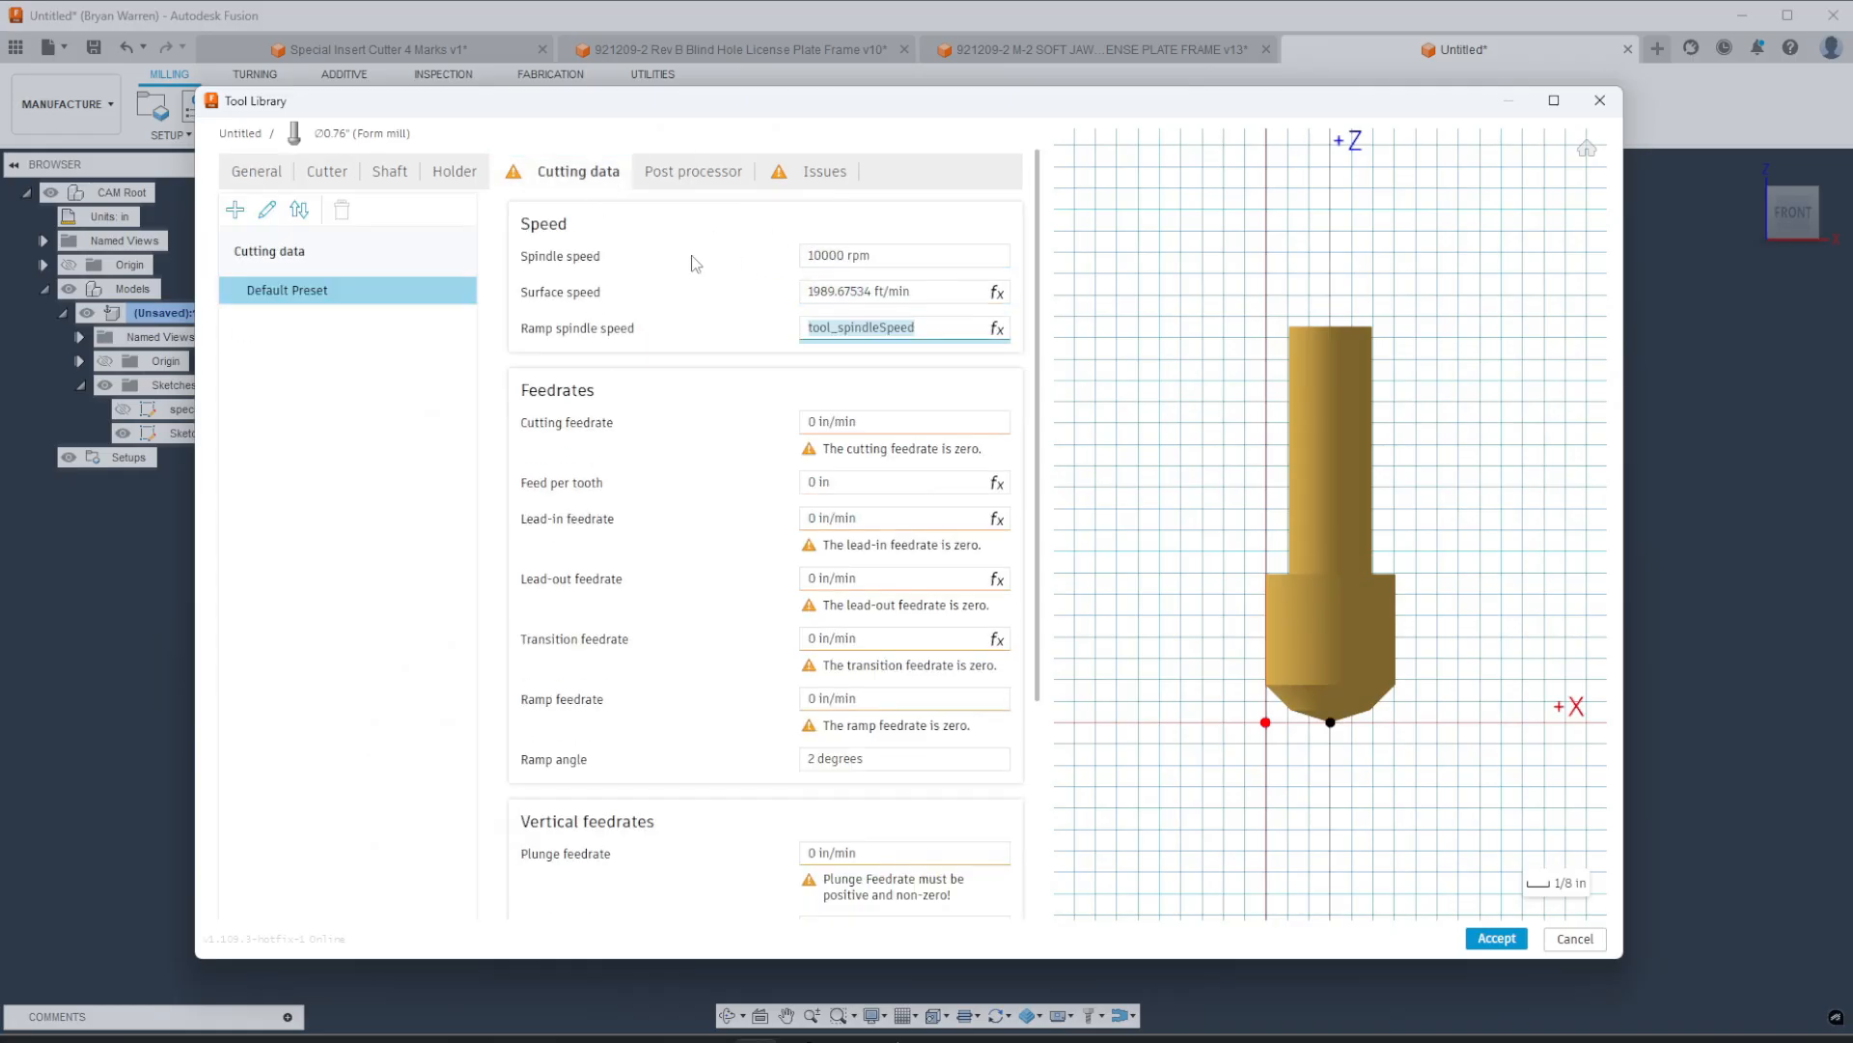
type("40")
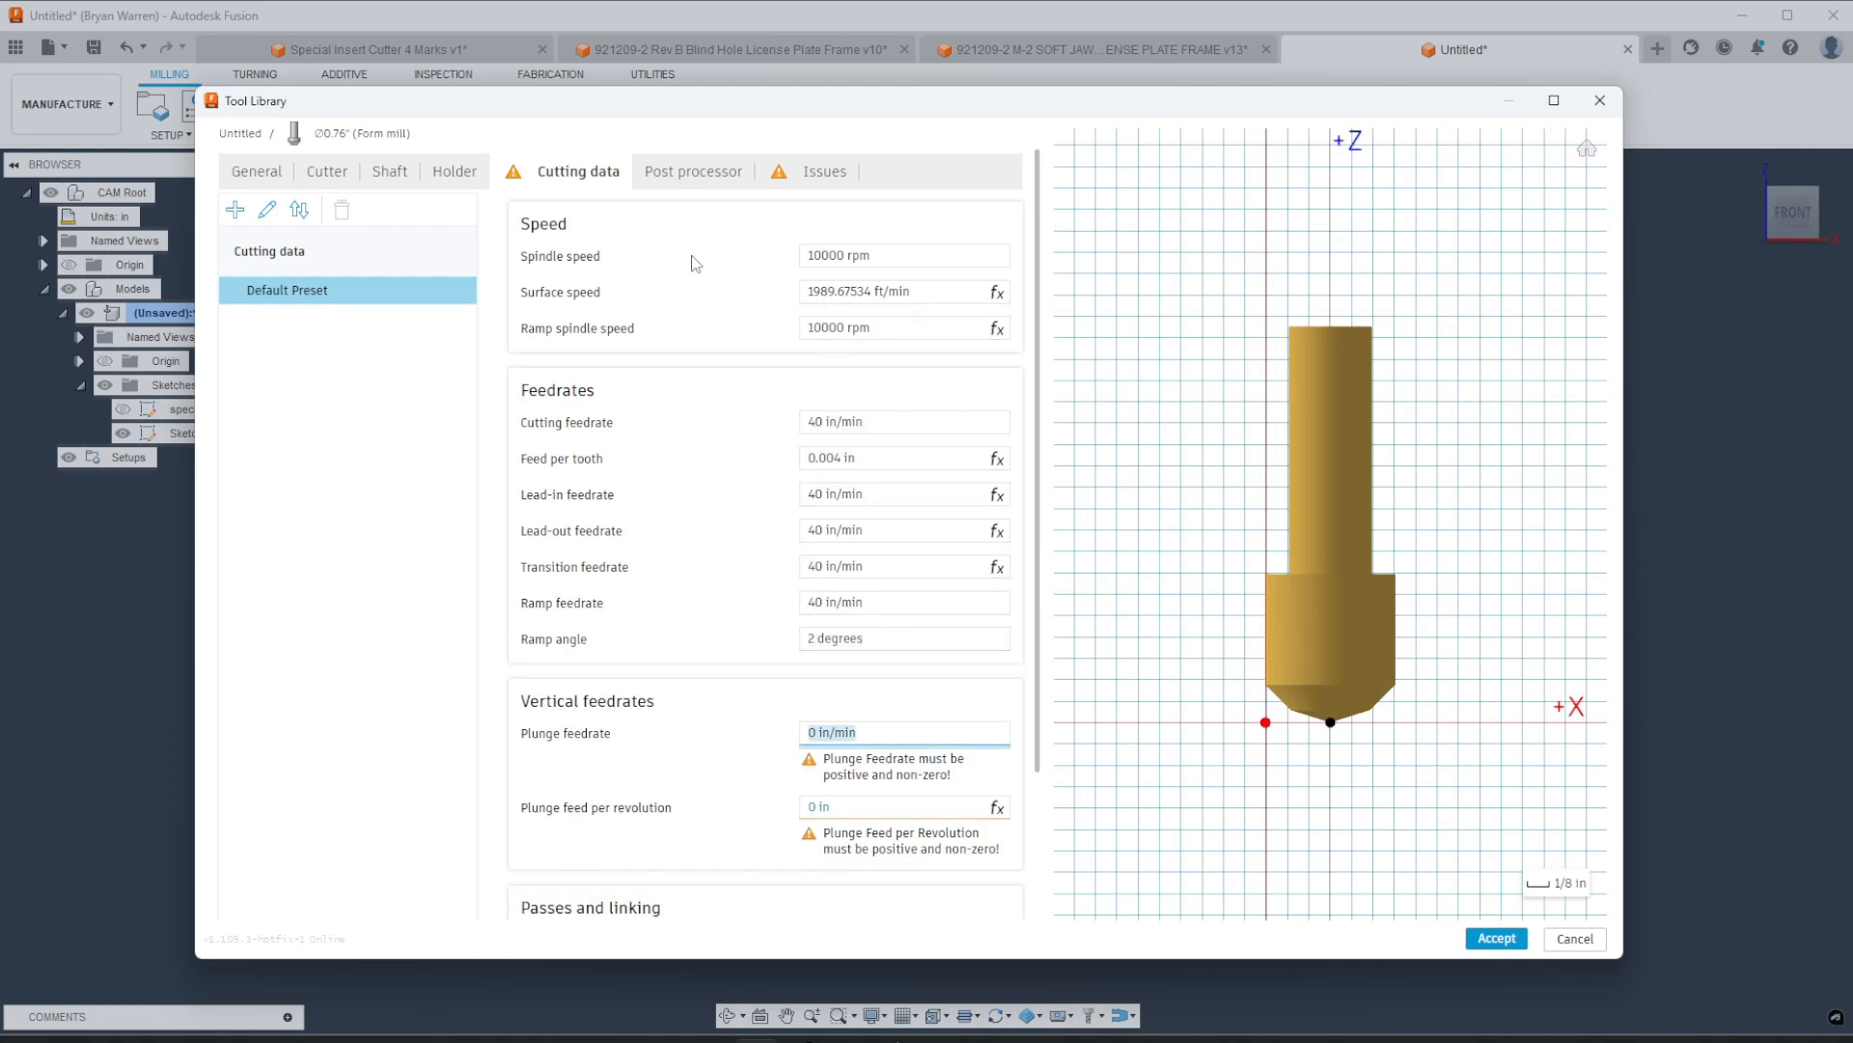
Step: Set the tool description to 4 DOT SPECIAL CUTTER and accept the edits
left_click(238, 120)
type("4 SOT")
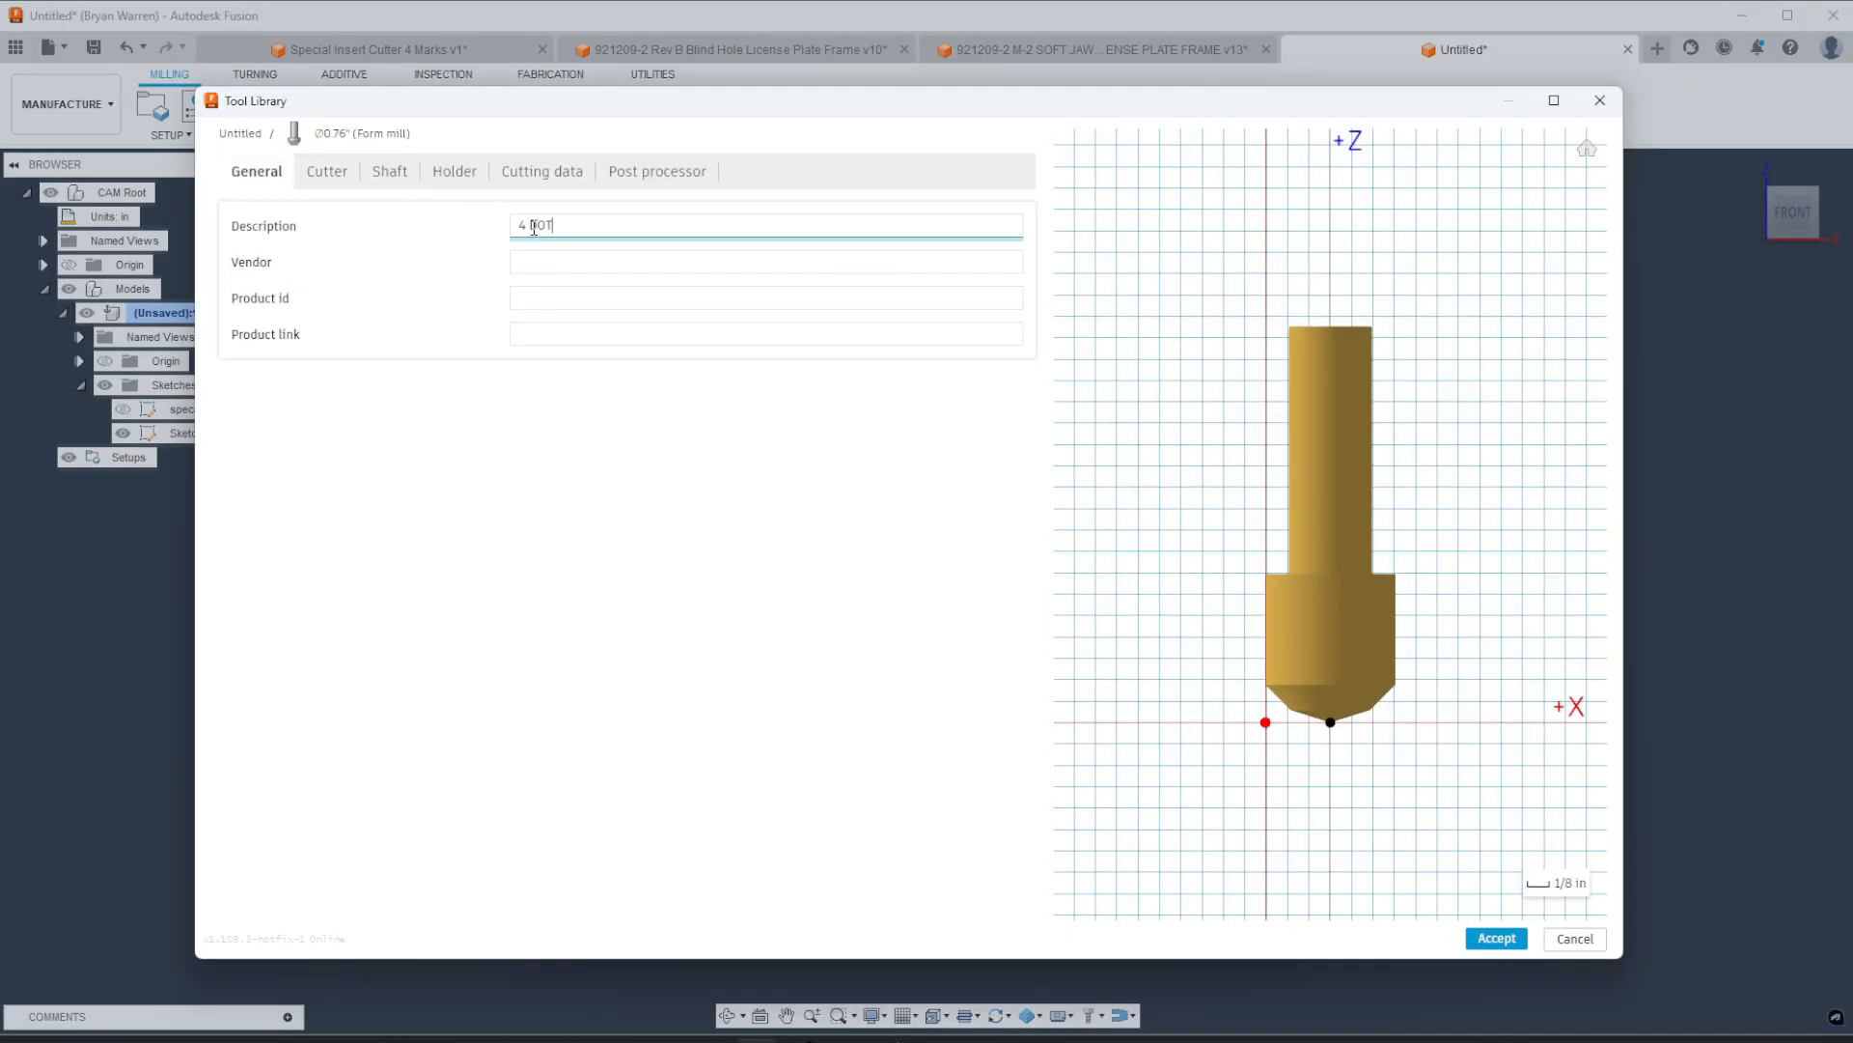
type("SPECIAL CUTTER")
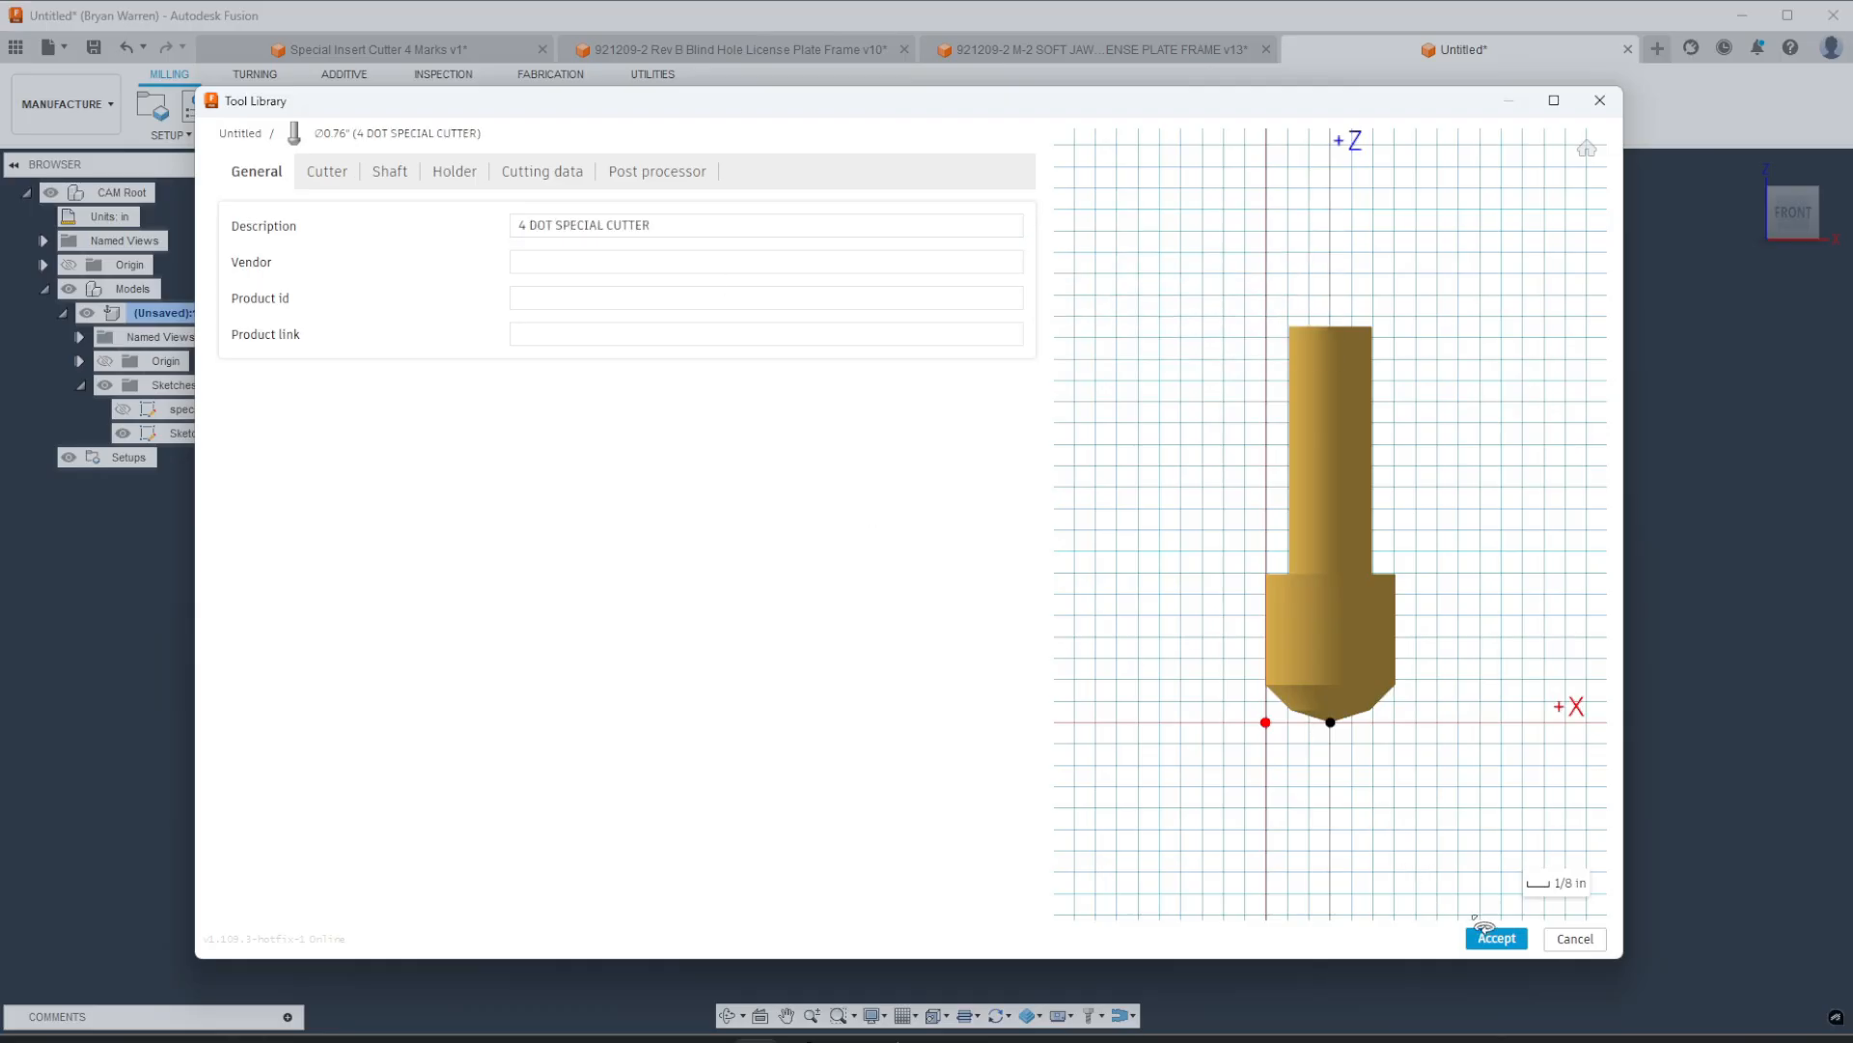
left_click(1496, 939)
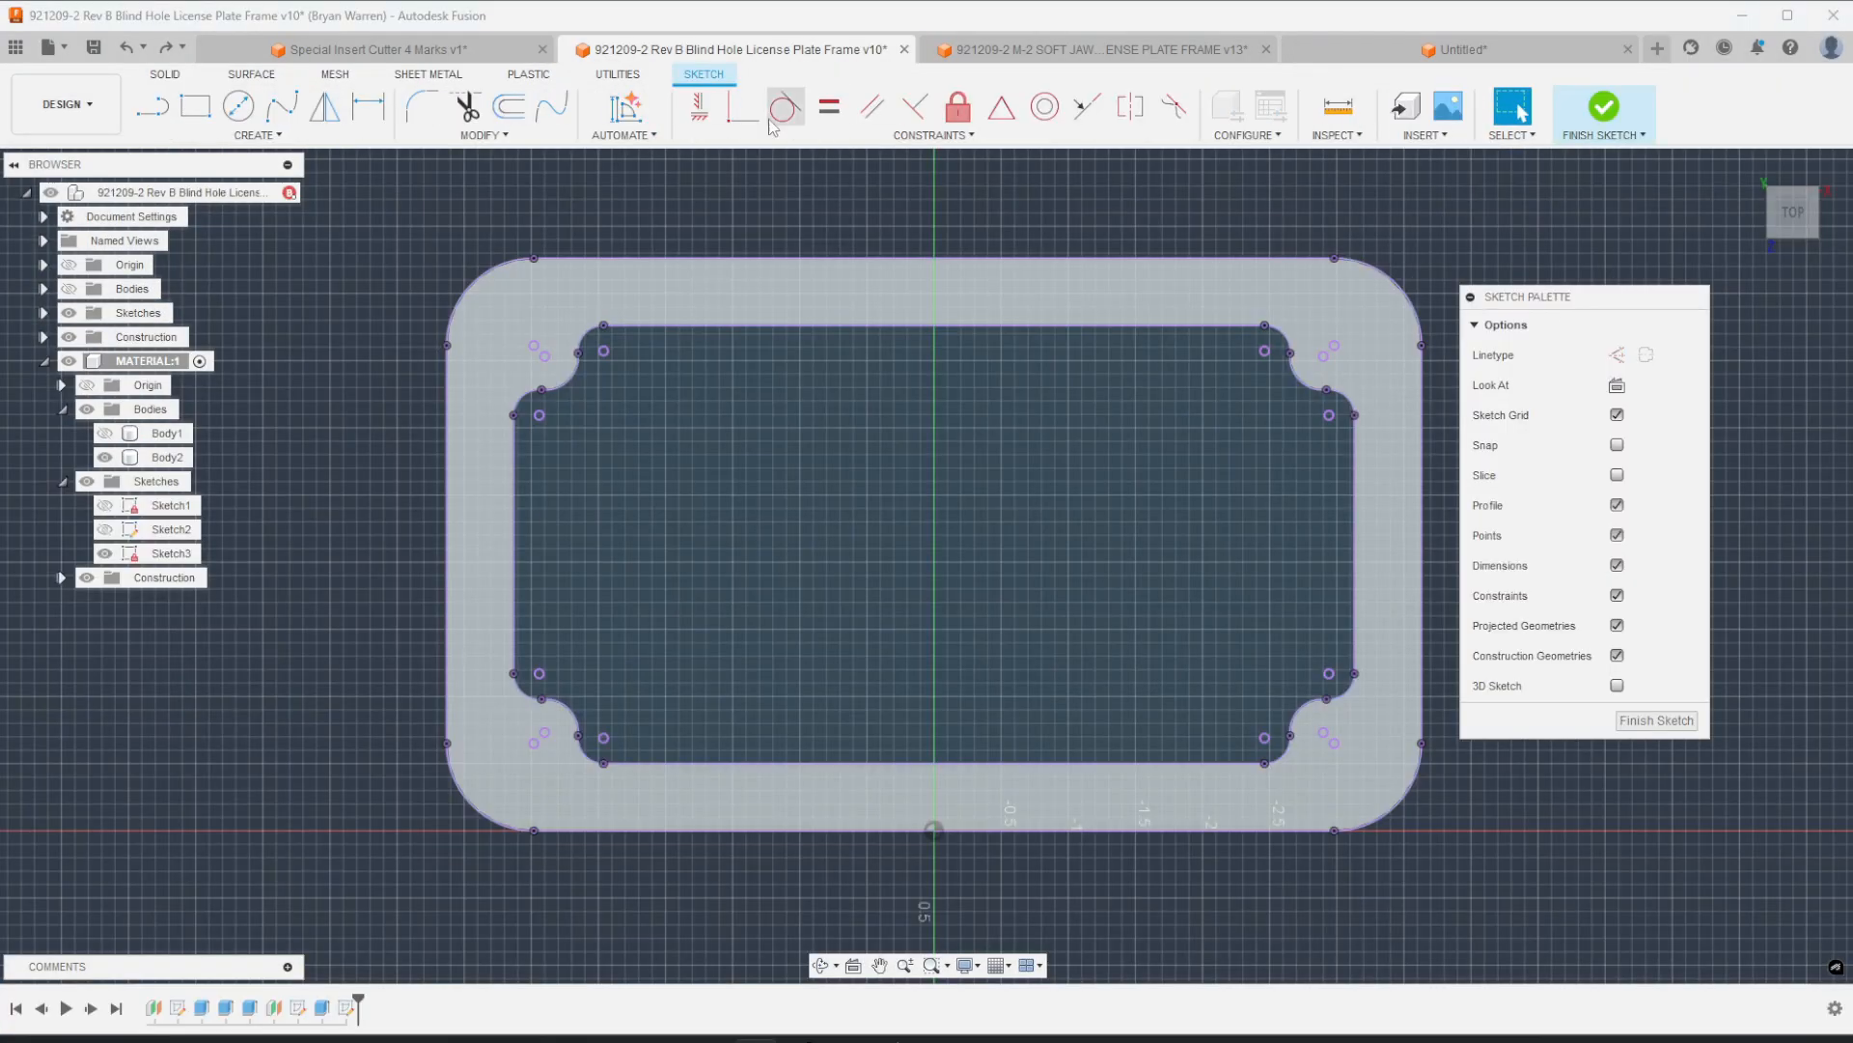
Step: Offset the frame's outer outline by -0.76 in
left_click(521, 108)
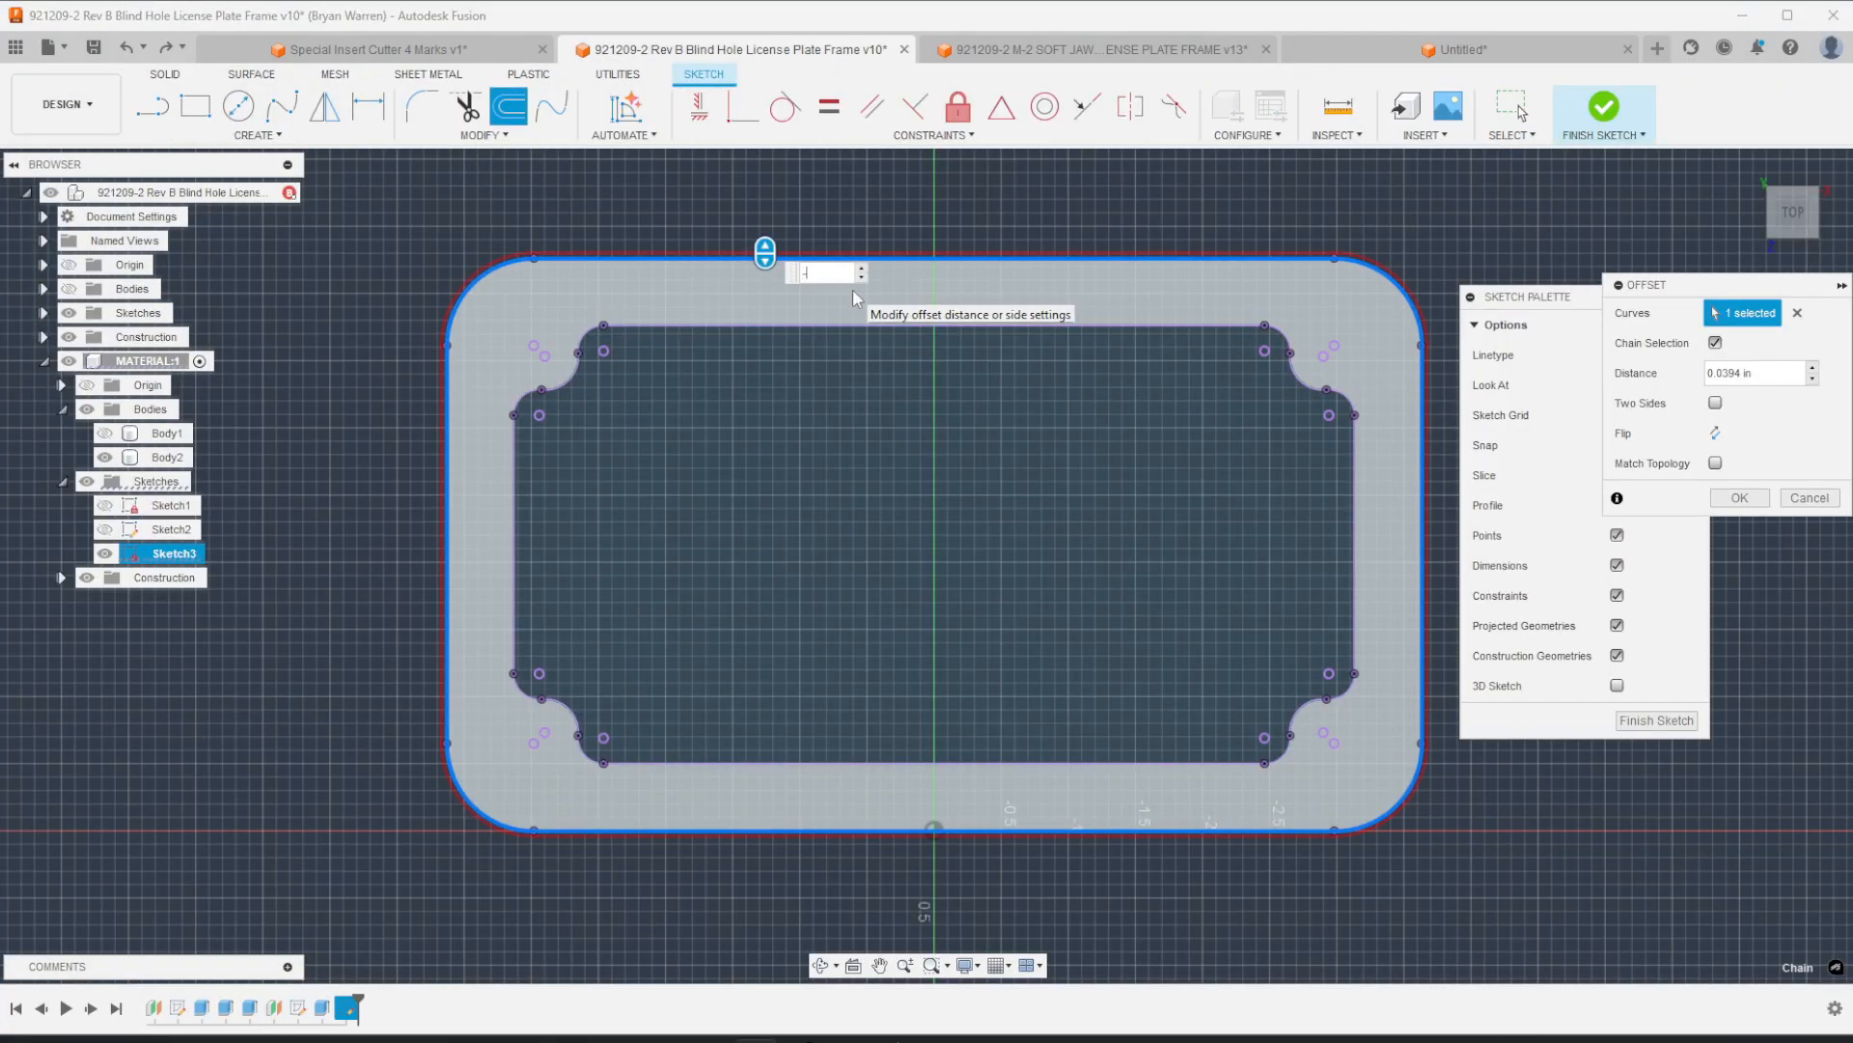
type("-0.76")
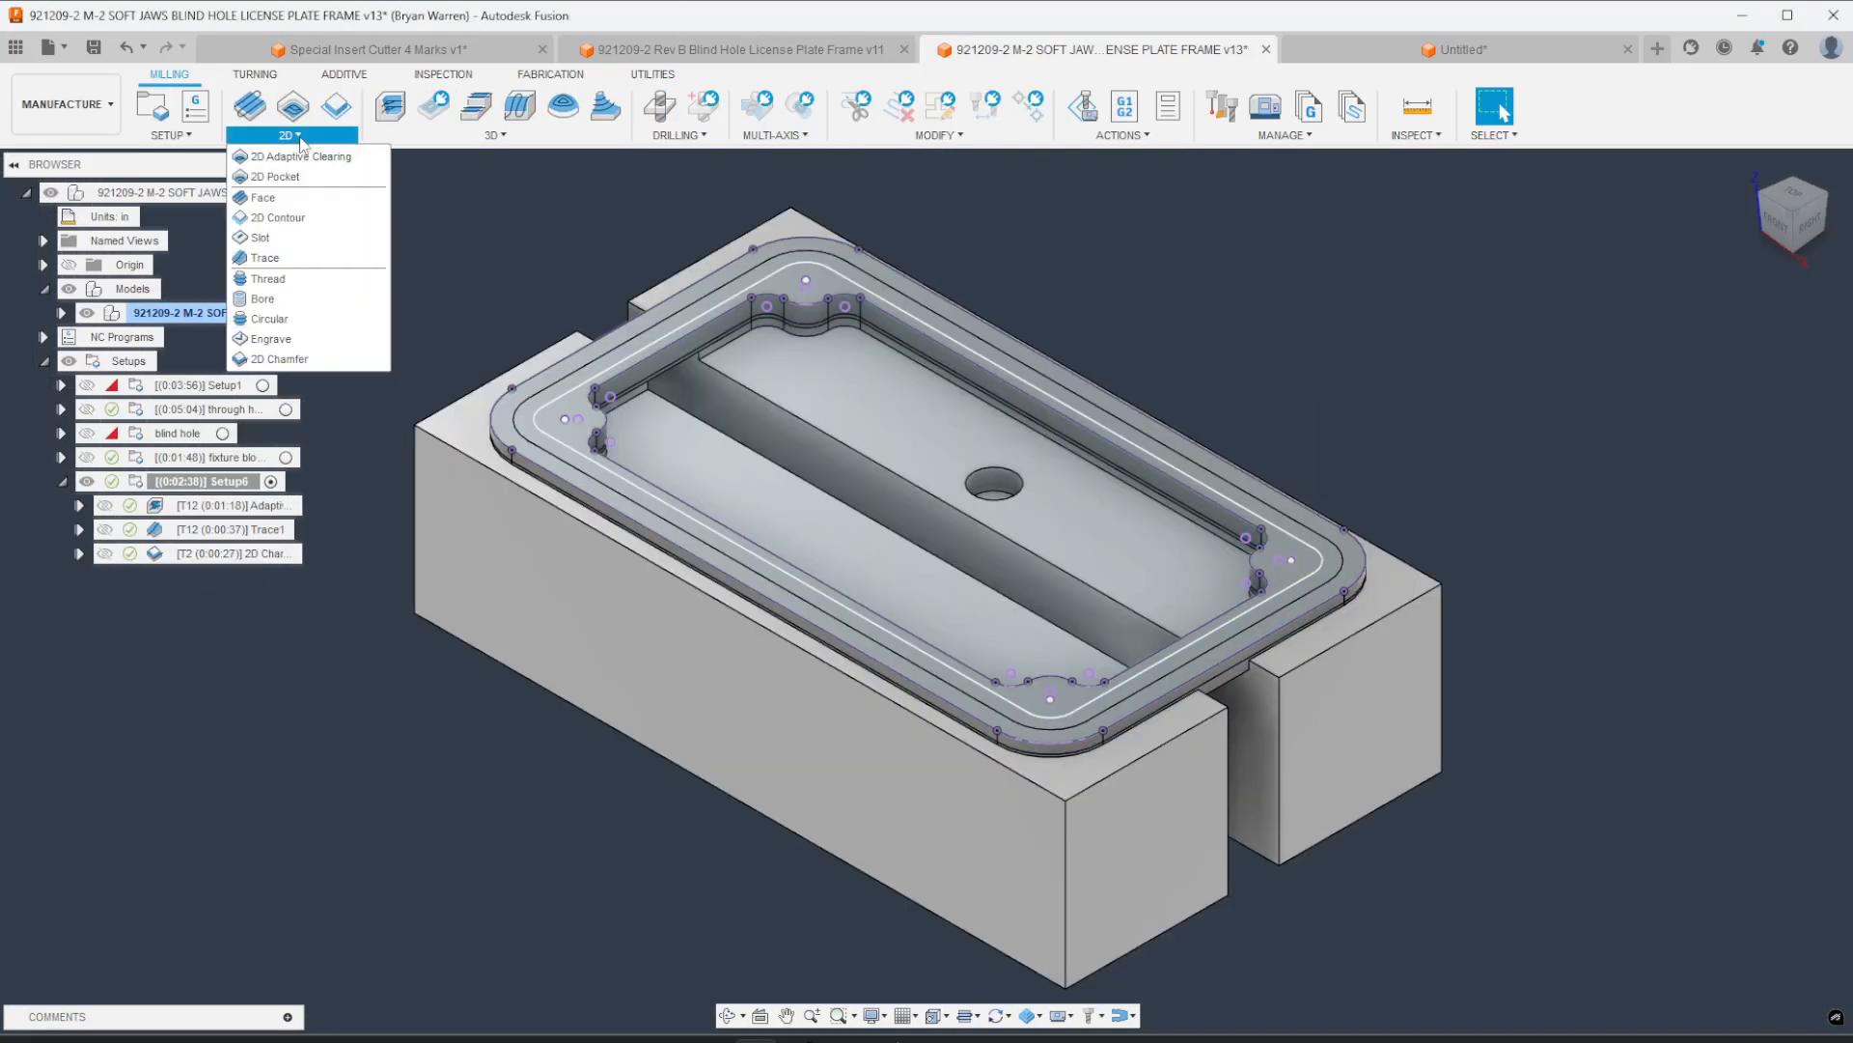
mouse_move(280, 216)
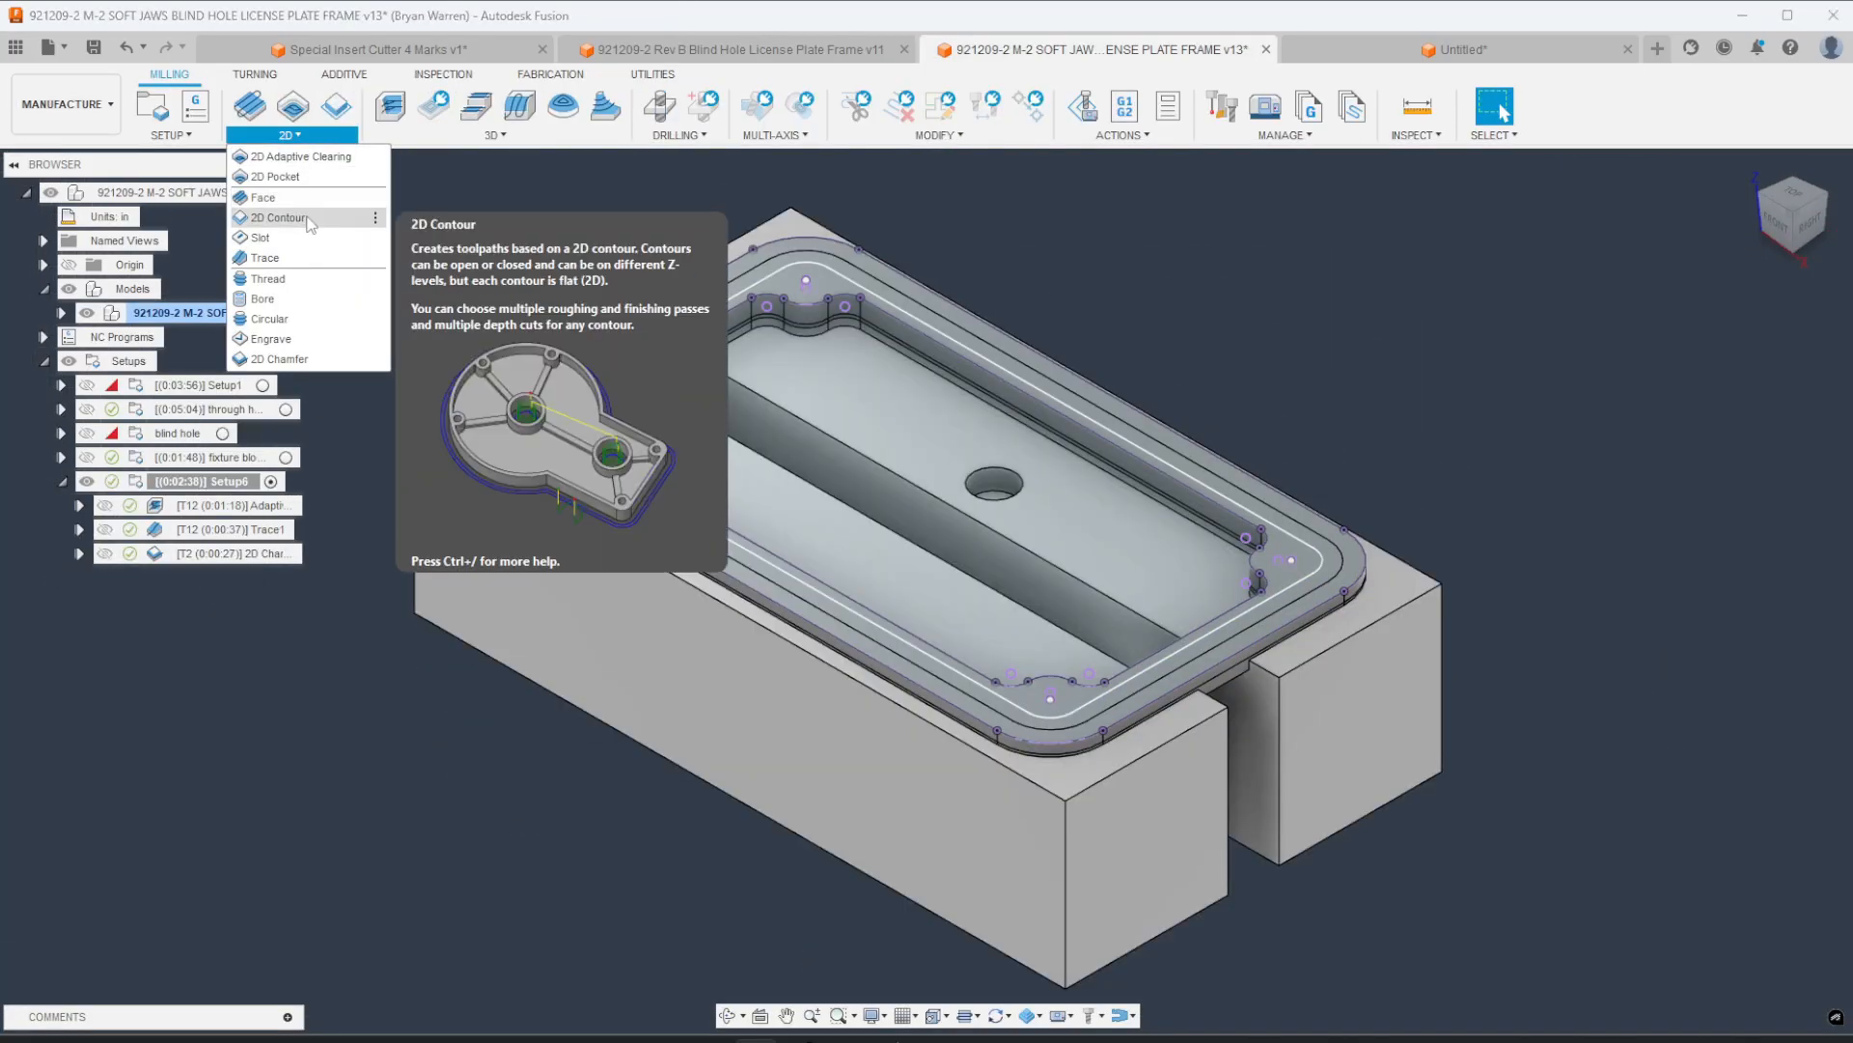
Step: Create a 2D Contour toolpath with the Ø0.76 in form mill along the frame's outer edge chain
left_click(278, 217)
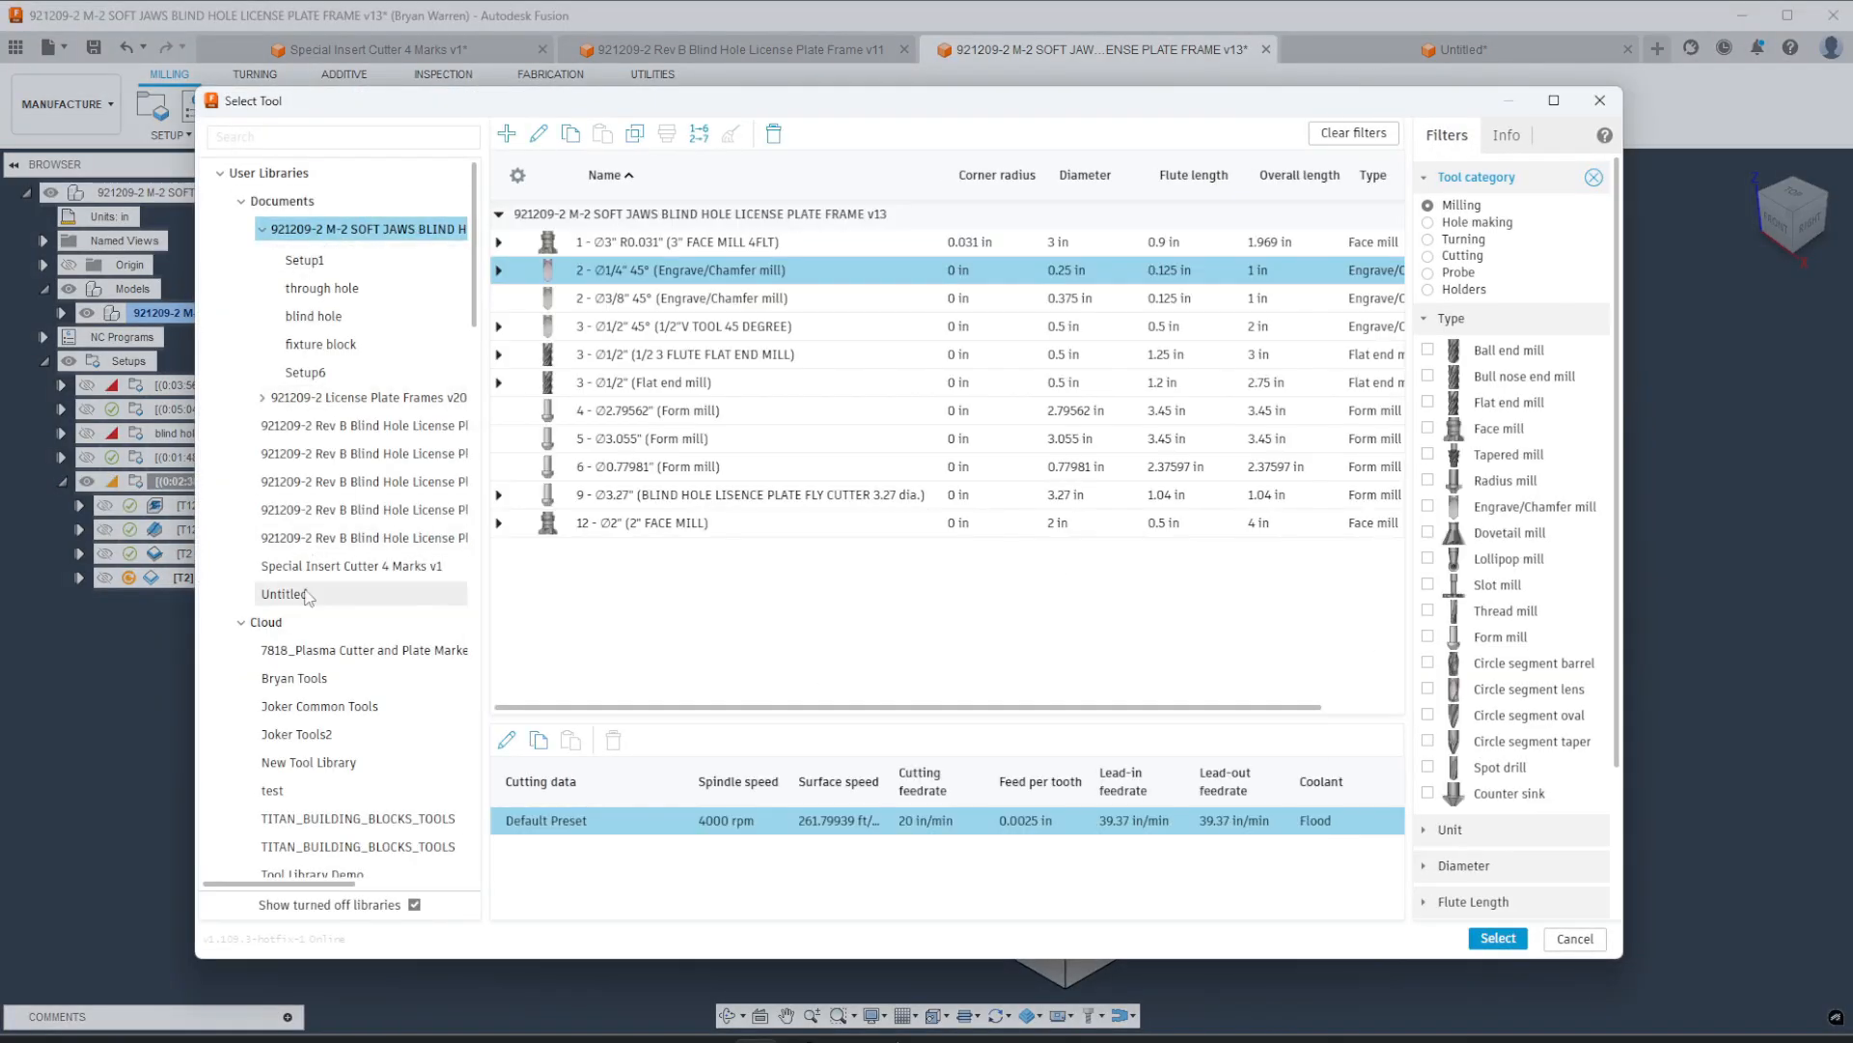
left_click(1497, 938)
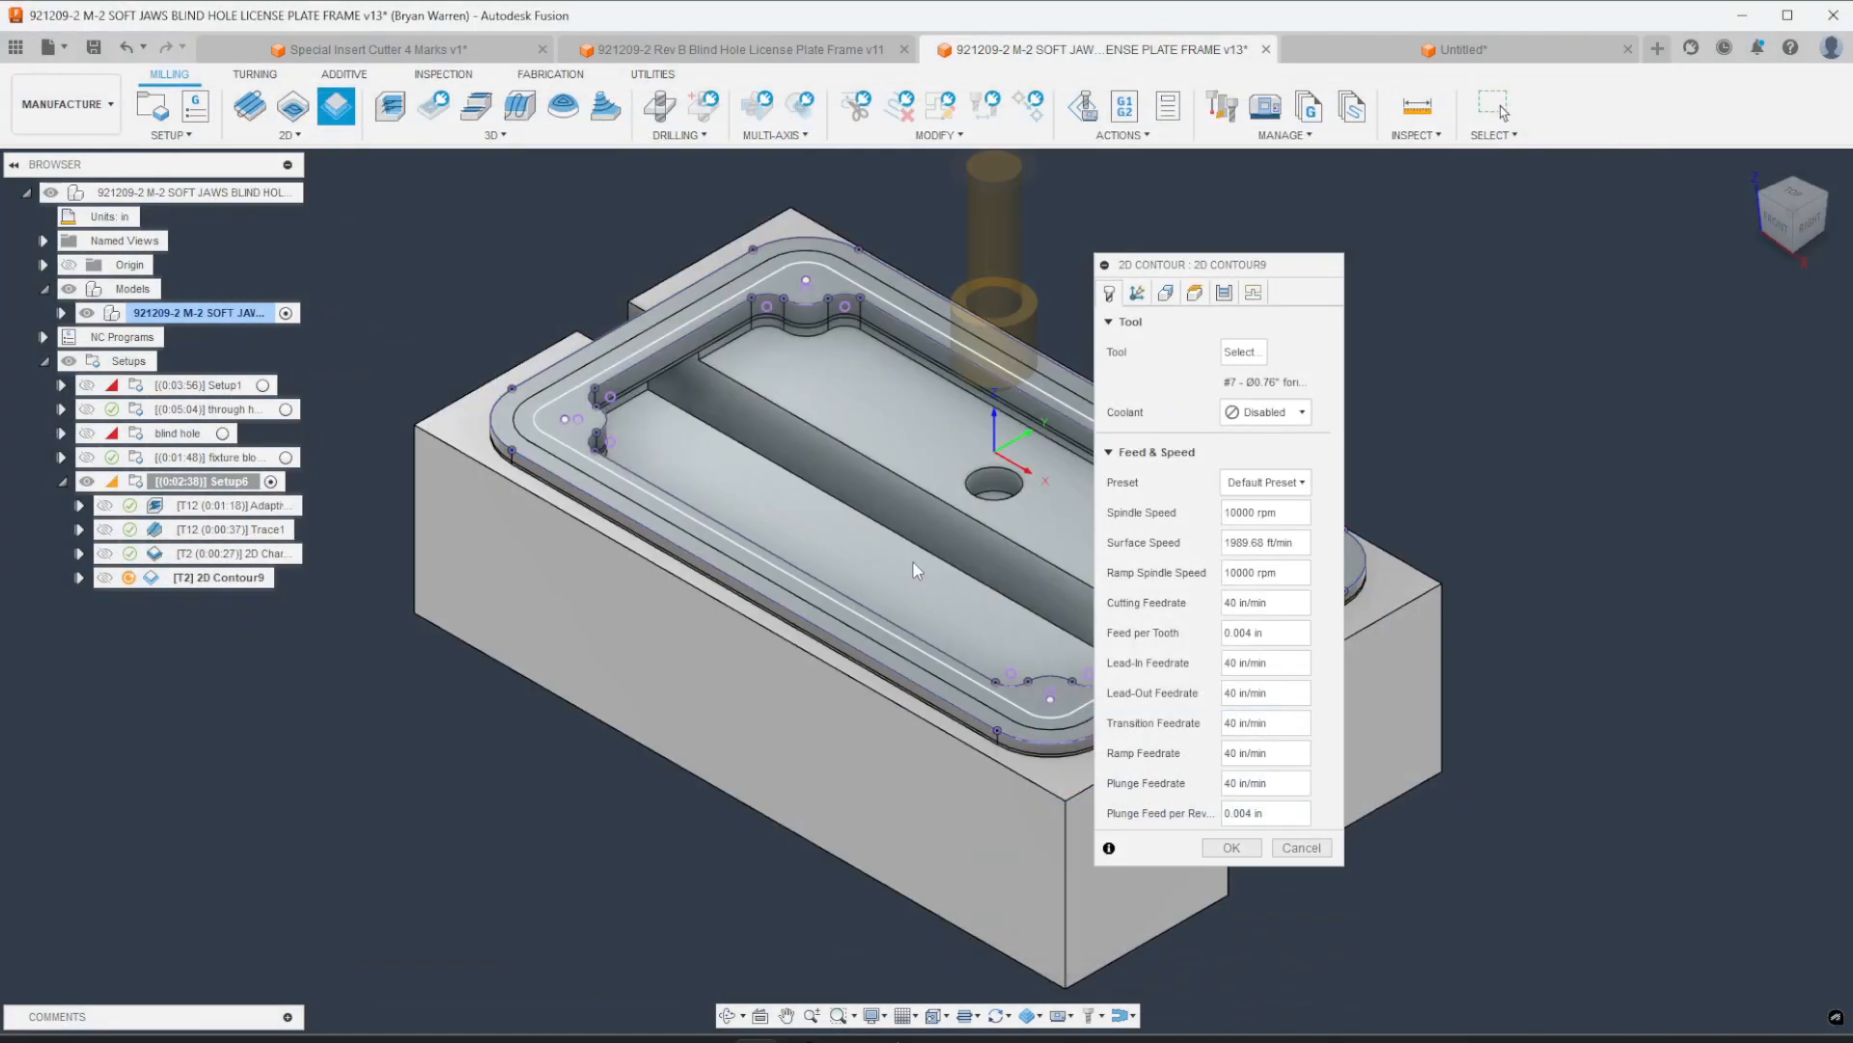
left_click(1301, 411)
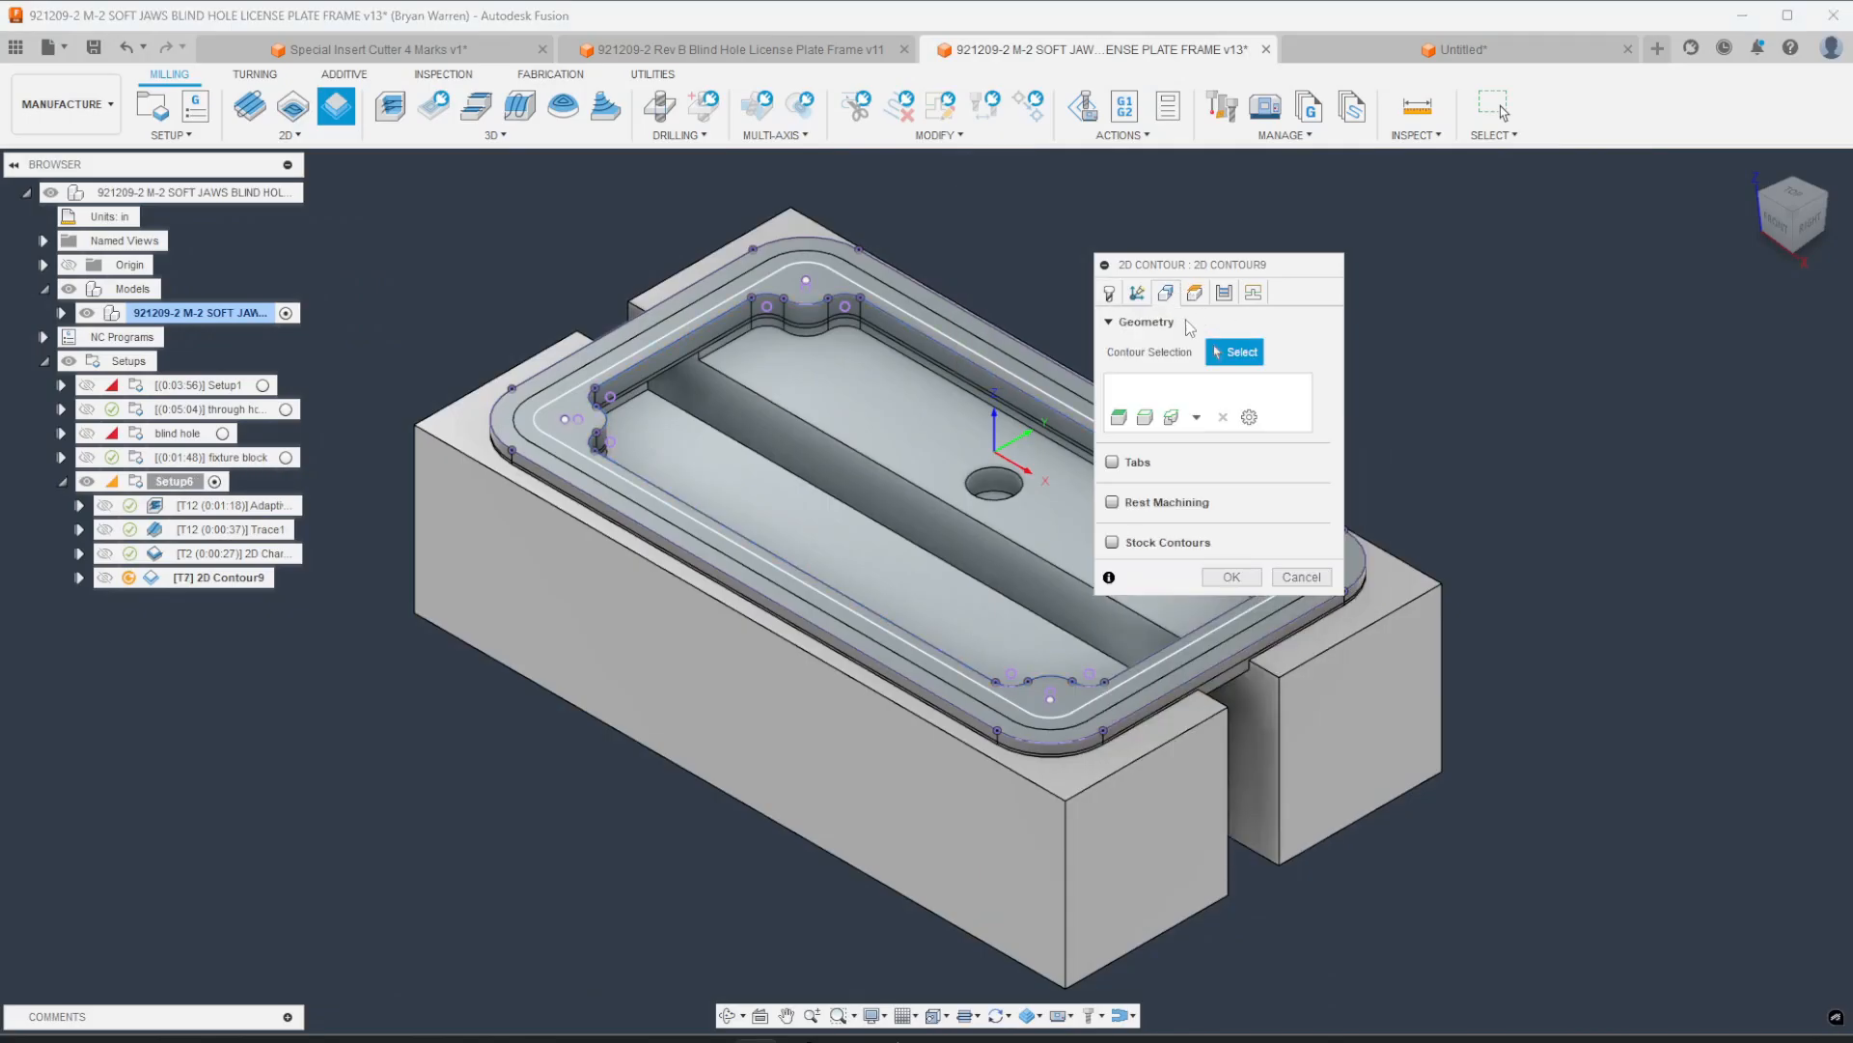
left_click(803, 280)
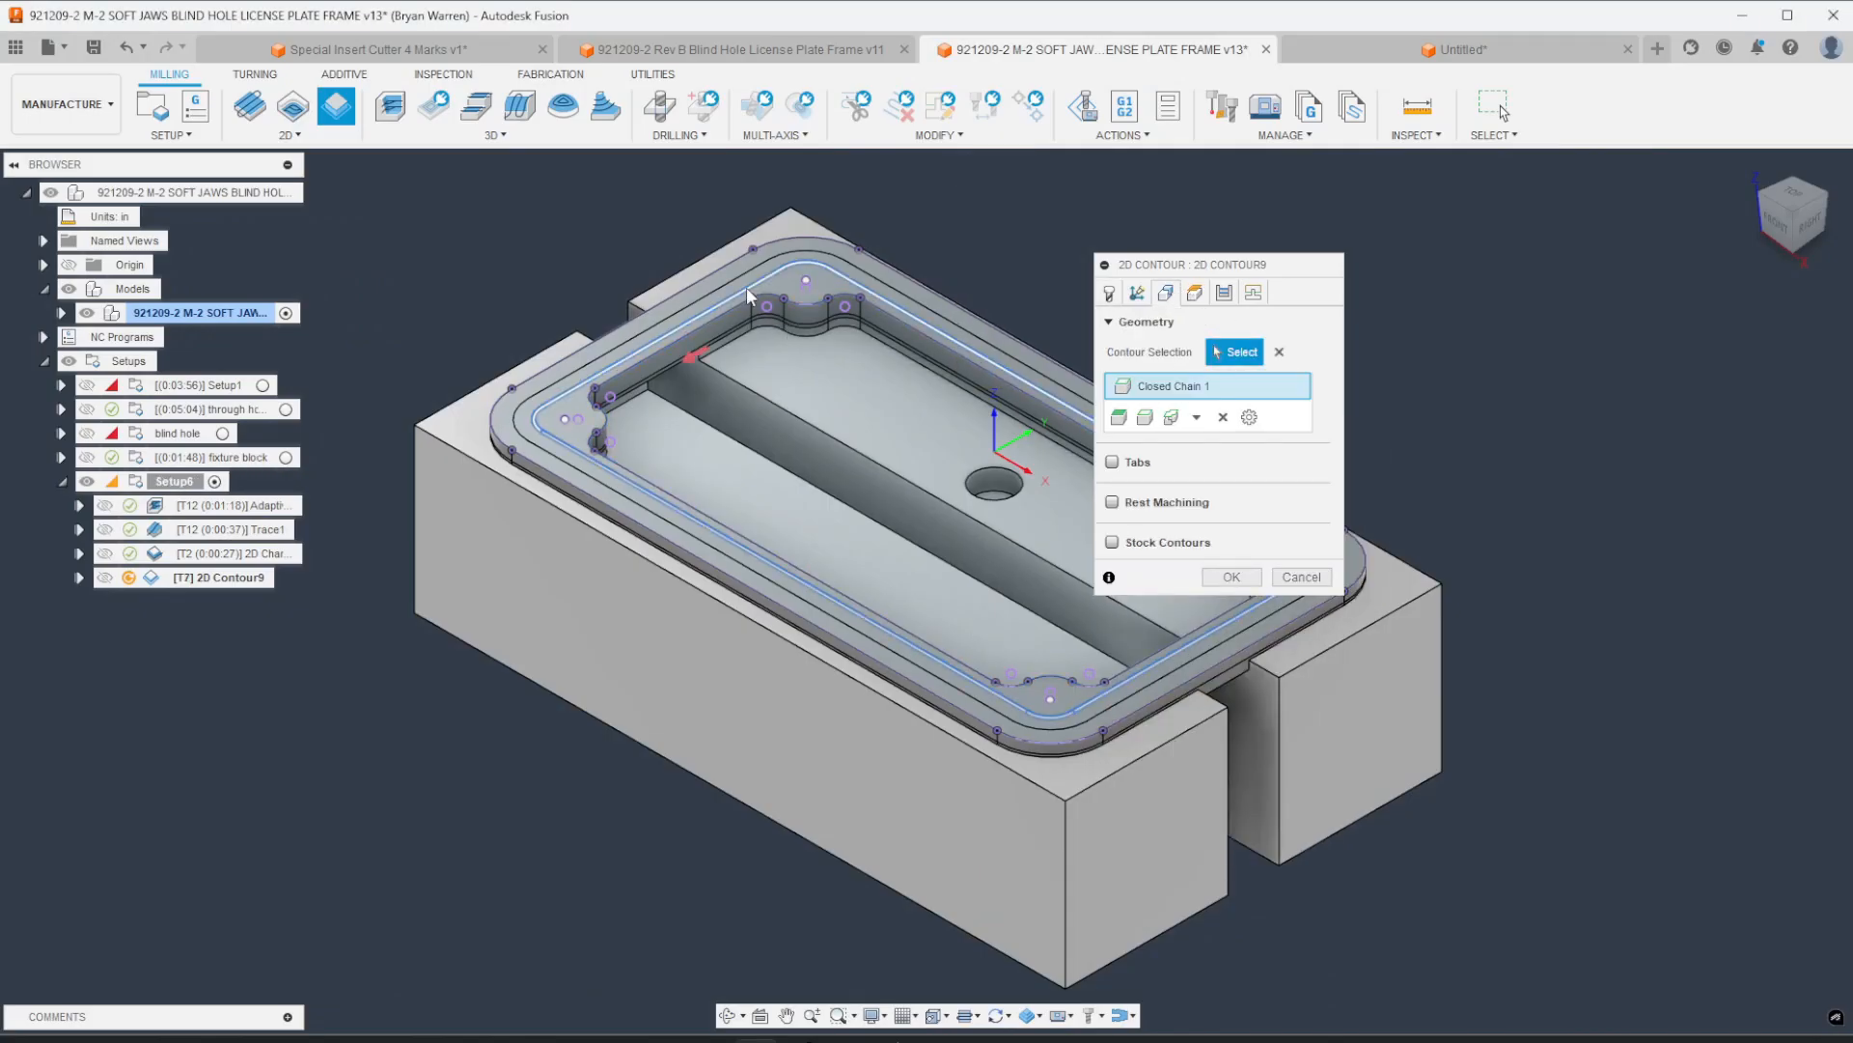
mouse_move(695, 363)
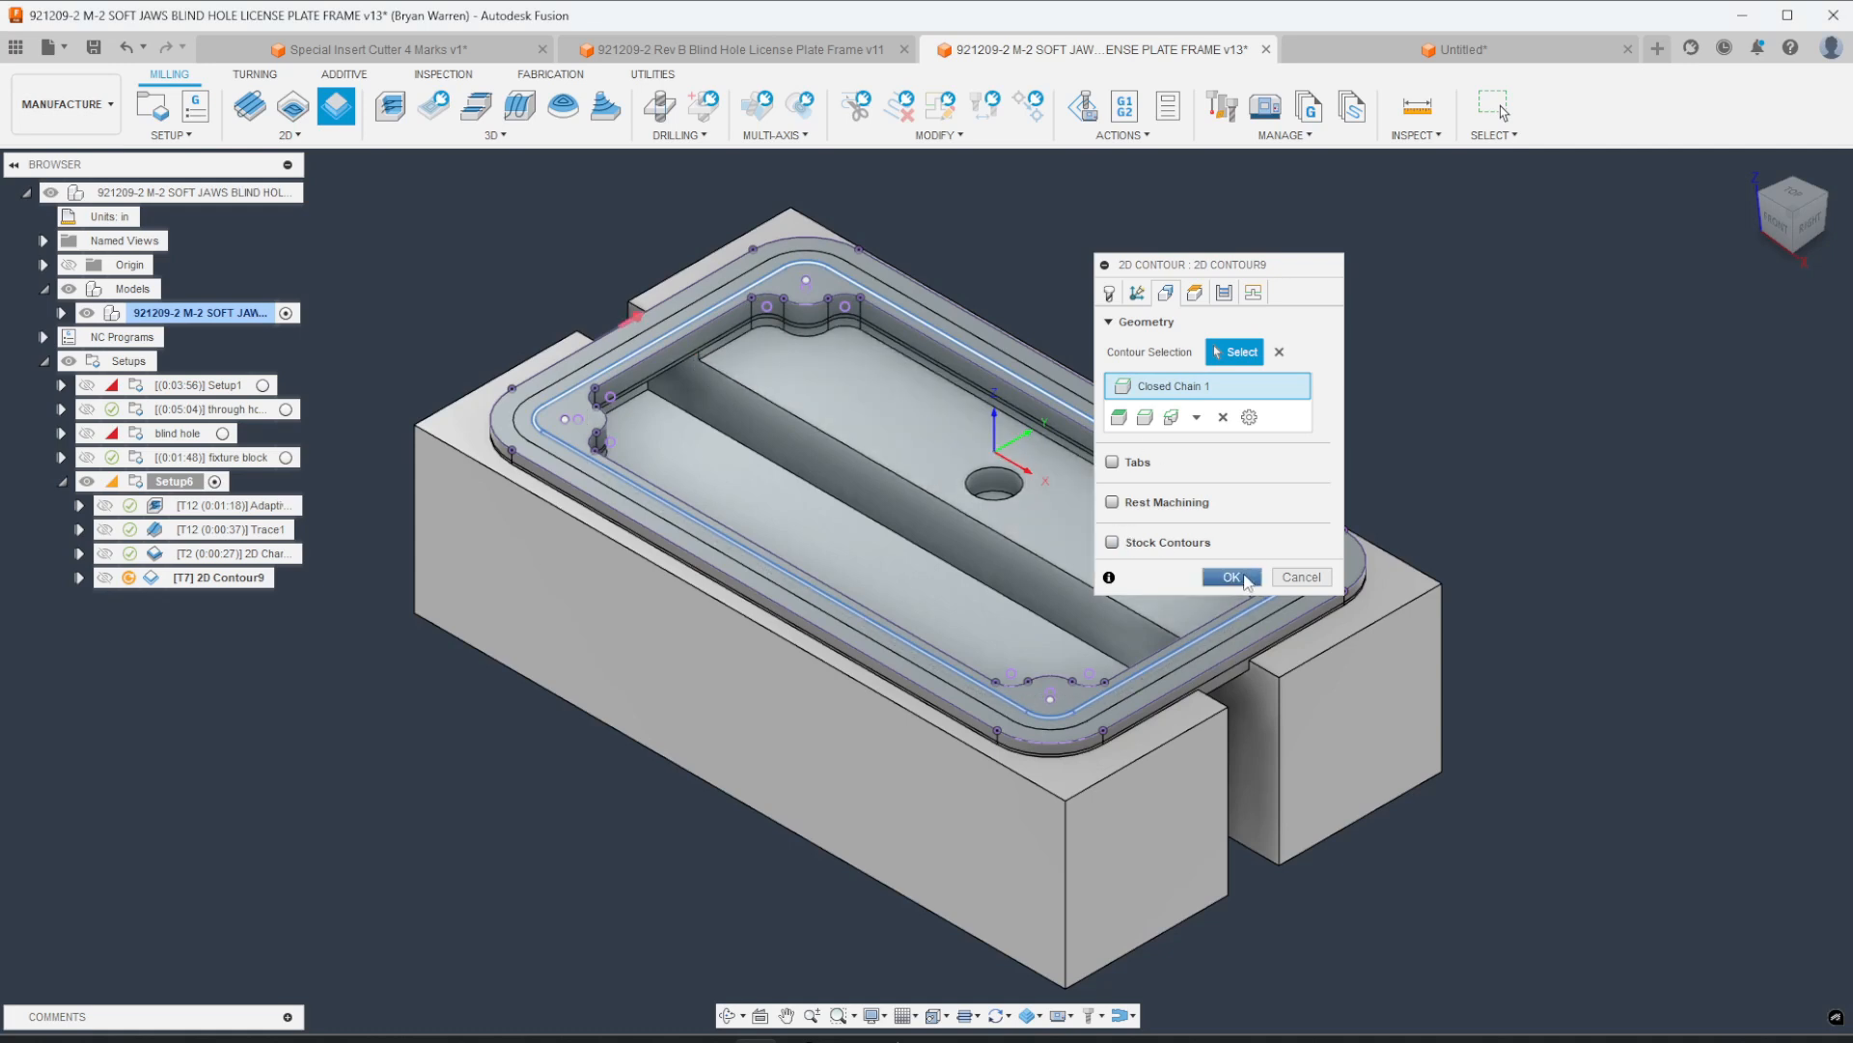
left_click(1232, 575)
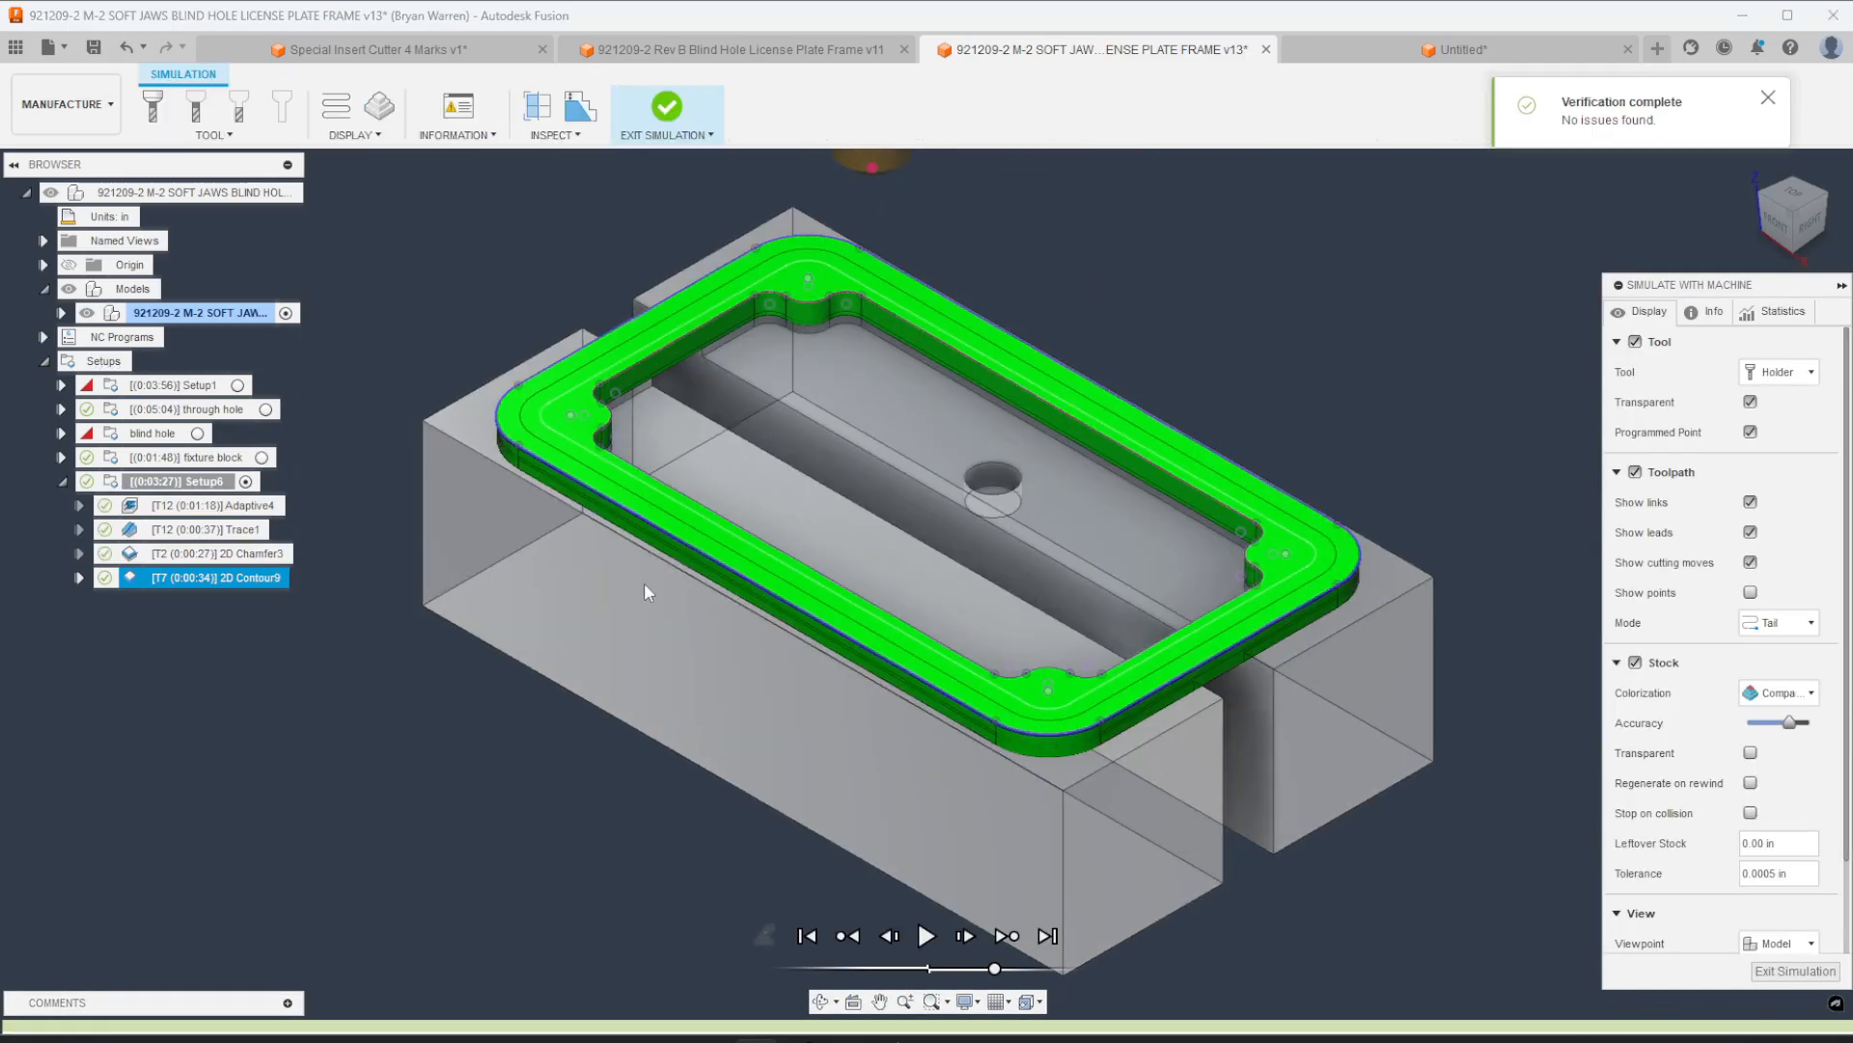
mouse_move(870, 977)
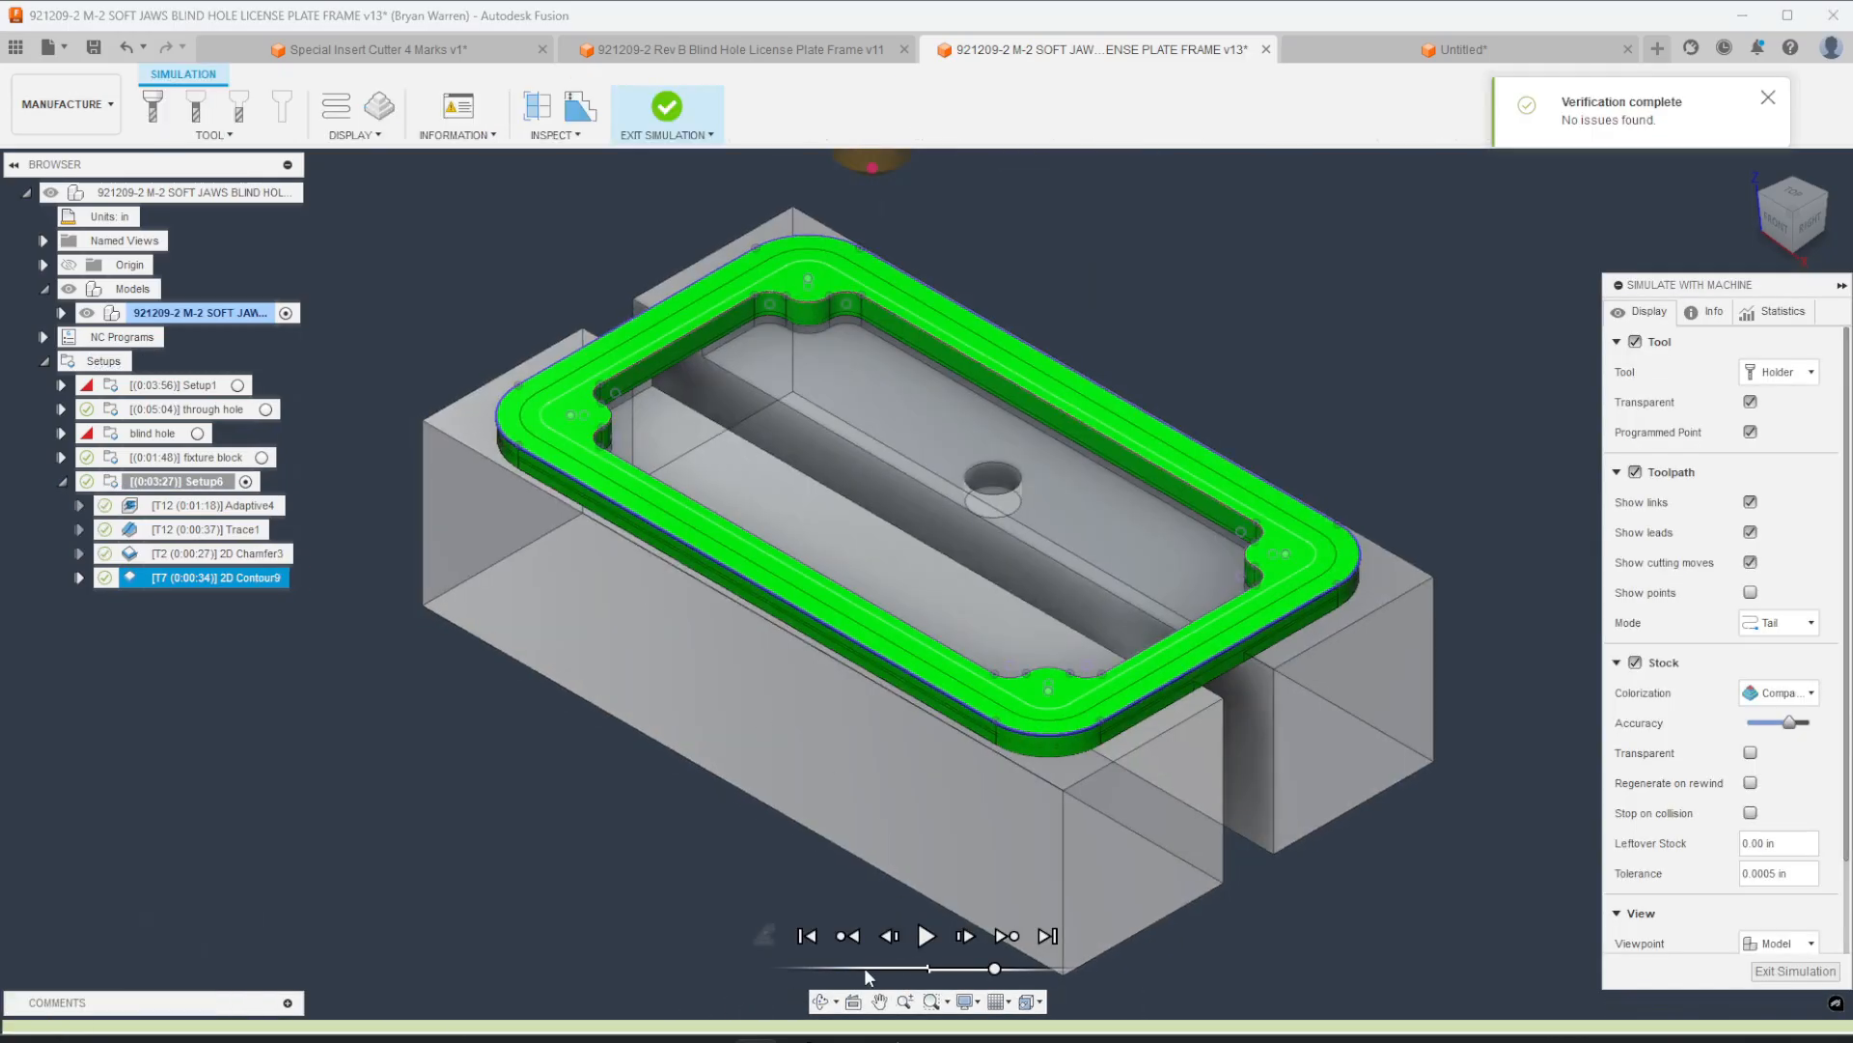
Step: Play the machining simulation of the contour toolpath, then exit the simulation
left_click(929, 935)
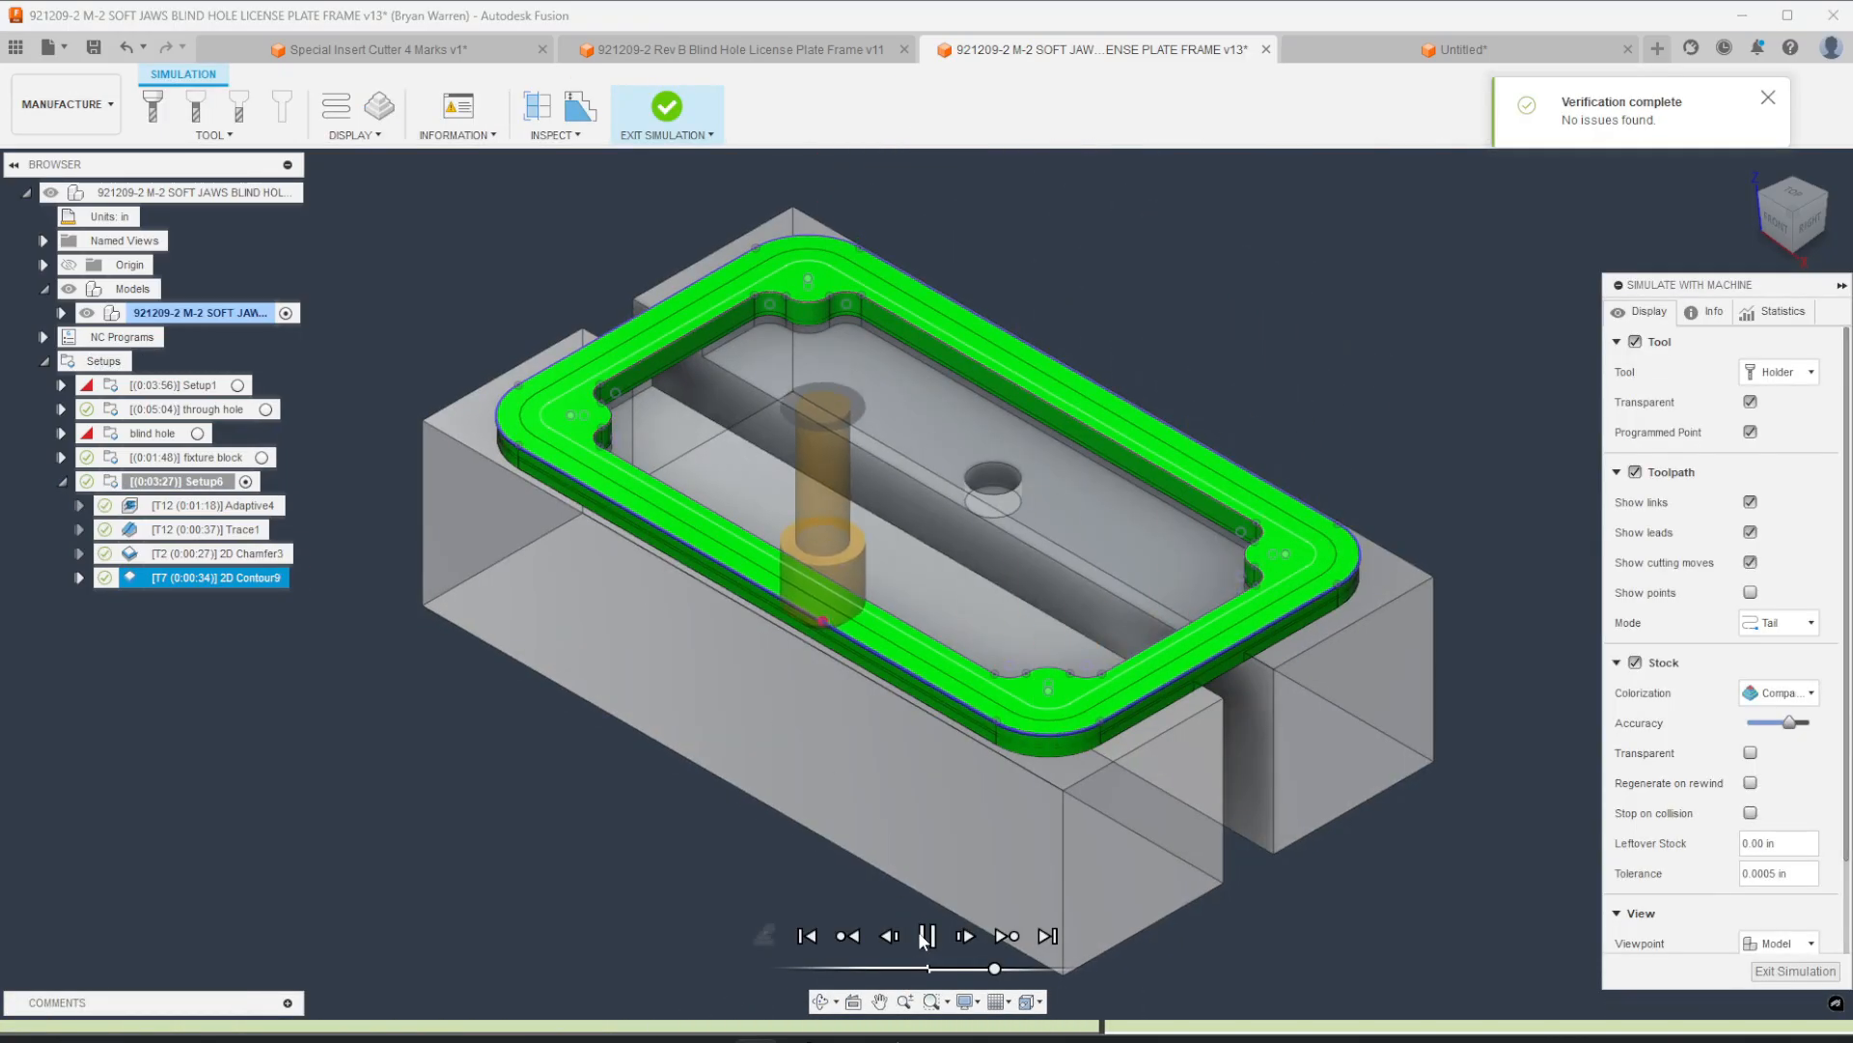
left_click(928, 934)
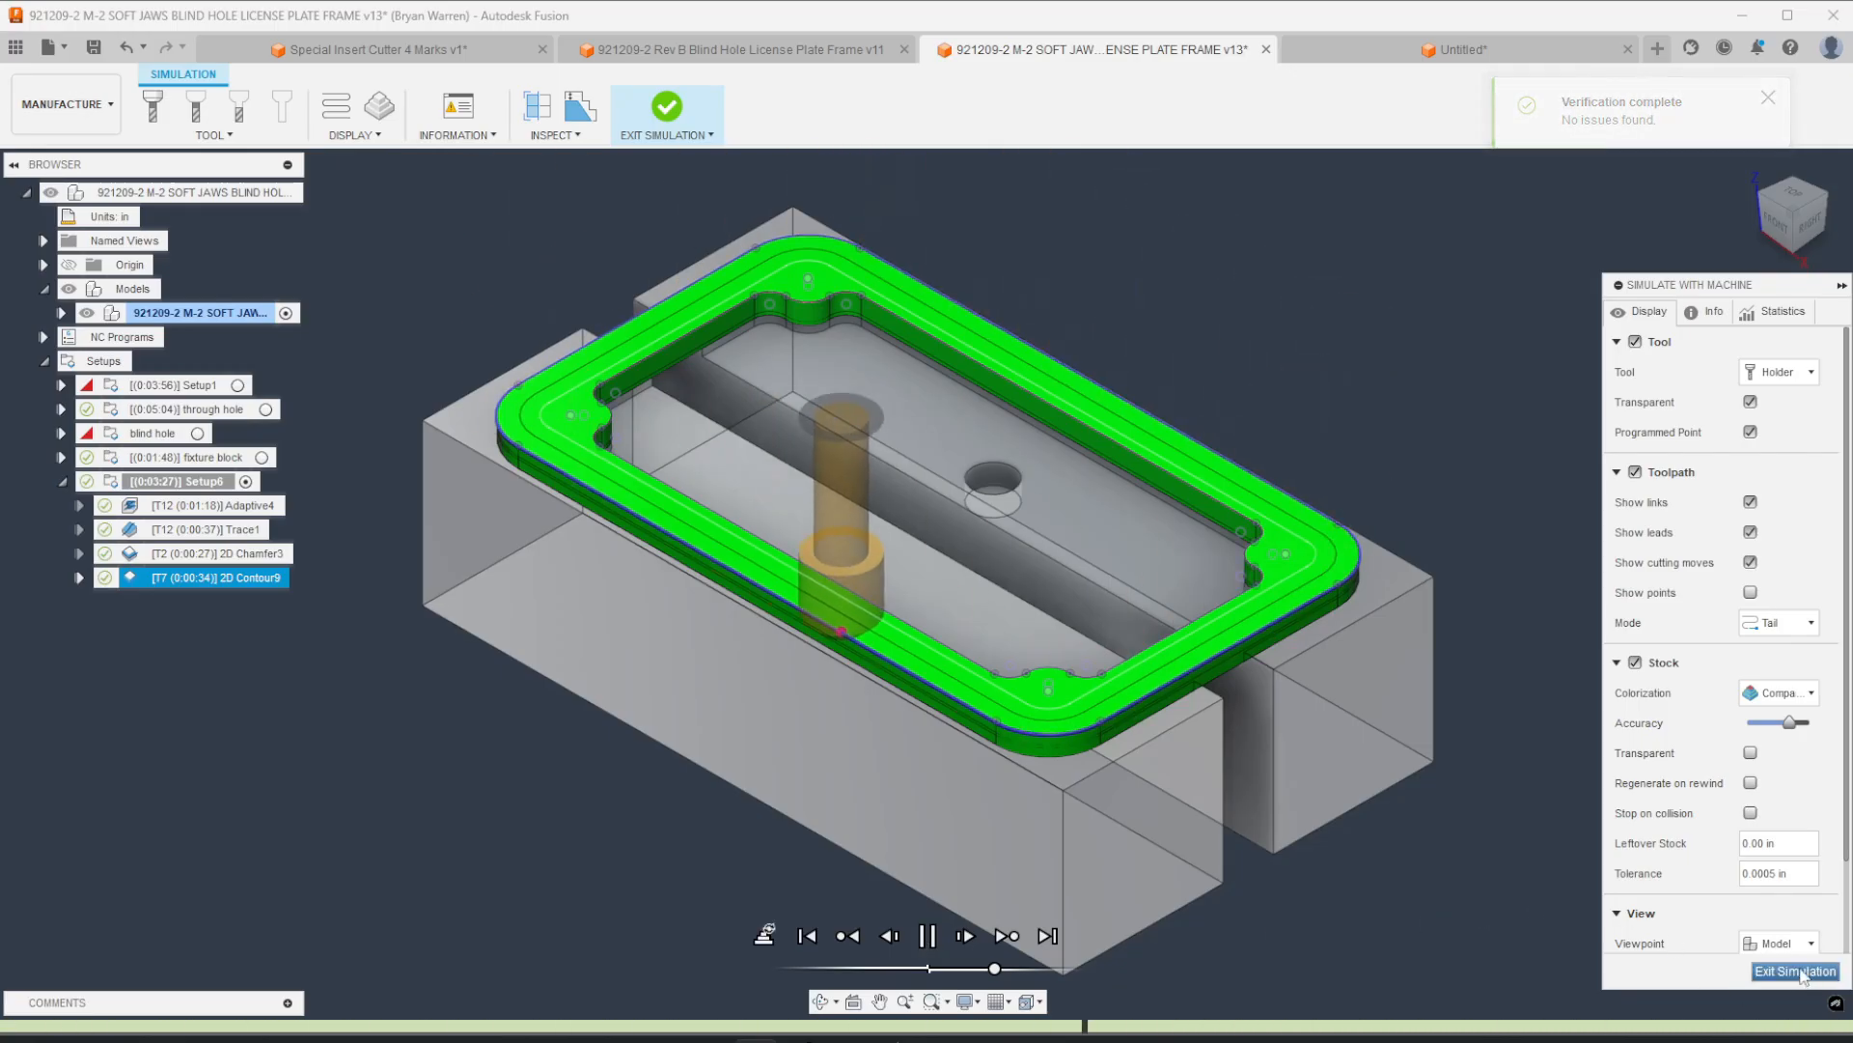
left_click(1793, 971)
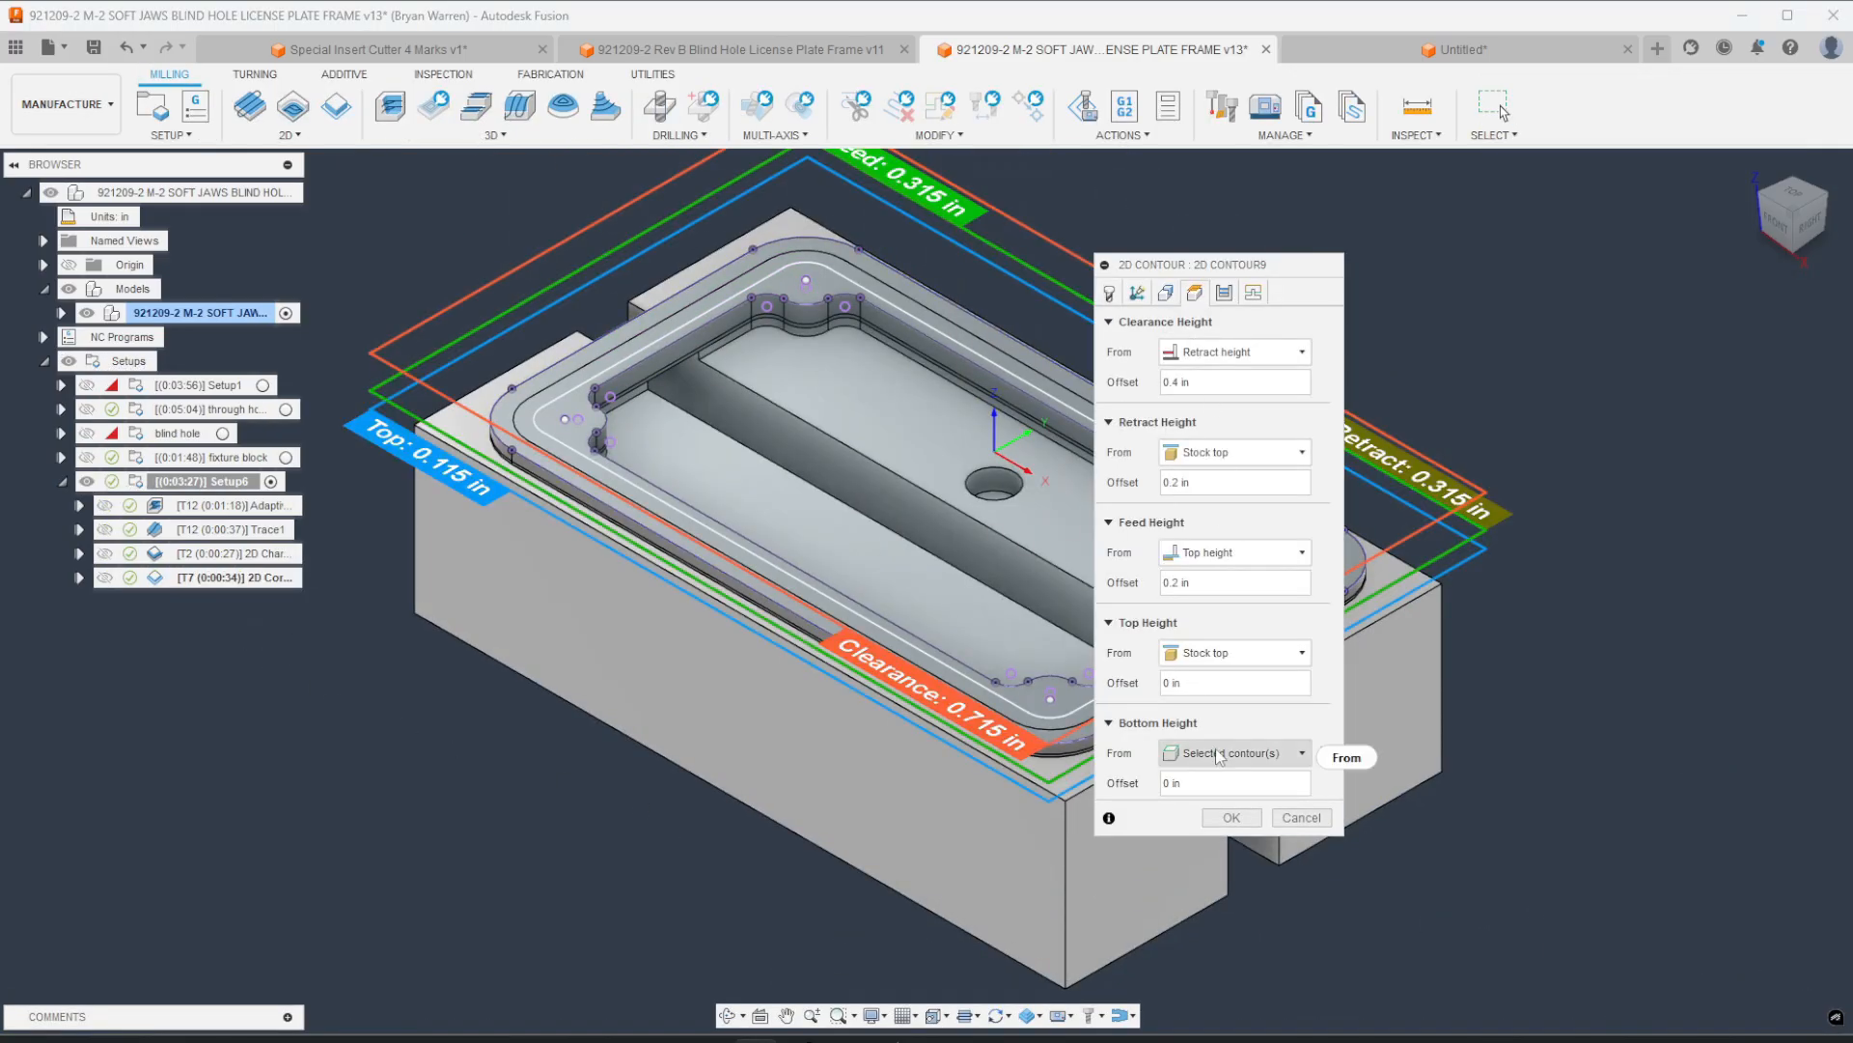
Step: Set the contour's Bottom Height Offset to -0.12 in and replay its simulation
left_click(1232, 751)
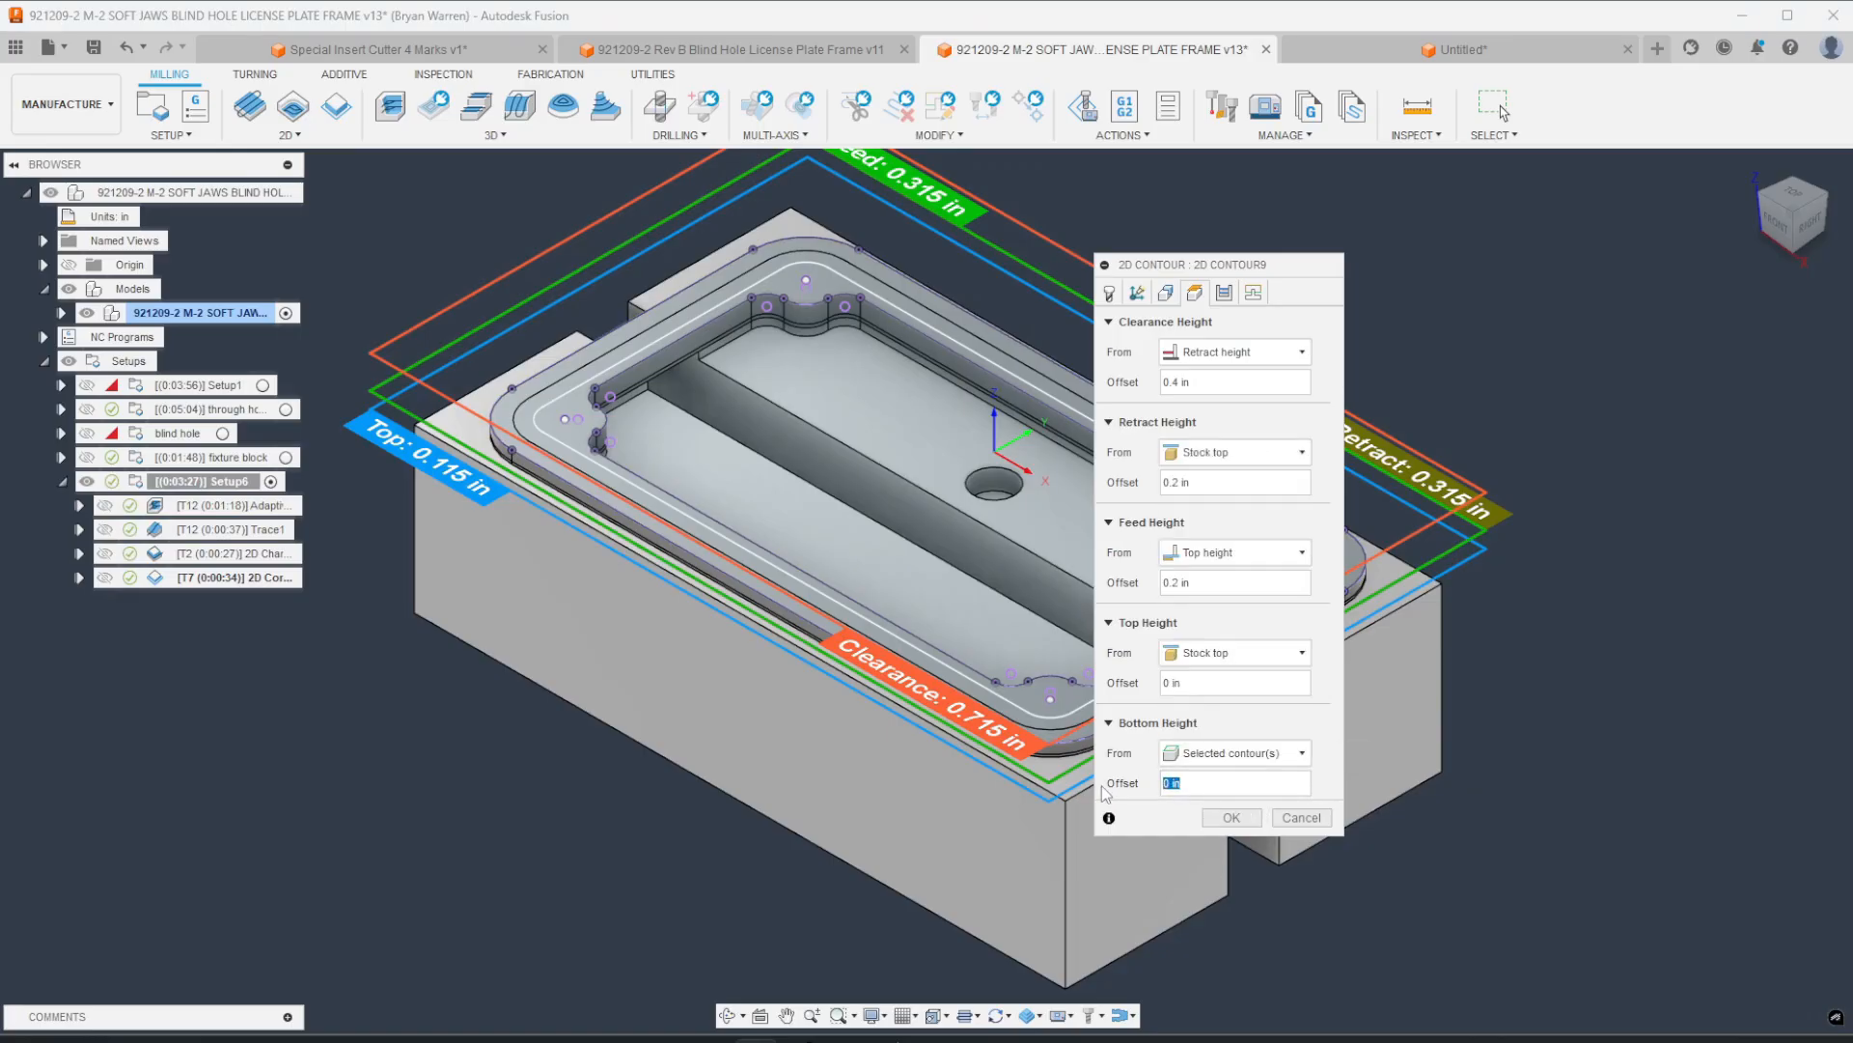
type("-.12")
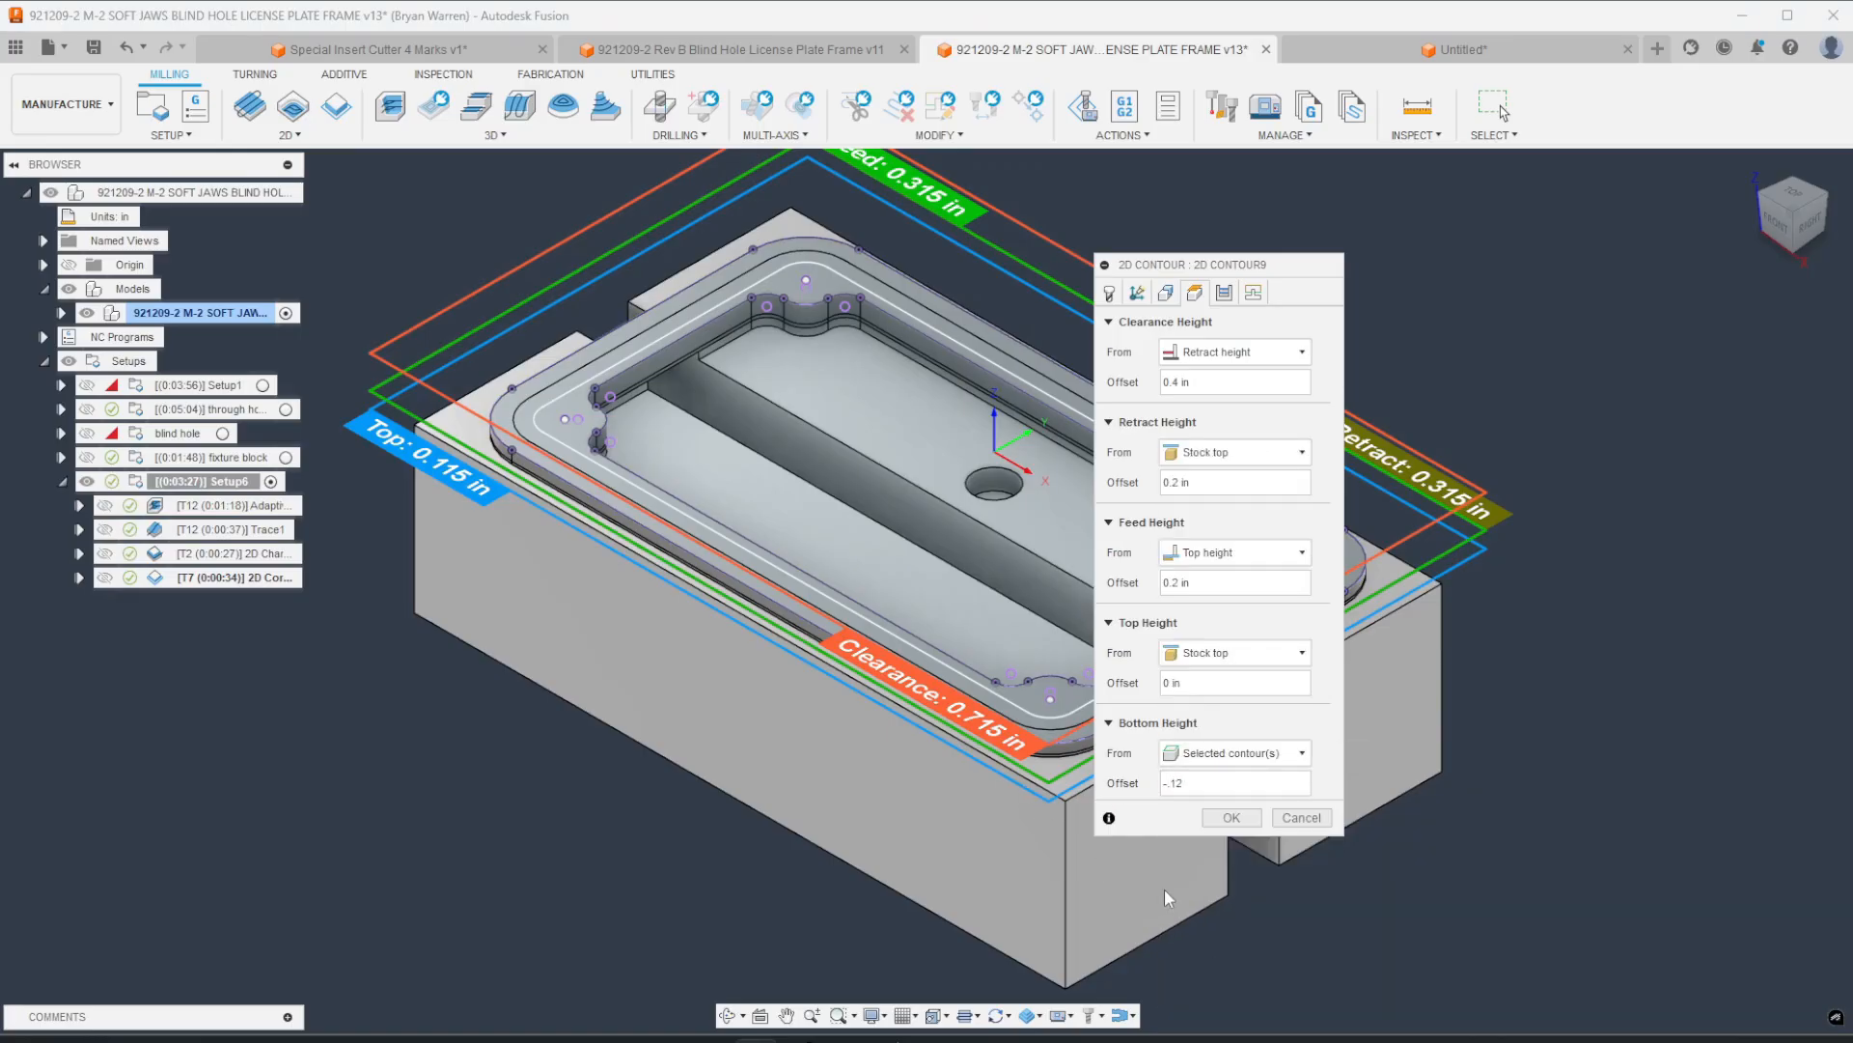
left_click(1231, 816)
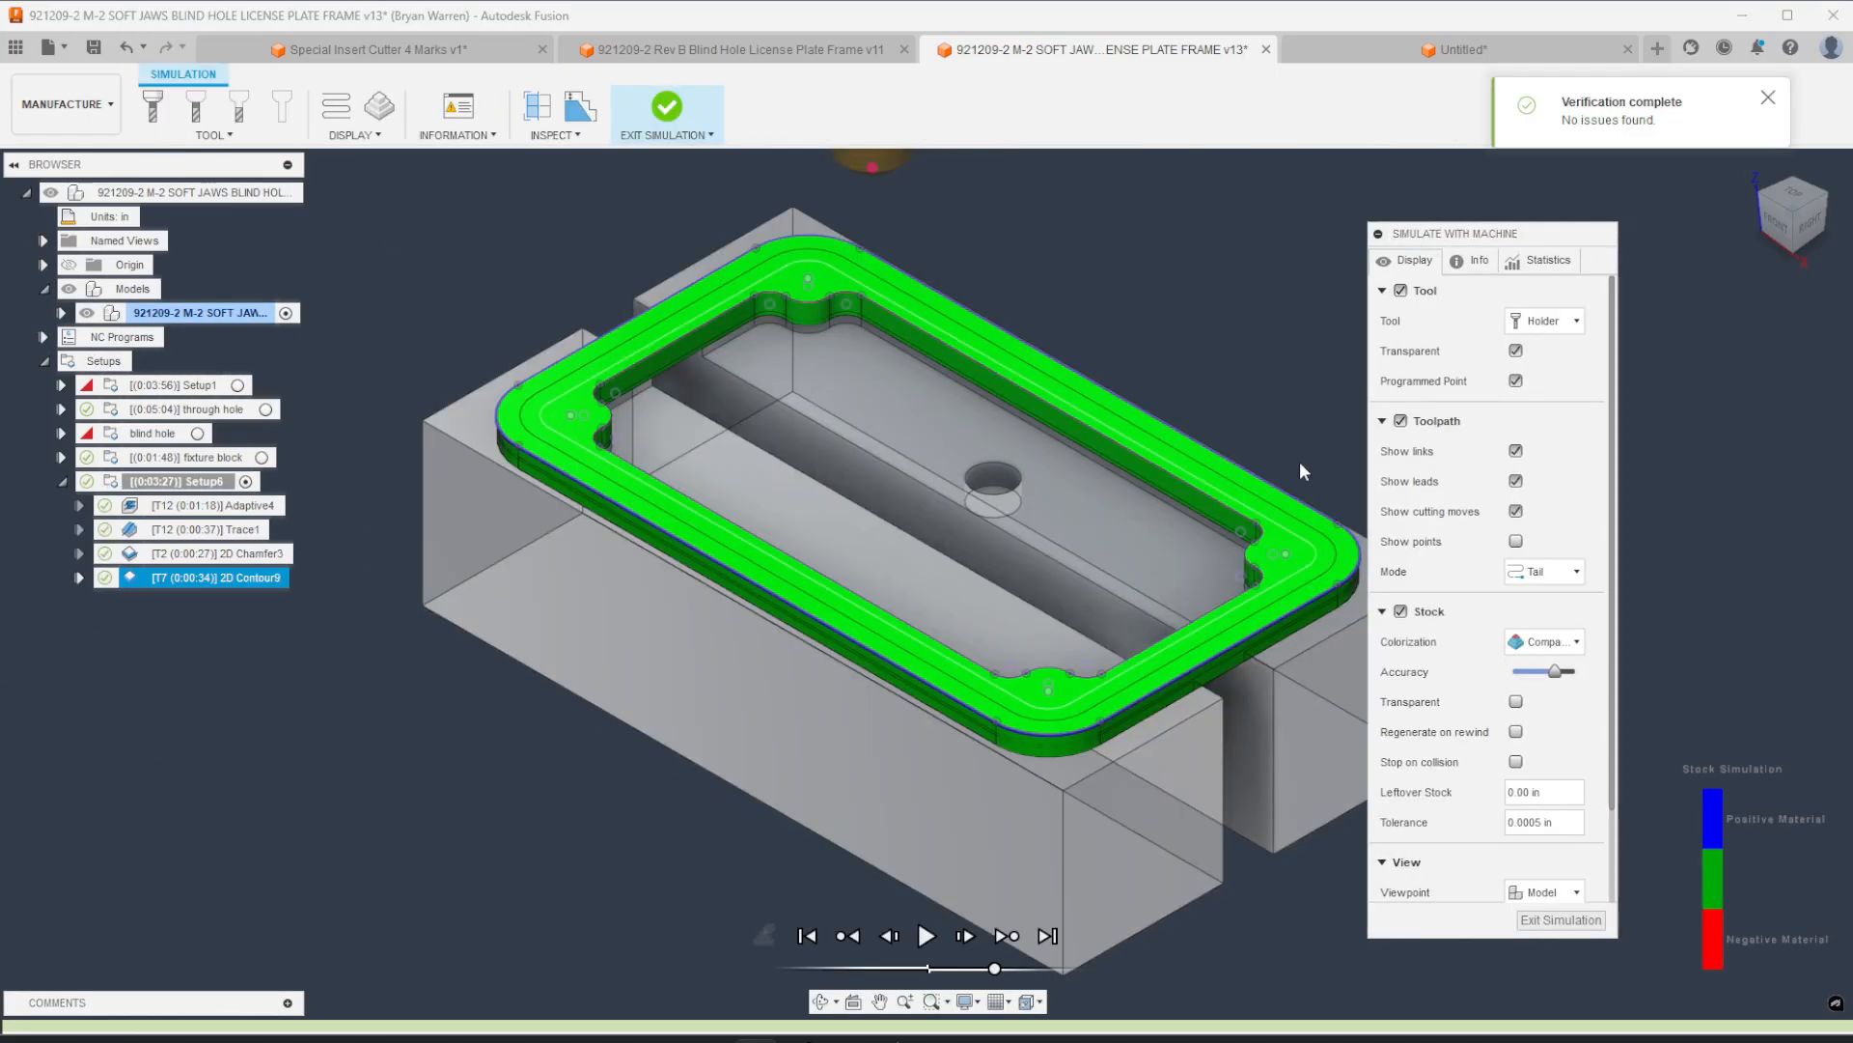
left_click(929, 962)
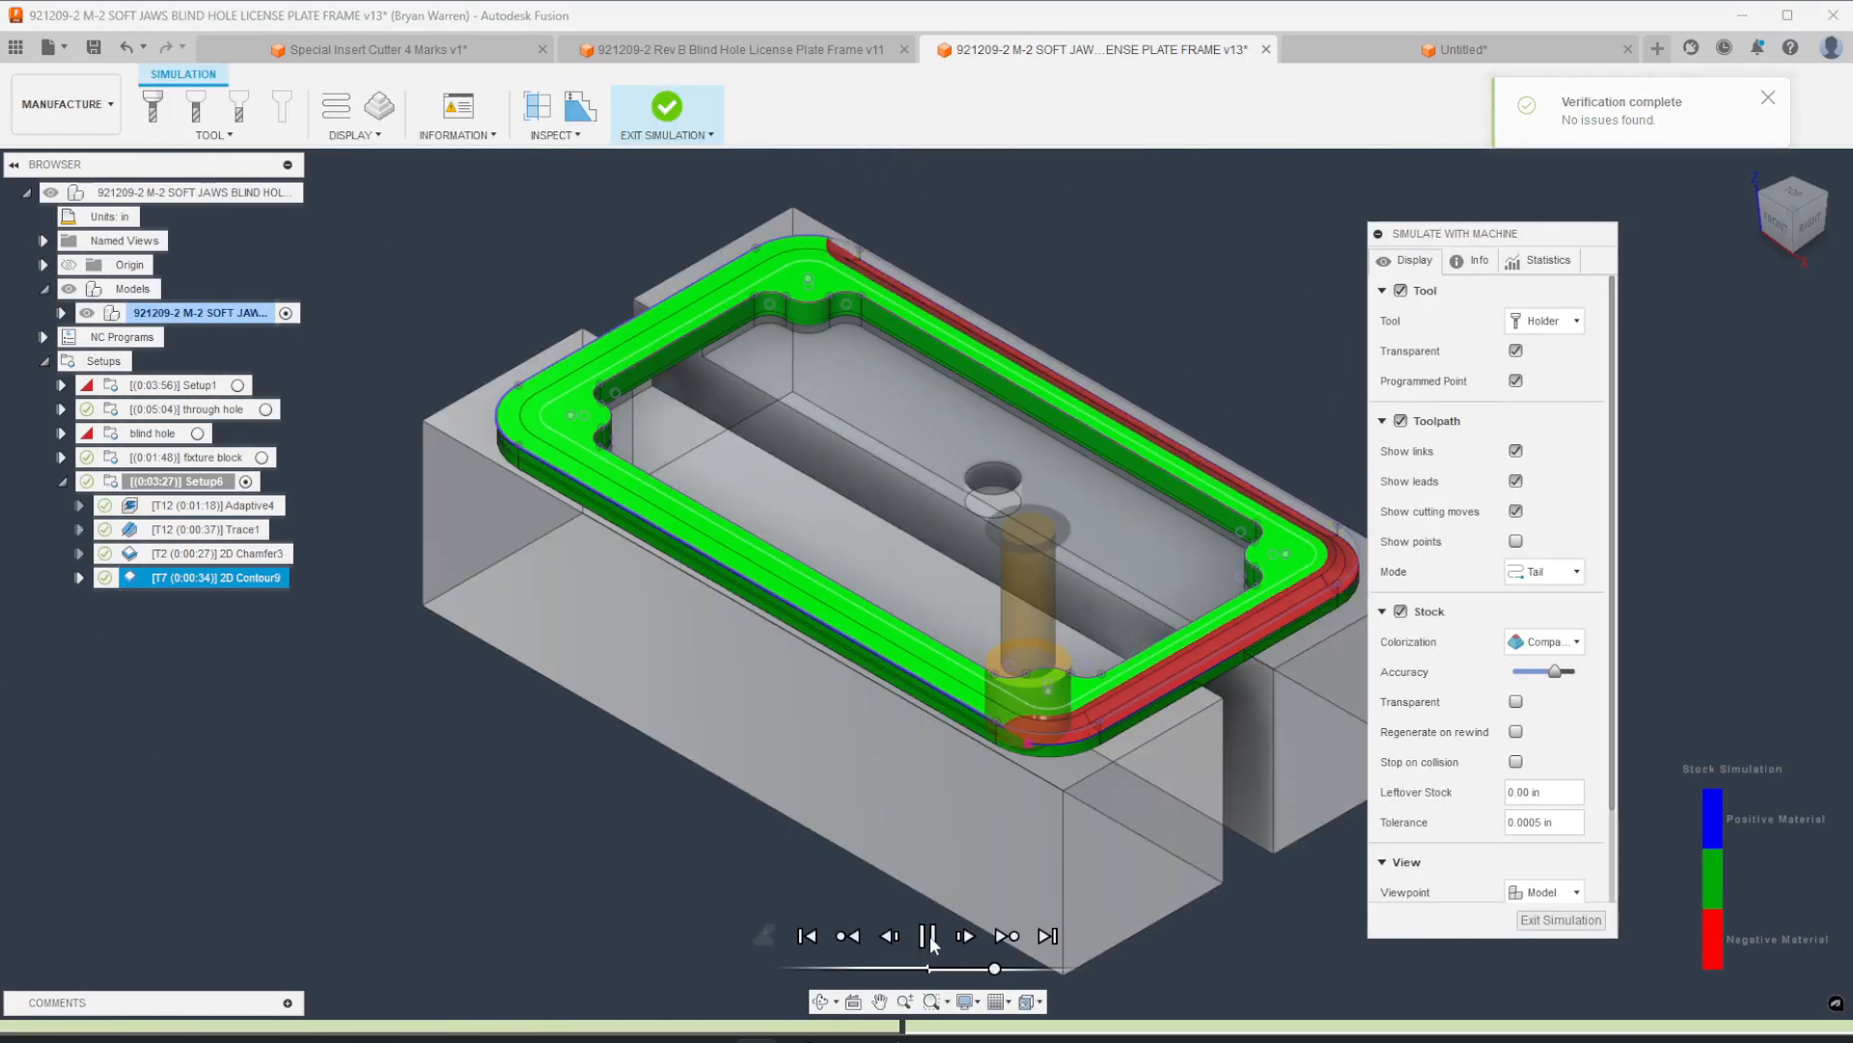